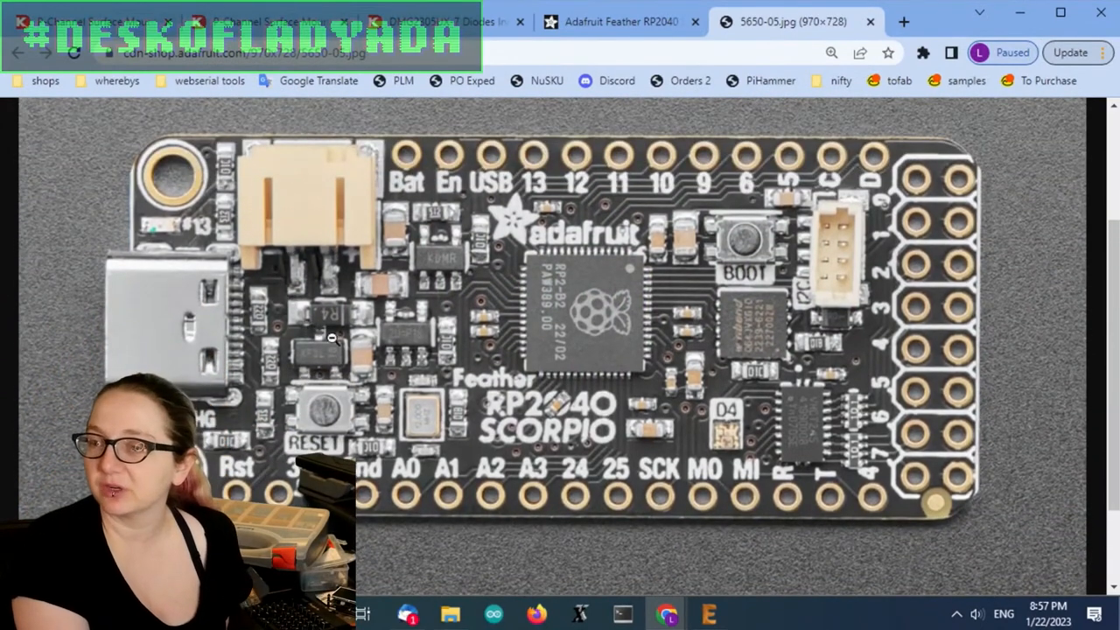
{"action": "mouse_move", "coordinate": [343, 364]}
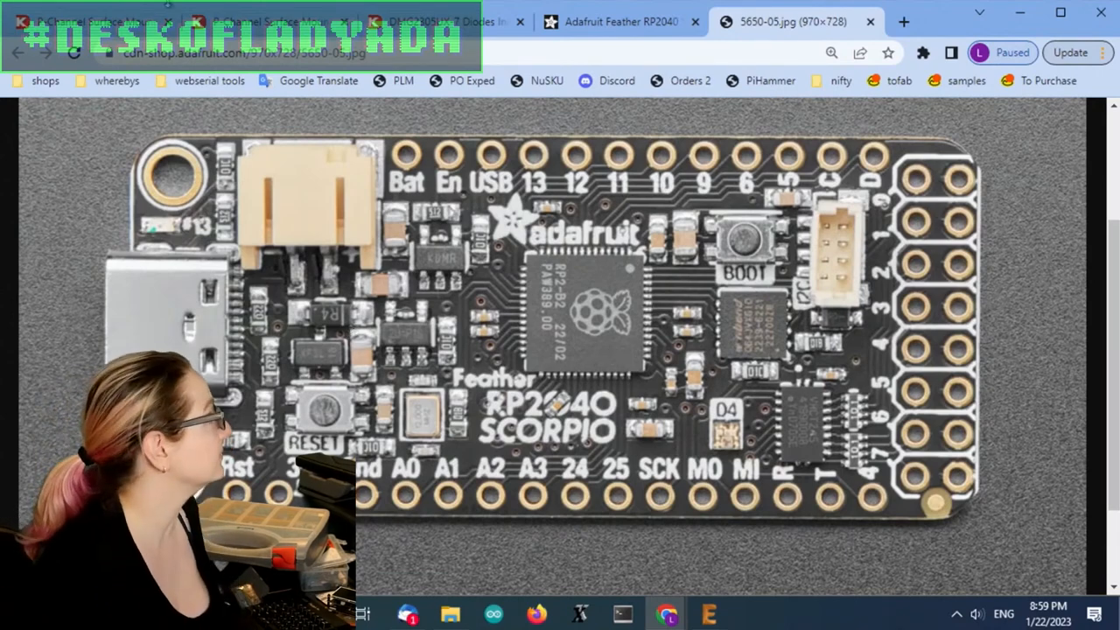
Step: Switch to the DMG2305UX-7 product page and review its attributes down to the 52 mΩ Rds On rating
{"action": "left_click", "coordinate": [441, 21]}
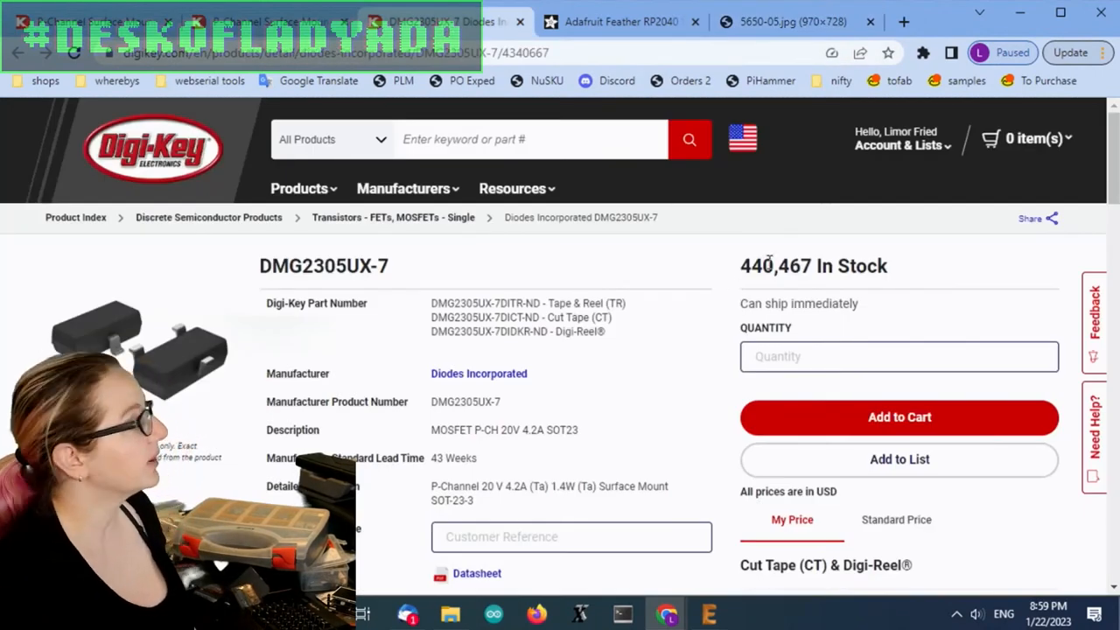
{"action": "scroll", "scroll_direction": "down", "scroll_amount": 3}
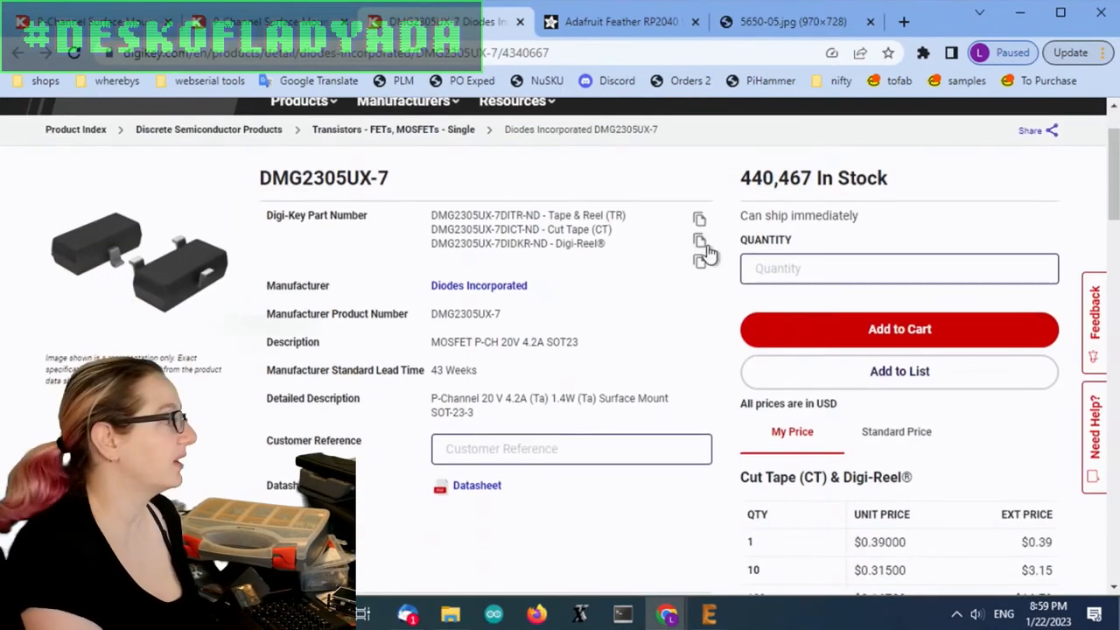
{"action": "scroll", "scroll_direction": "down", "scroll_amount": 3}
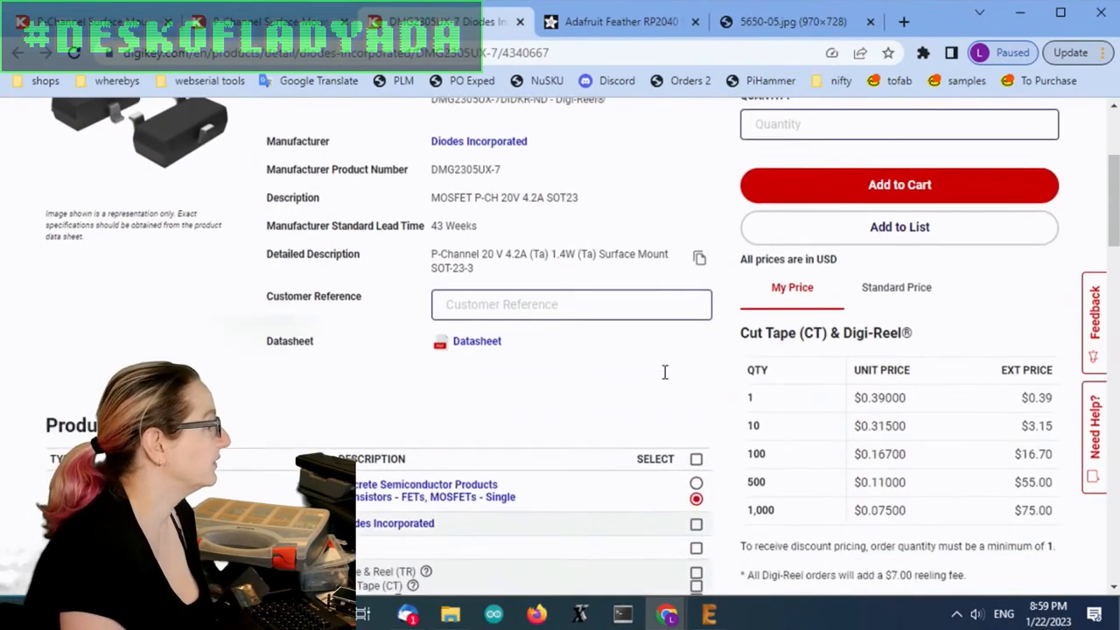
{"action": "scroll", "scroll_direction": "up", "scroll_amount": 3}
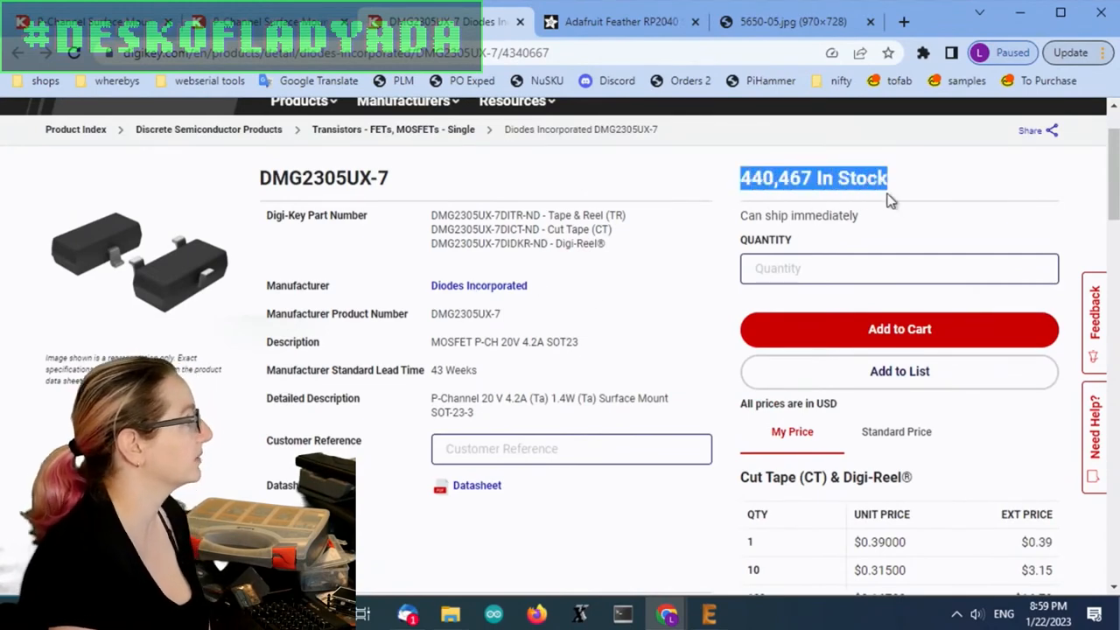
{"action": "scroll", "scroll_direction": "down", "scroll_amount": 3}
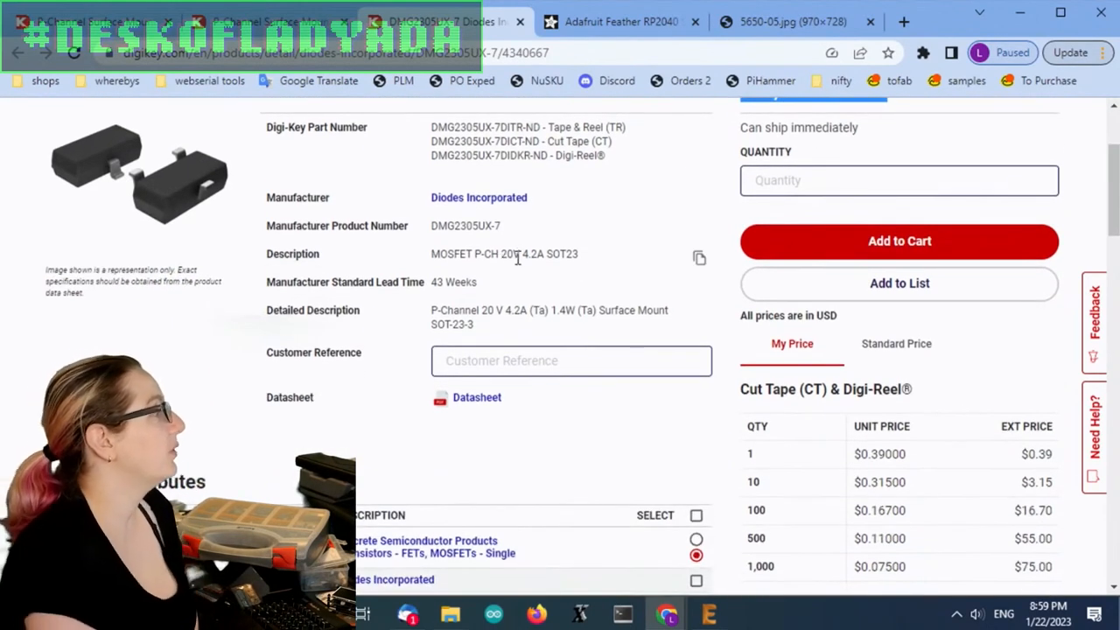
{"action": "scroll", "scroll_direction": "down", "scroll_amount": 3}
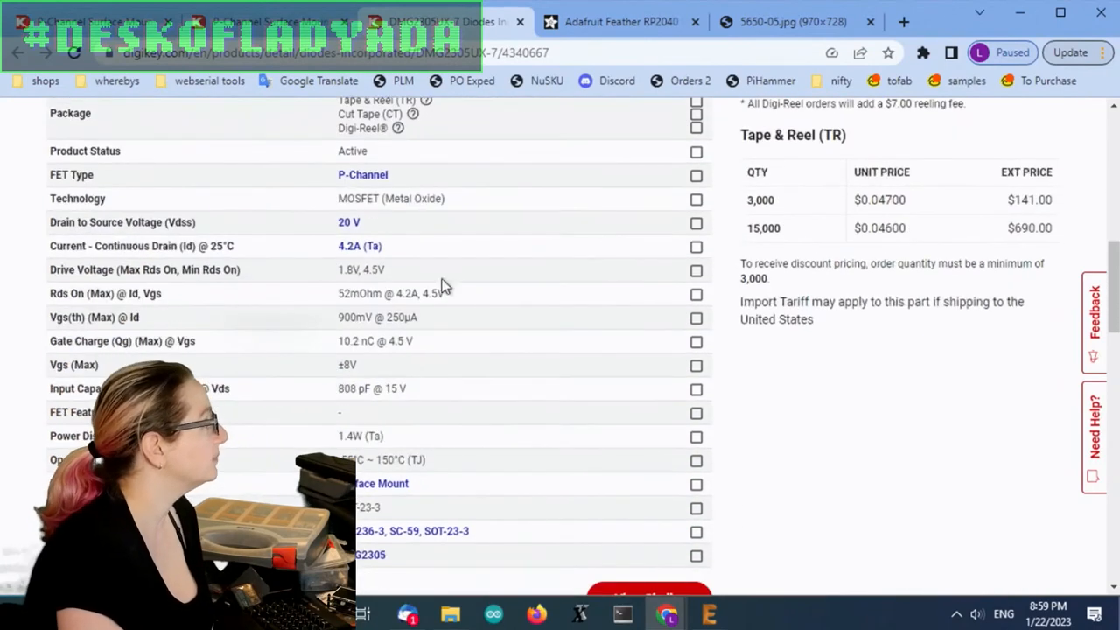
{"action": "double_click", "coordinate": [390, 294]}
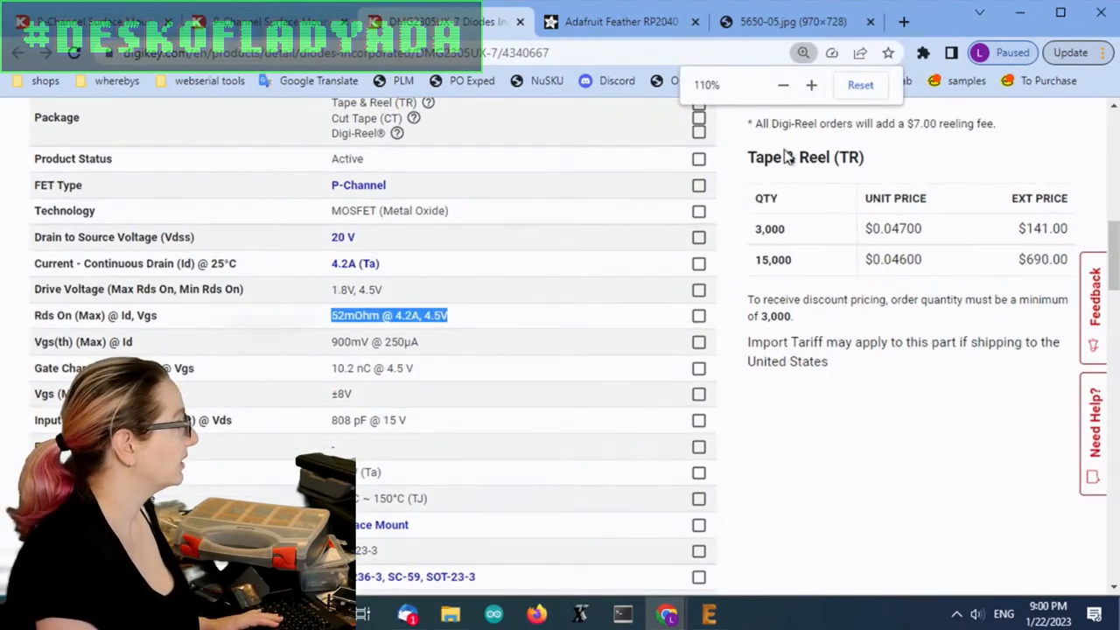
Step: Check the 4.2 A continuous drain current and 10.2 nC gate charge values at normal page zoom
{"action": "scroll", "scroll_direction": "down", "scroll_amount": 3}
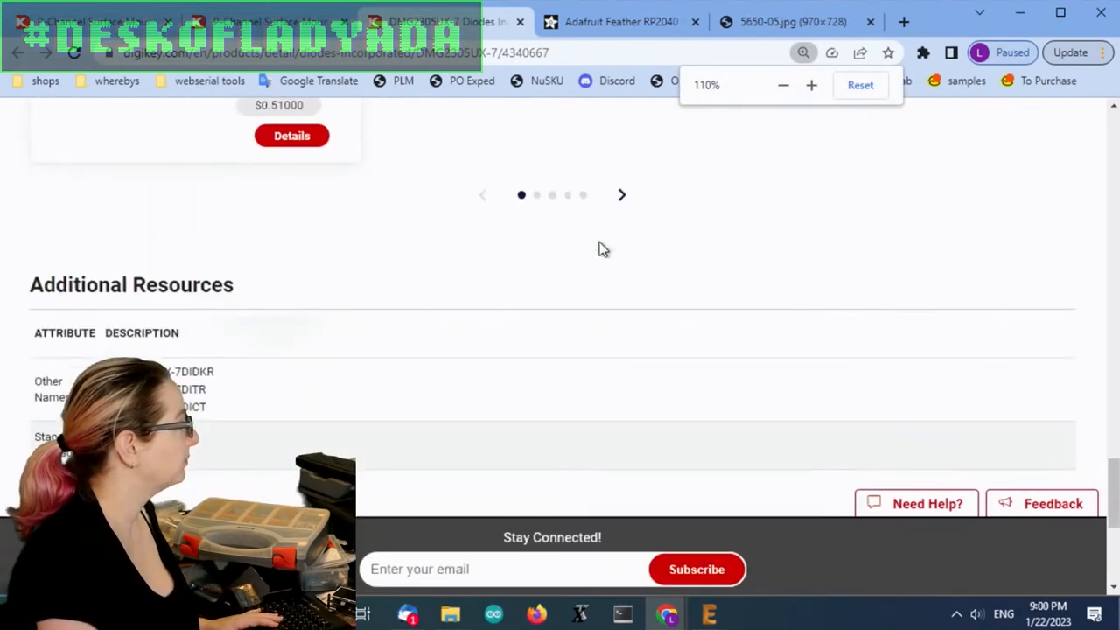
{"action": "left_click", "coordinate": [784, 84]}
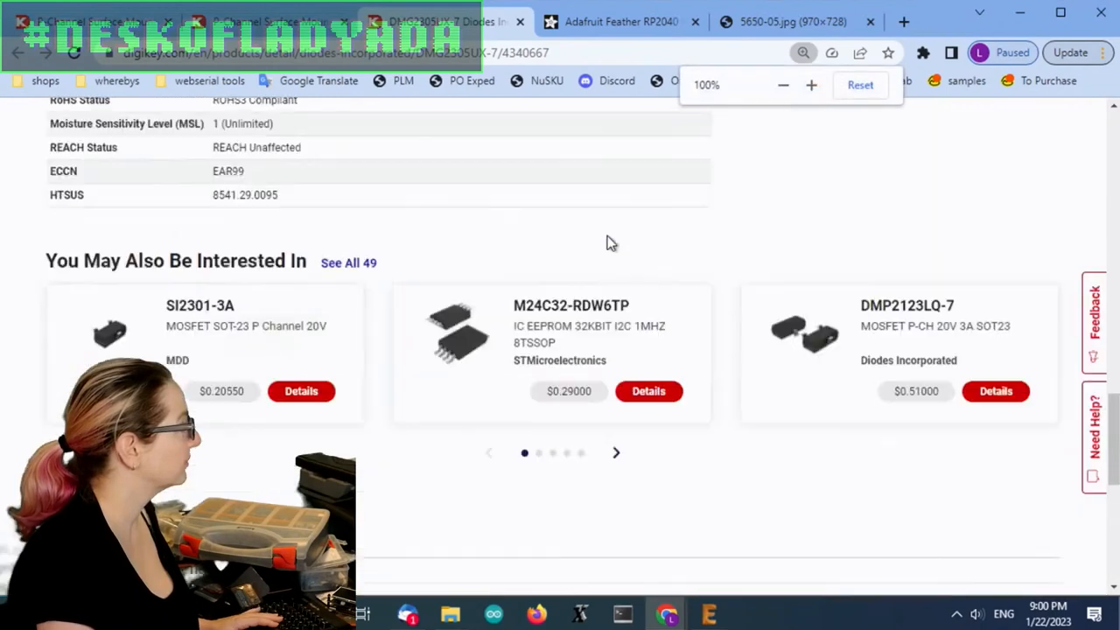
{"action": "scroll", "scroll_direction": "up", "scroll_amount": 3}
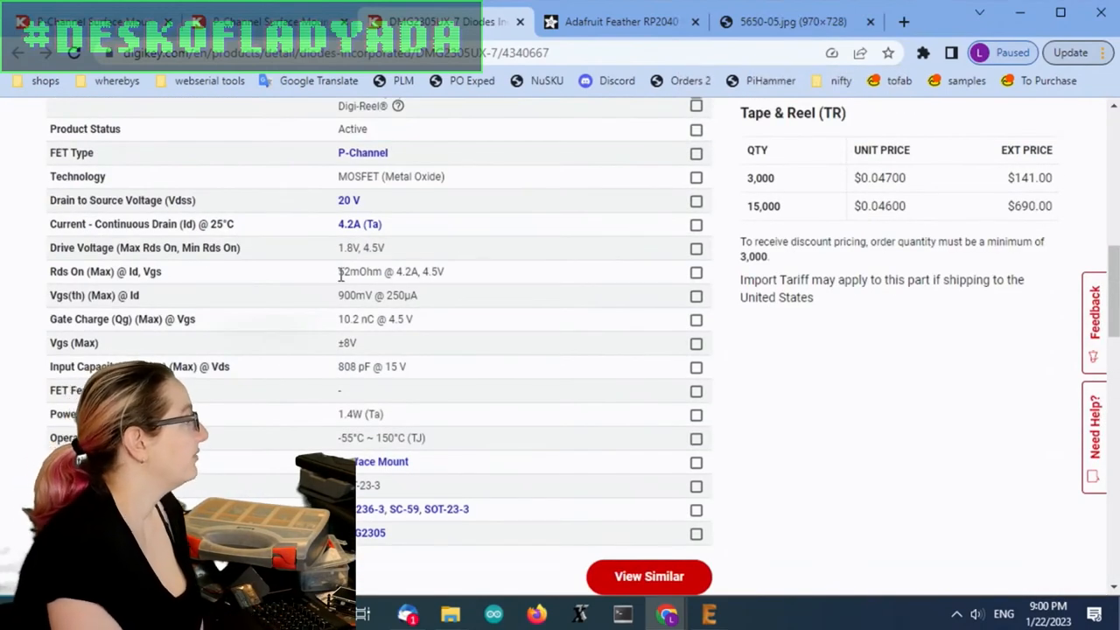
{"action": "double_click", "coordinate": [390, 271]}
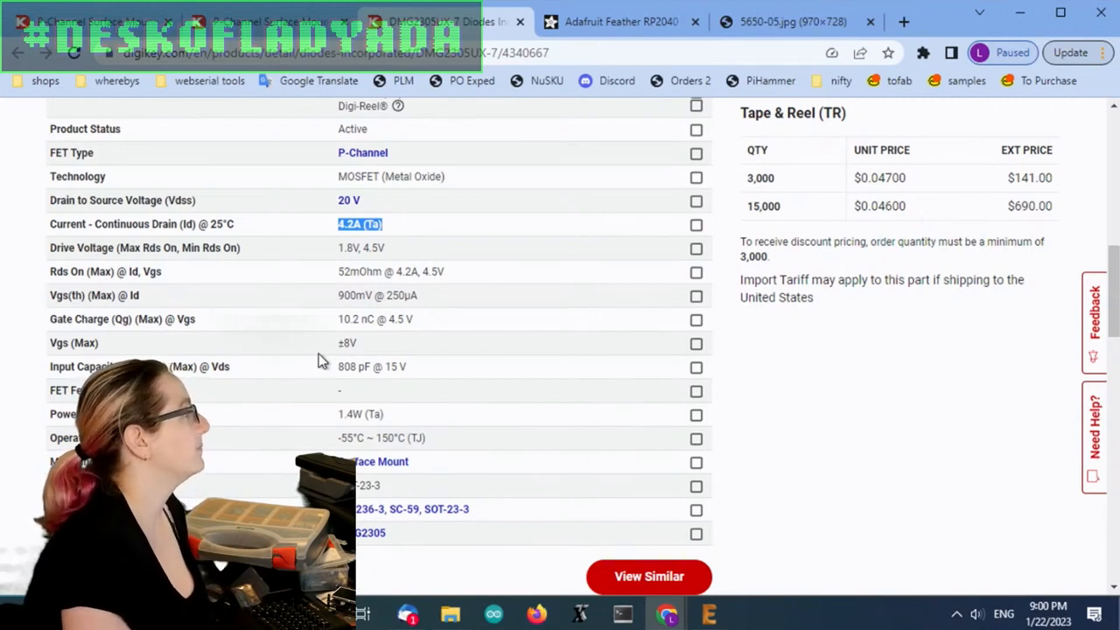
{"action": "double_click", "coordinate": [378, 294]}
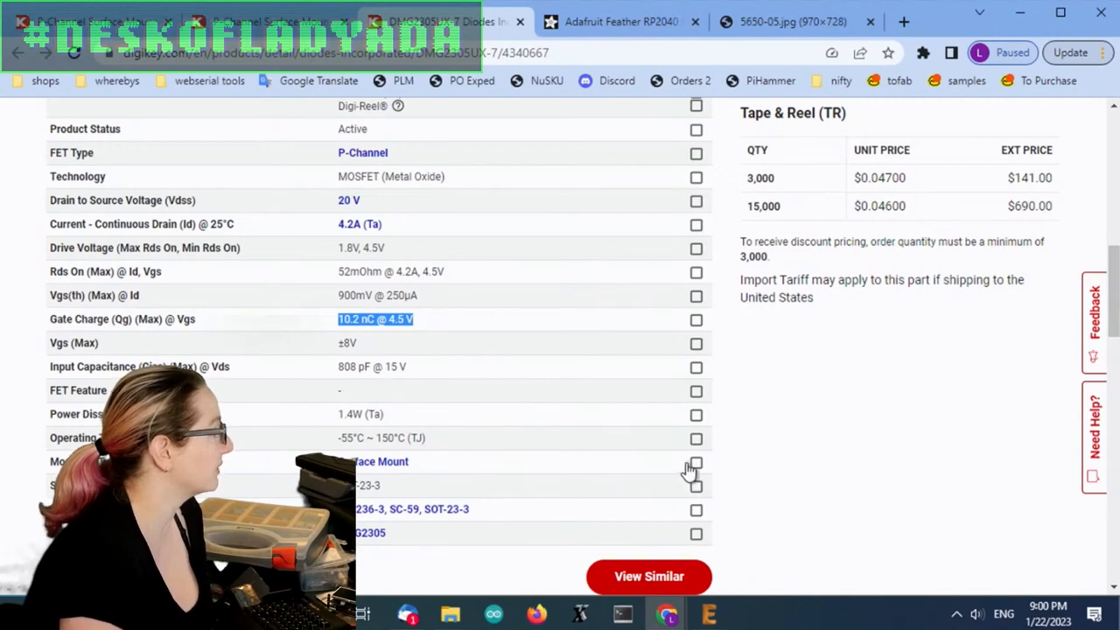
Step: Mark Surface Mount and Product Status as matching criteria for finding similar P-channel MOSFETs
{"action": "left_click", "coordinate": [696, 462]}
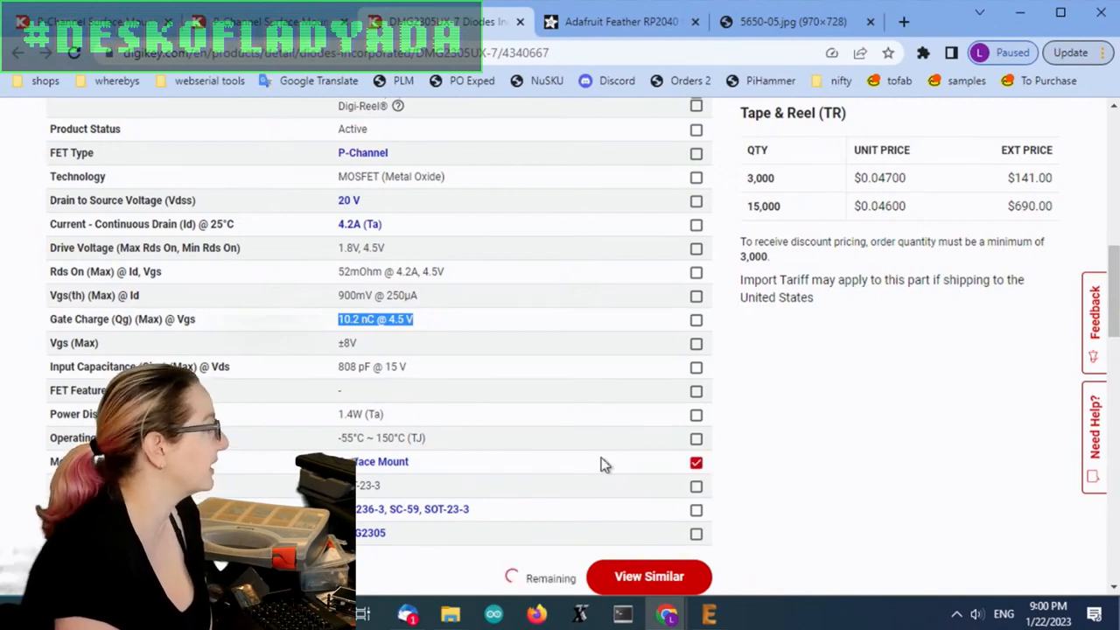
{"action": "scroll", "scroll_direction": "up", "scroll_amount": 3}
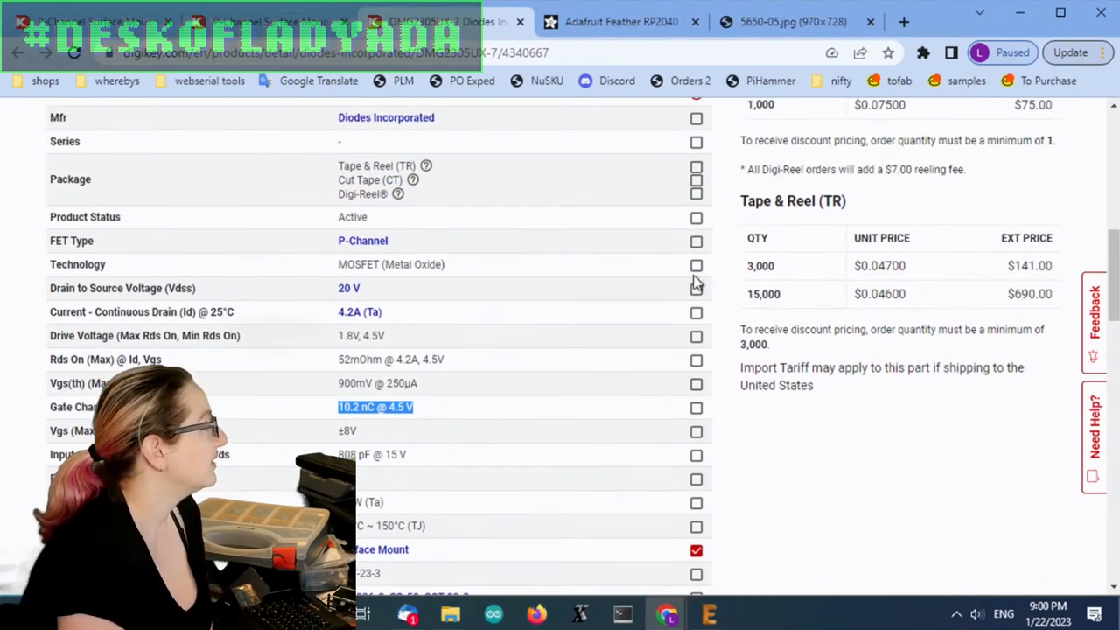
{"action": "left_click", "coordinate": [697, 242]}
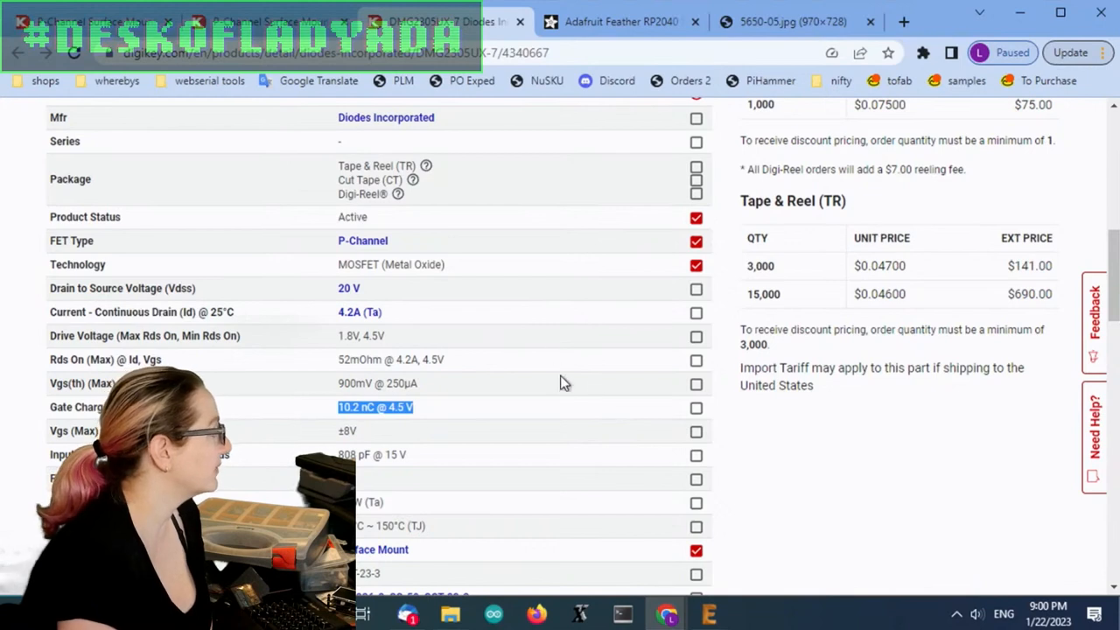
{"action": "scroll", "scroll_direction": "down", "scroll_amount": 3}
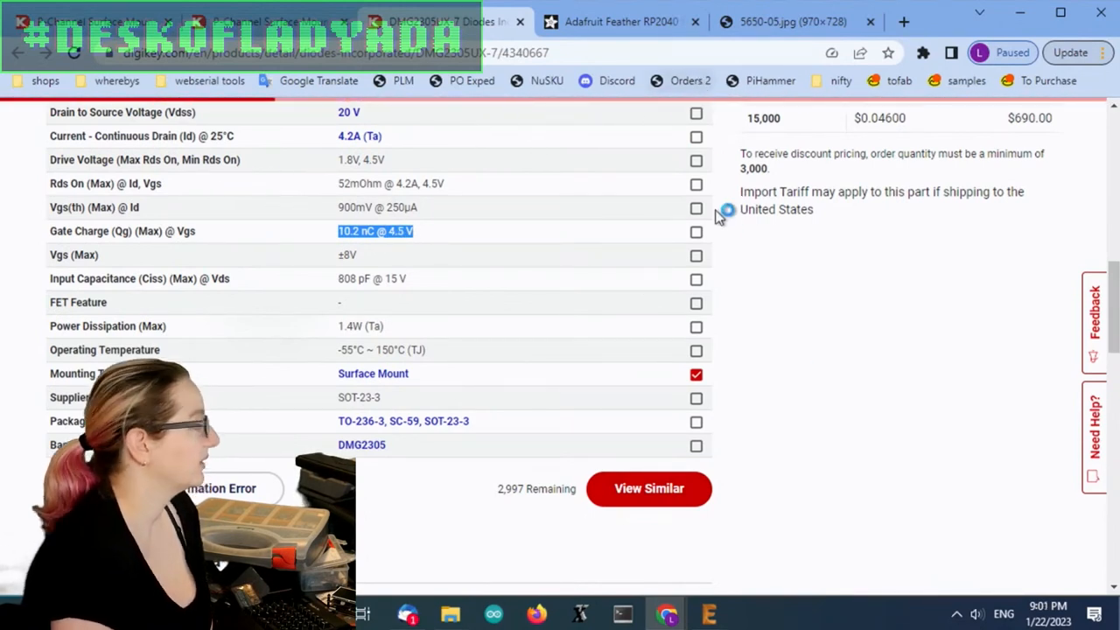
{"action": "mouse_move", "coordinate": [532, 296]}
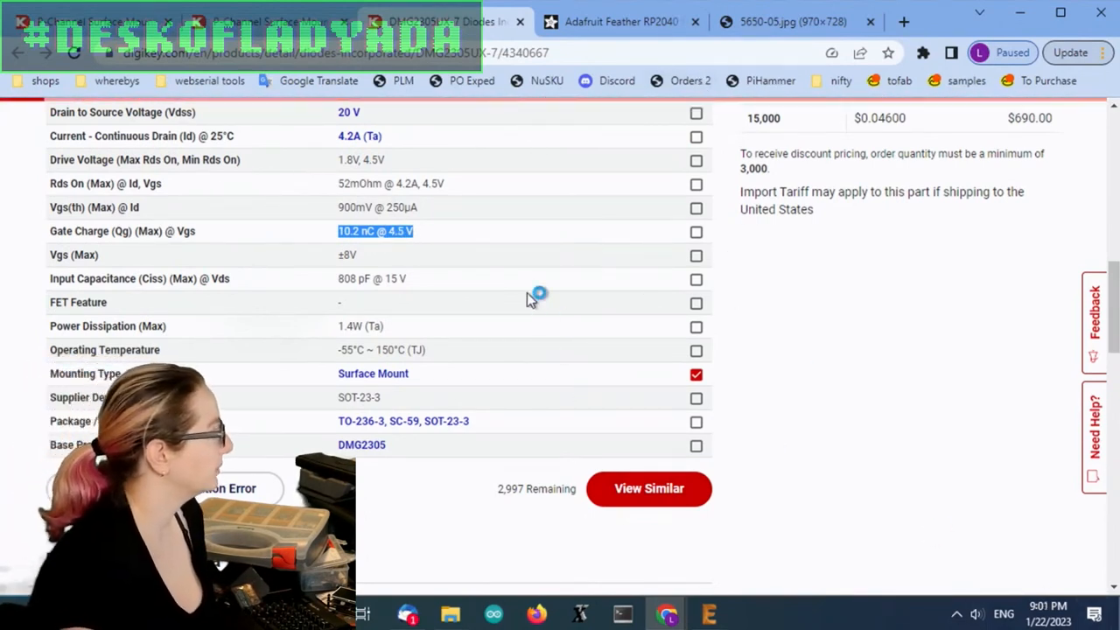
{"action": "scroll", "scroll_direction": "up", "scroll_amount": 3}
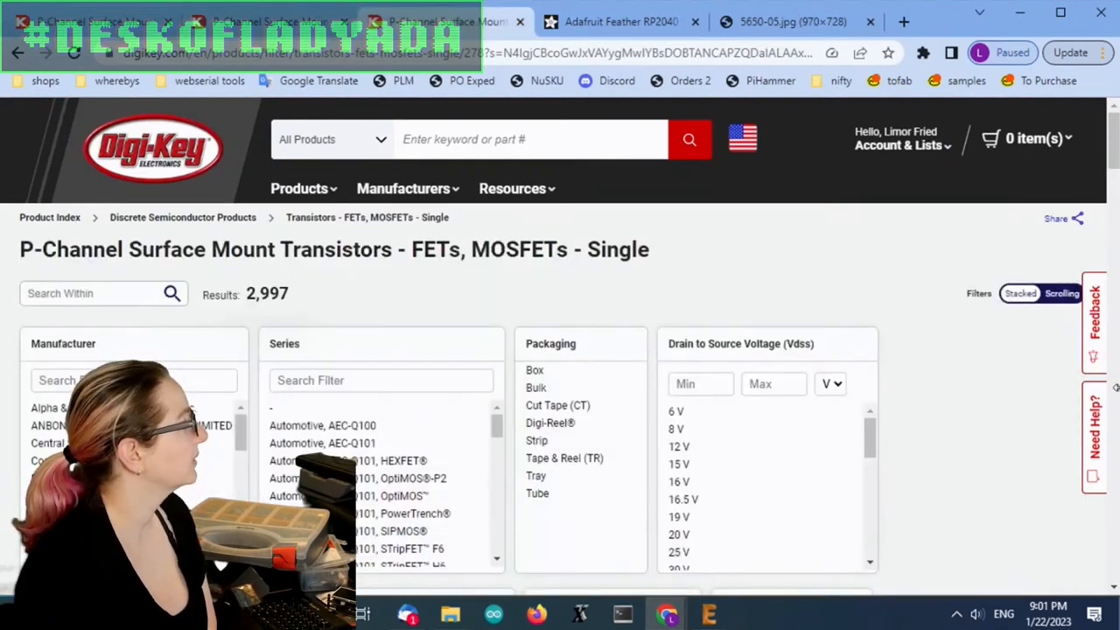
Step: Limit results to in-stock parts and choose the 1 V Vgs(th) entries in the gate-threshold filter
{"action": "scroll", "scroll_direction": "down", "scroll_amount": 3}
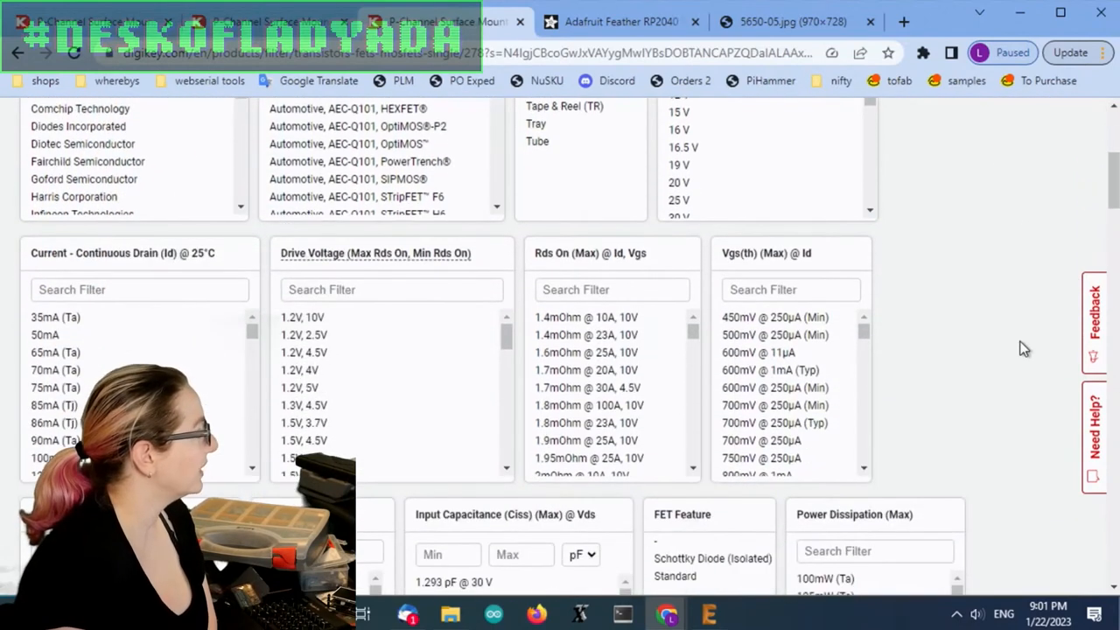
{"action": "scroll", "scroll_direction": "down", "scroll_amount": 3}
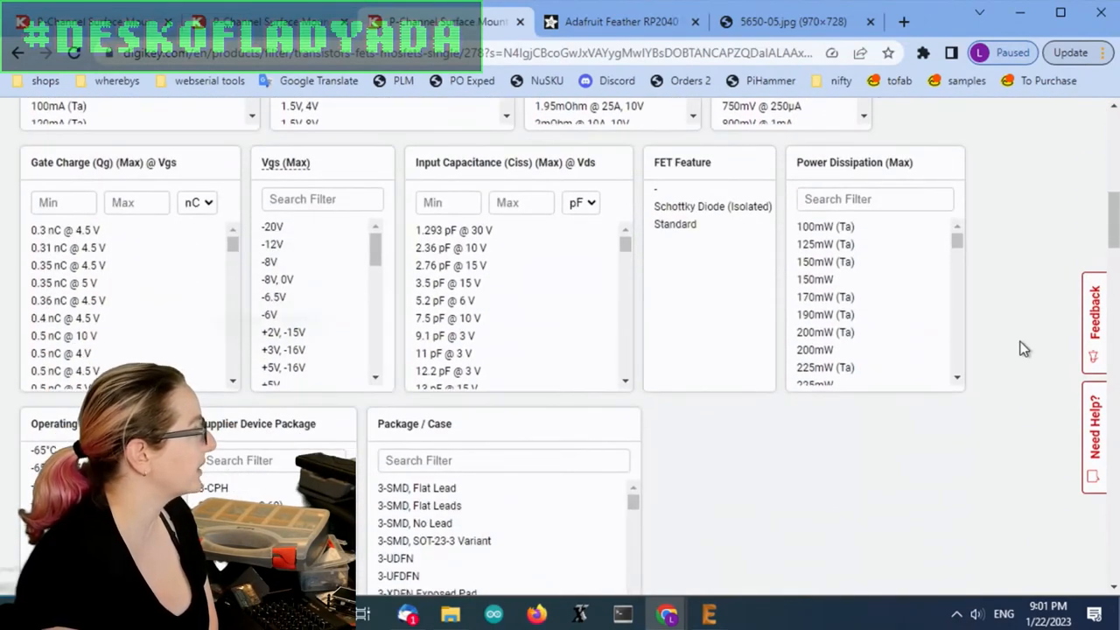
{"action": "scroll", "scroll_direction": "down", "scroll_amount": 3}
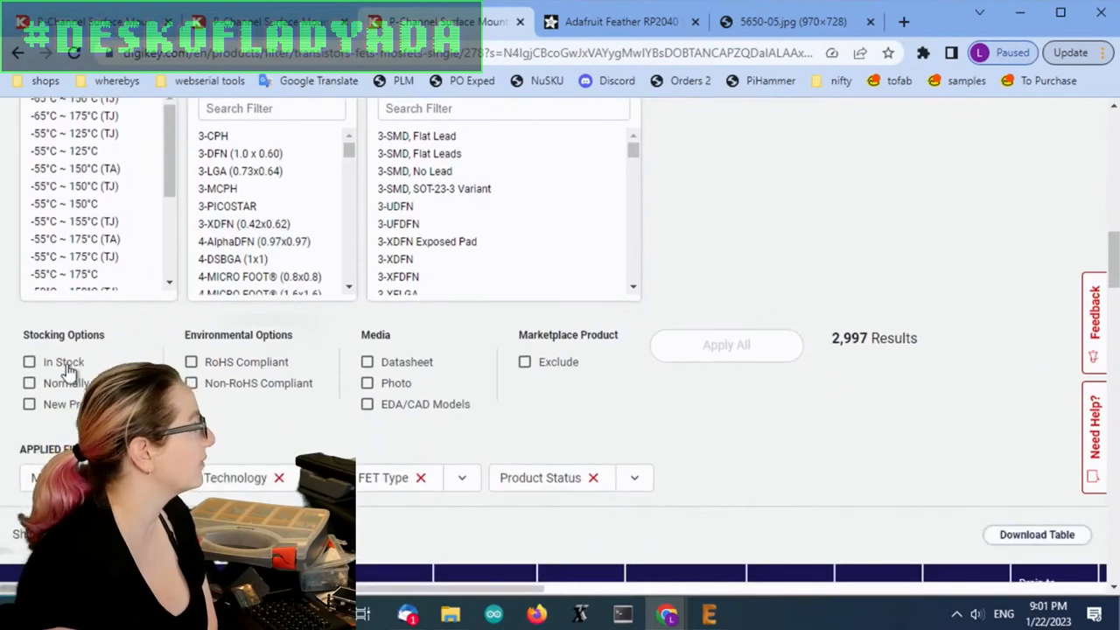
{"action": "left_click", "coordinate": [29, 361]}
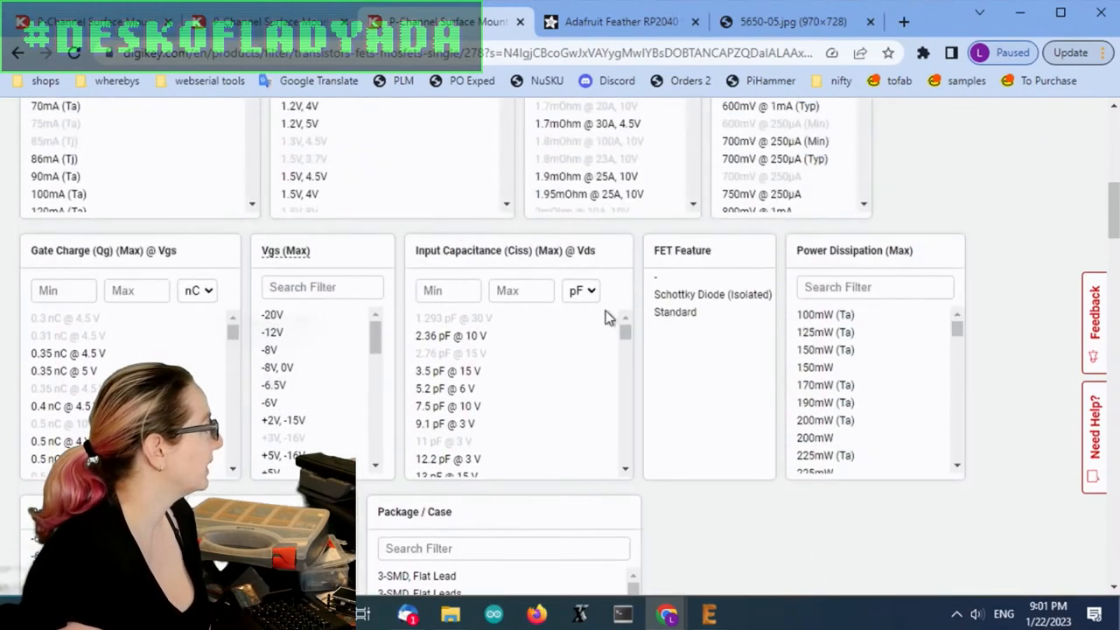
{"action": "scroll", "scroll_direction": "up", "scroll_amount": 3}
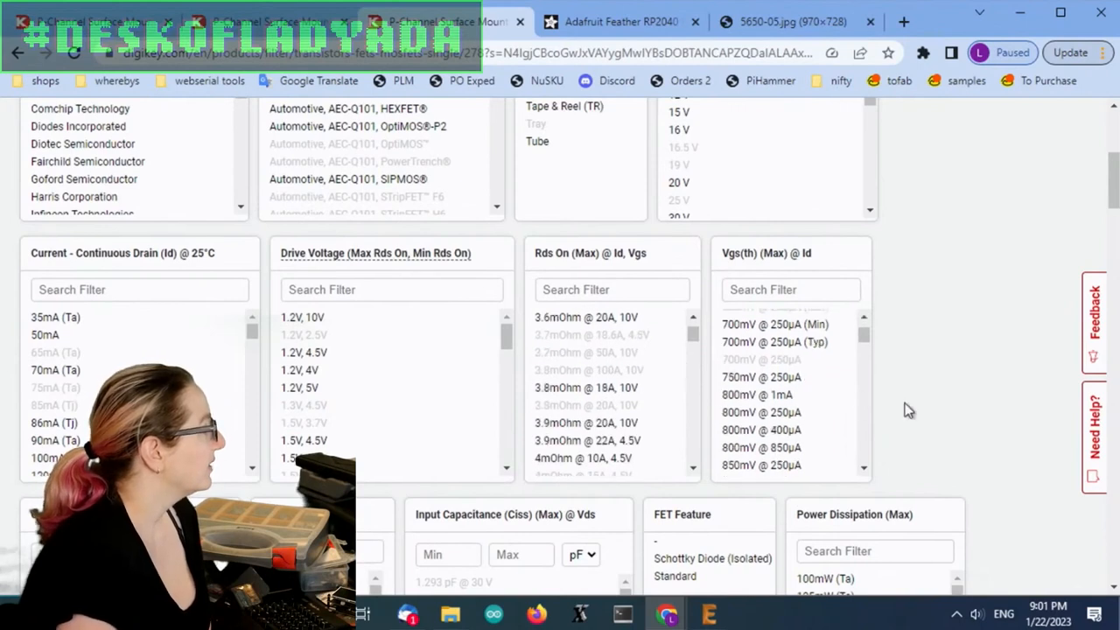
{"action": "scroll", "scroll_direction": "down", "scroll_amount": 3}
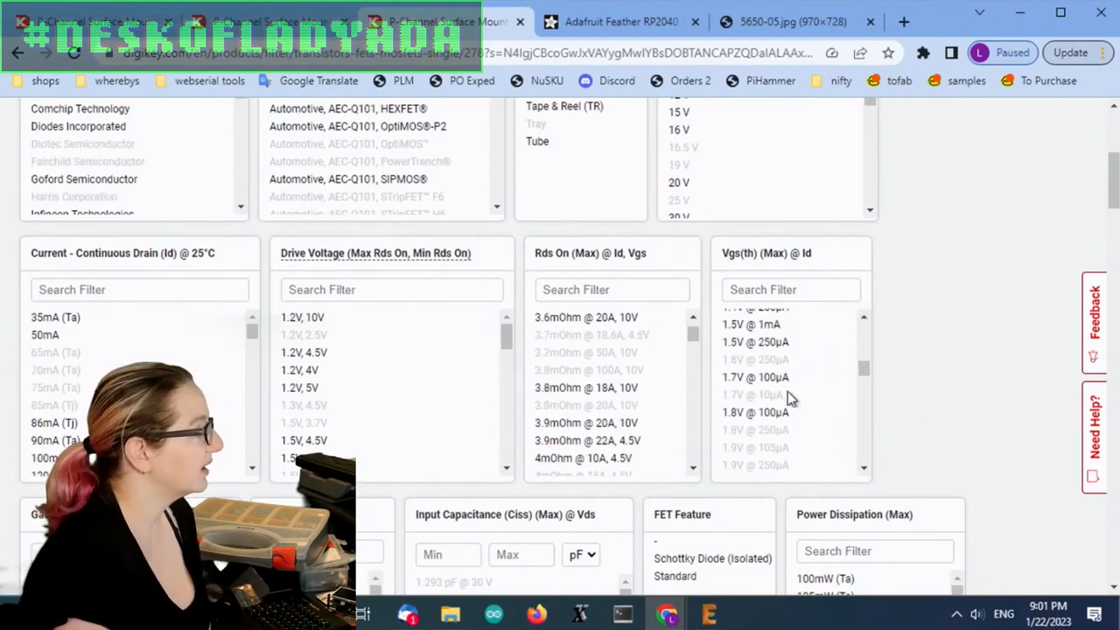
{"action": "scroll", "scroll_direction": "up", "scroll_amount": 3}
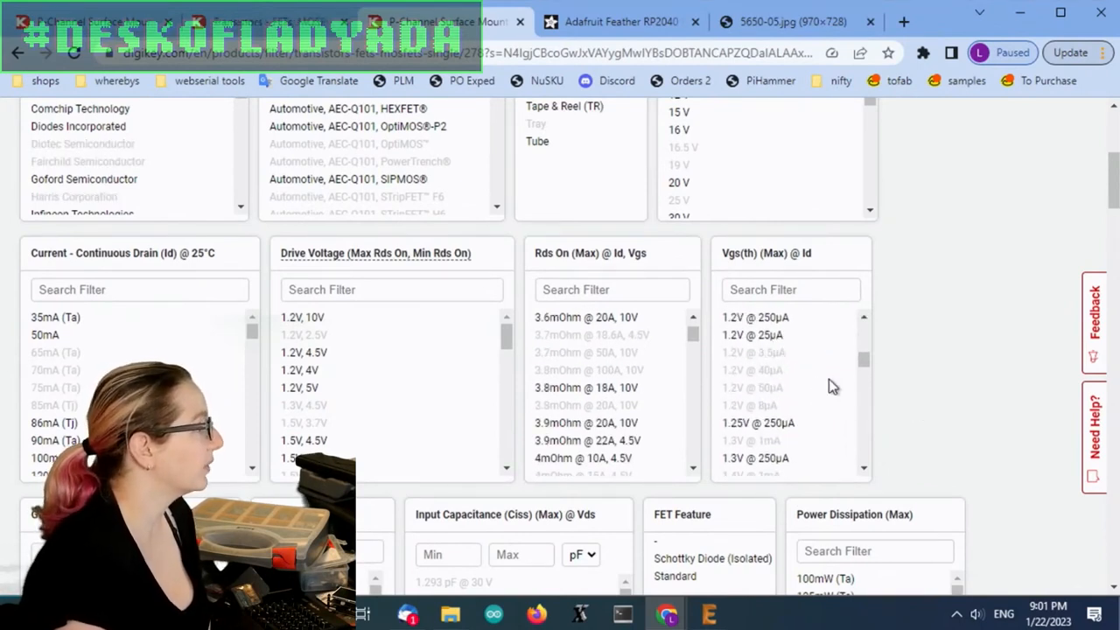
{"action": "scroll", "scroll_direction": "down", "scroll_amount": 3}
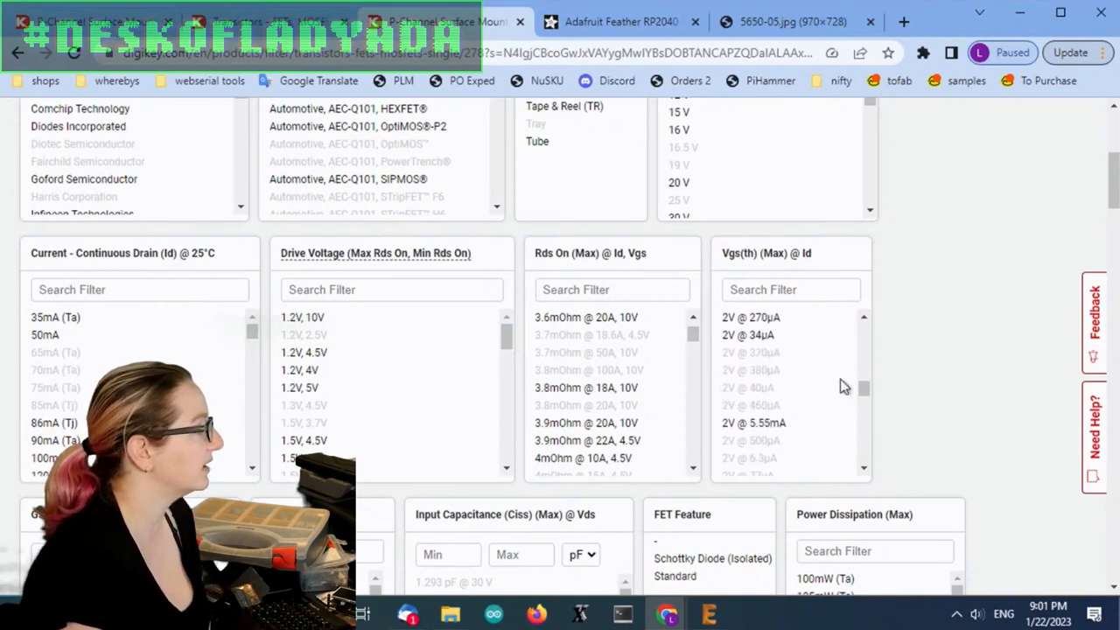
{"action": "scroll", "scroll_direction": "down", "scroll_amount": 3}
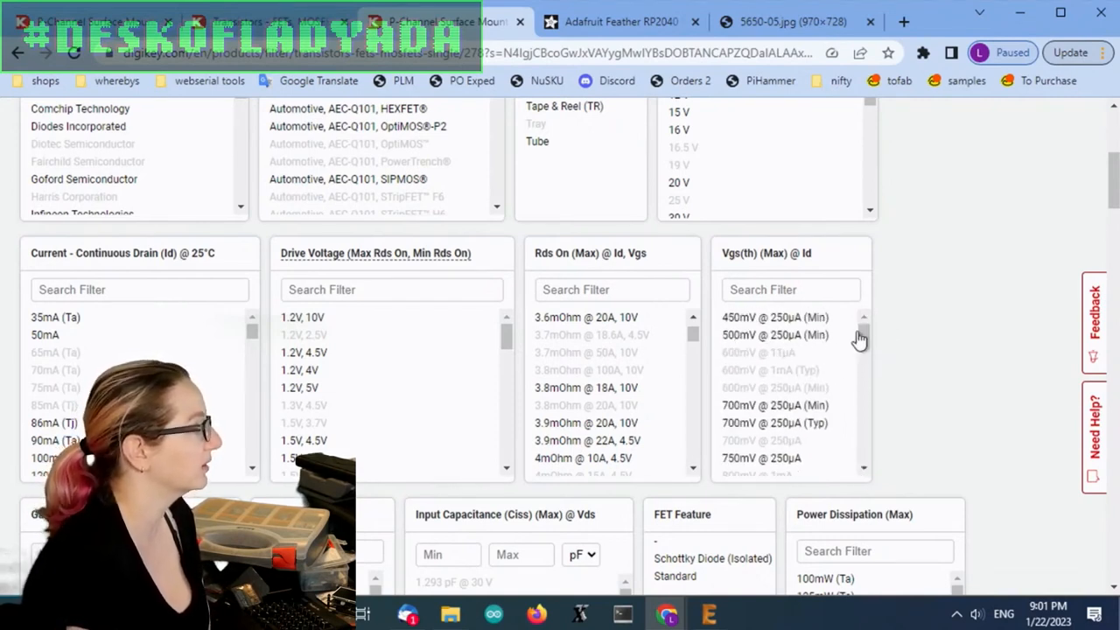
{"action": "scroll", "scroll_direction": "down", "scroll_amount": 3}
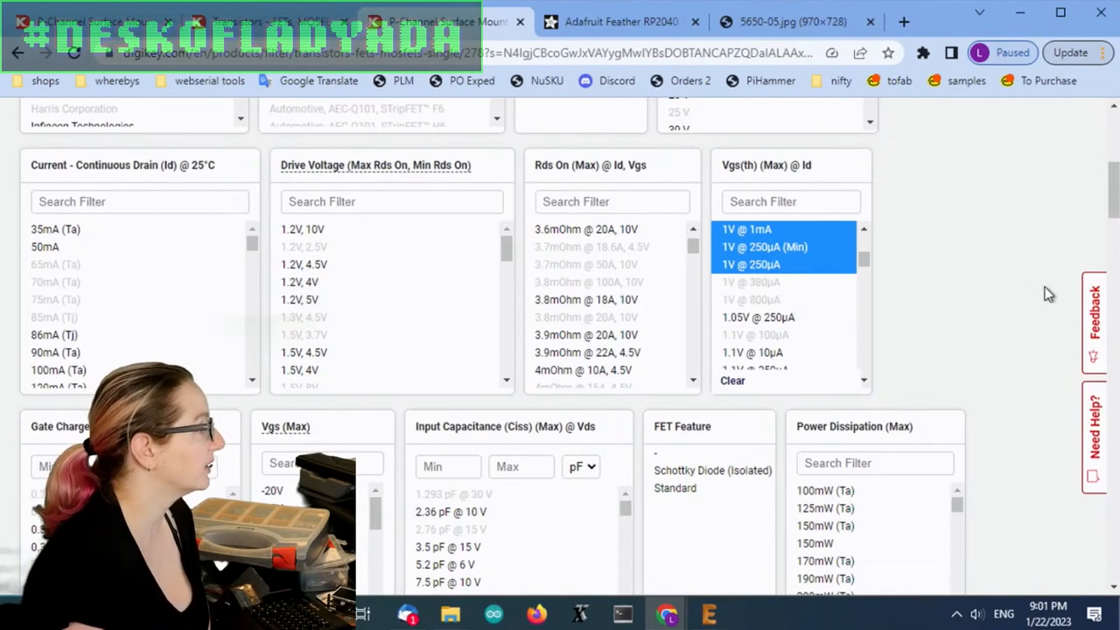
Step: Select the low Rds On (Max) entries from 3.9 mOhm @ 22A, 4.5V in the on-resistance filter
{"action": "scroll", "scroll_direction": "down", "scroll_amount": 3}
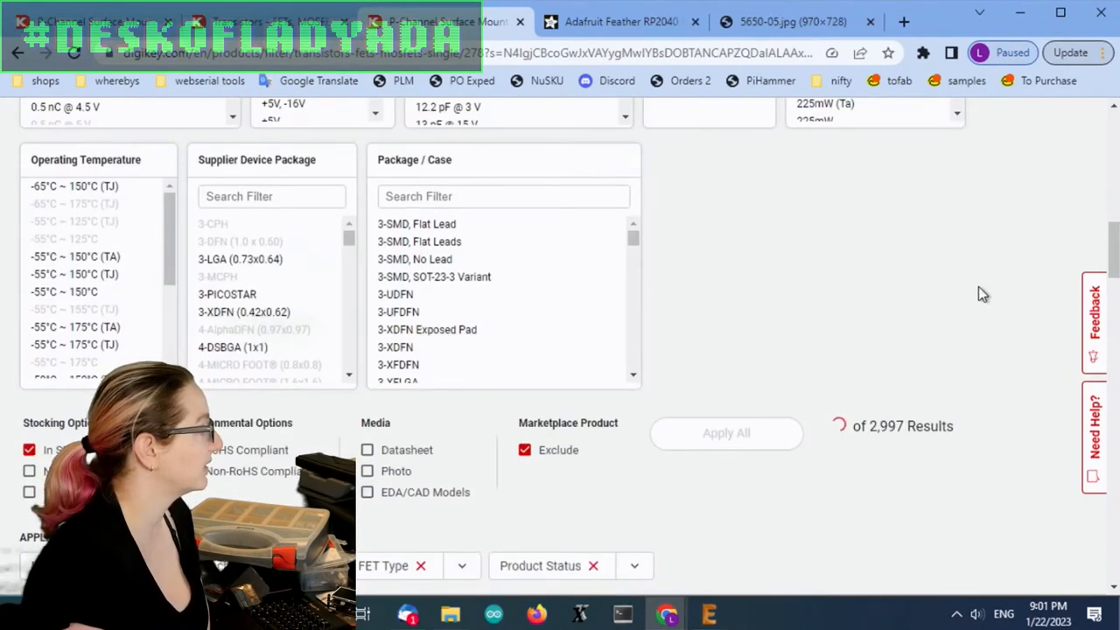
{"action": "scroll", "scroll_direction": "up", "scroll_amount": 3}
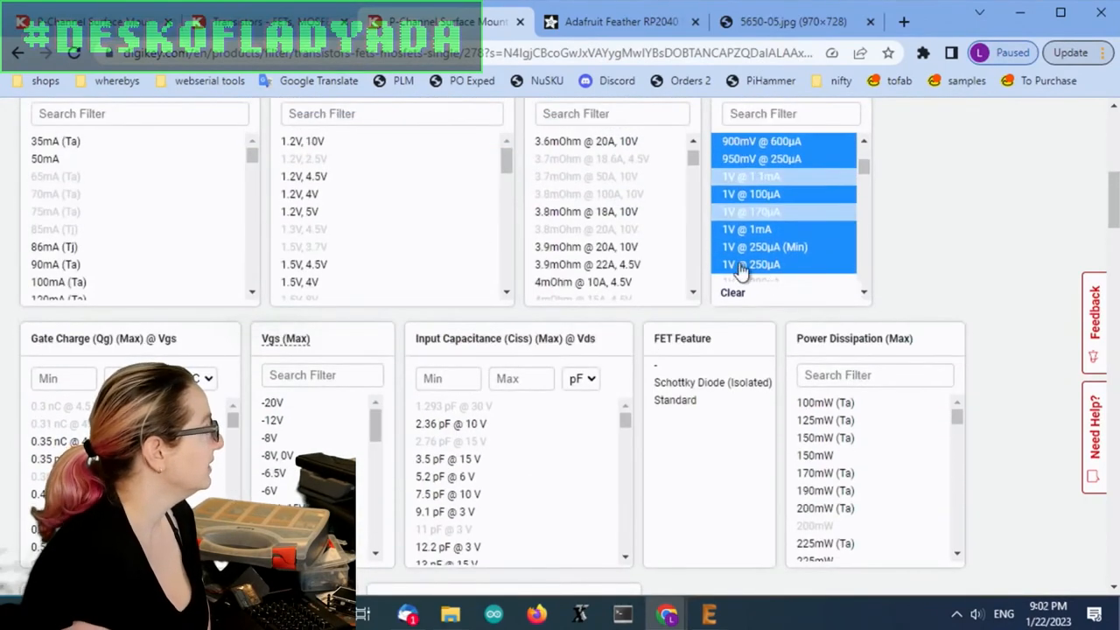
{"action": "scroll", "scroll_direction": "up", "scroll_amount": 3}
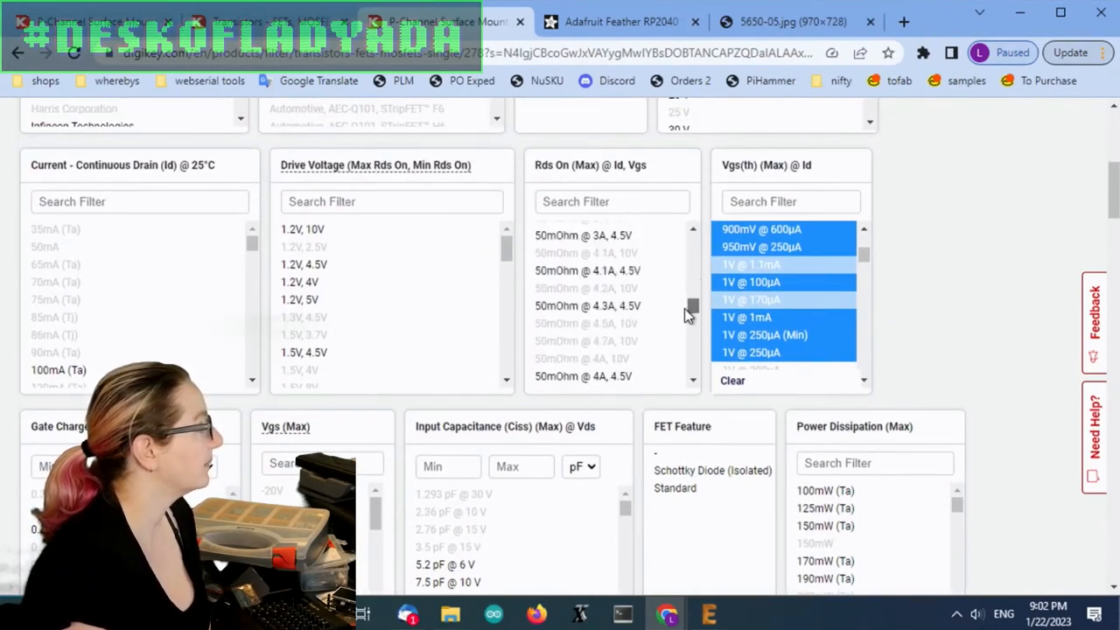
{"action": "scroll", "scroll_direction": "down", "scroll_amount": 3}
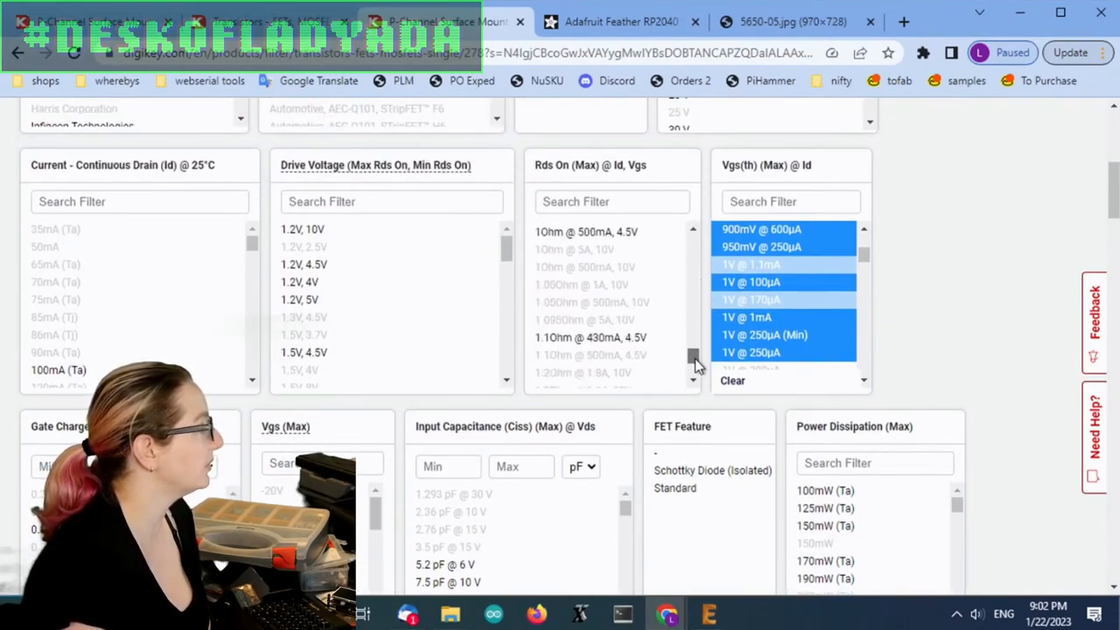
{"action": "scroll", "scroll_direction": "down", "scroll_amount": 3}
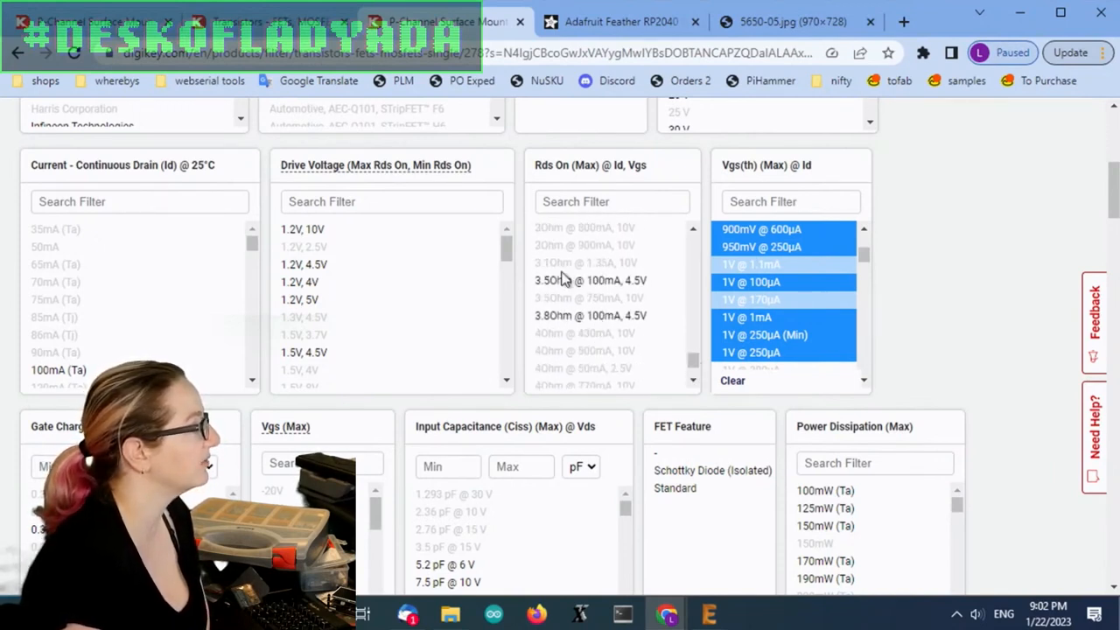
{"action": "scroll", "scroll_direction": "down", "scroll_amount": 3}
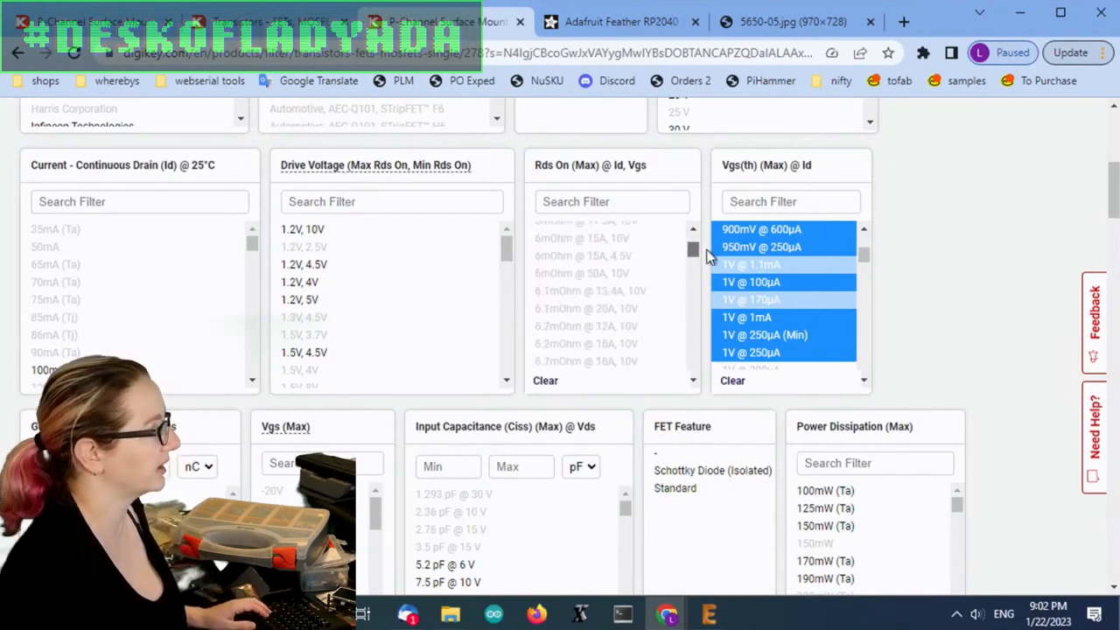
{"action": "scroll", "scroll_direction": "up", "scroll_amount": 3}
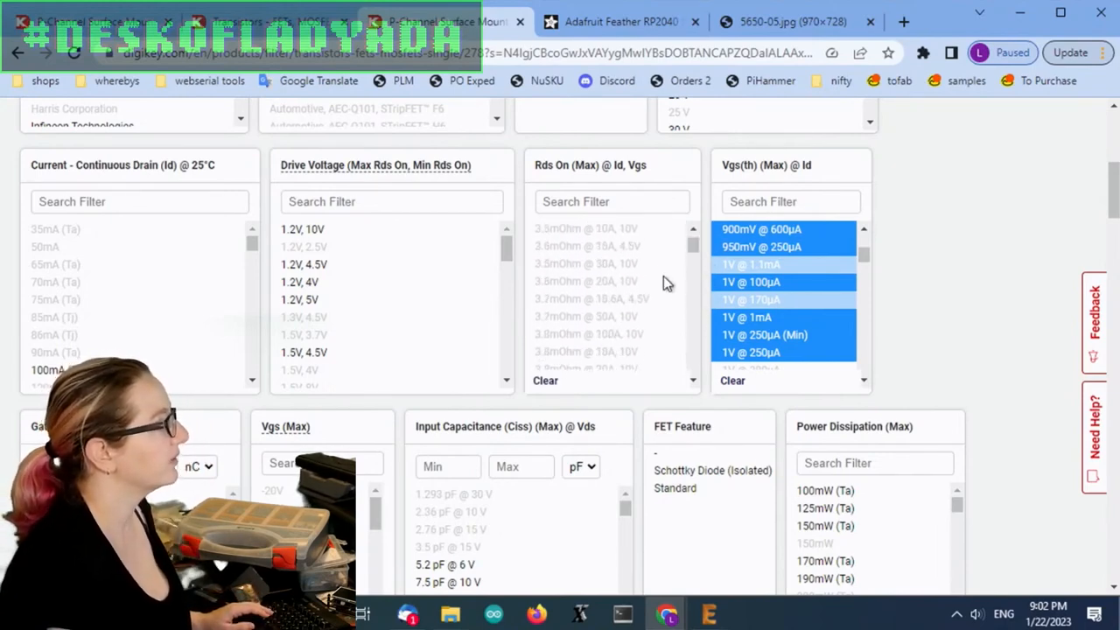
{"action": "scroll", "scroll_direction": "down", "scroll_amount": 3}
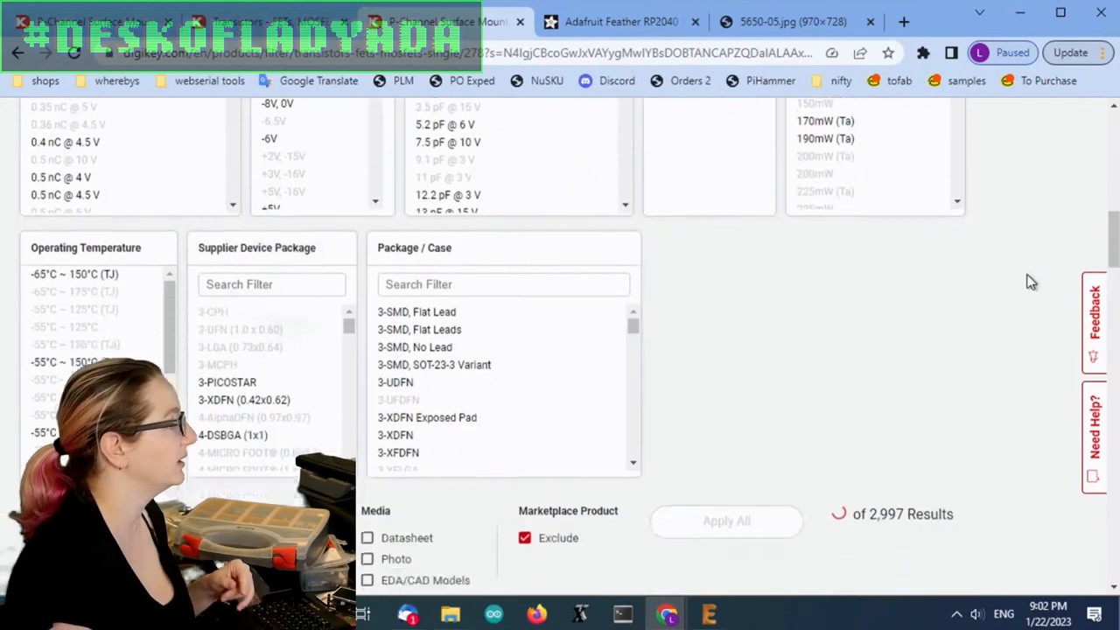
{"action": "scroll", "scroll_direction": "up", "scroll_amount": 3}
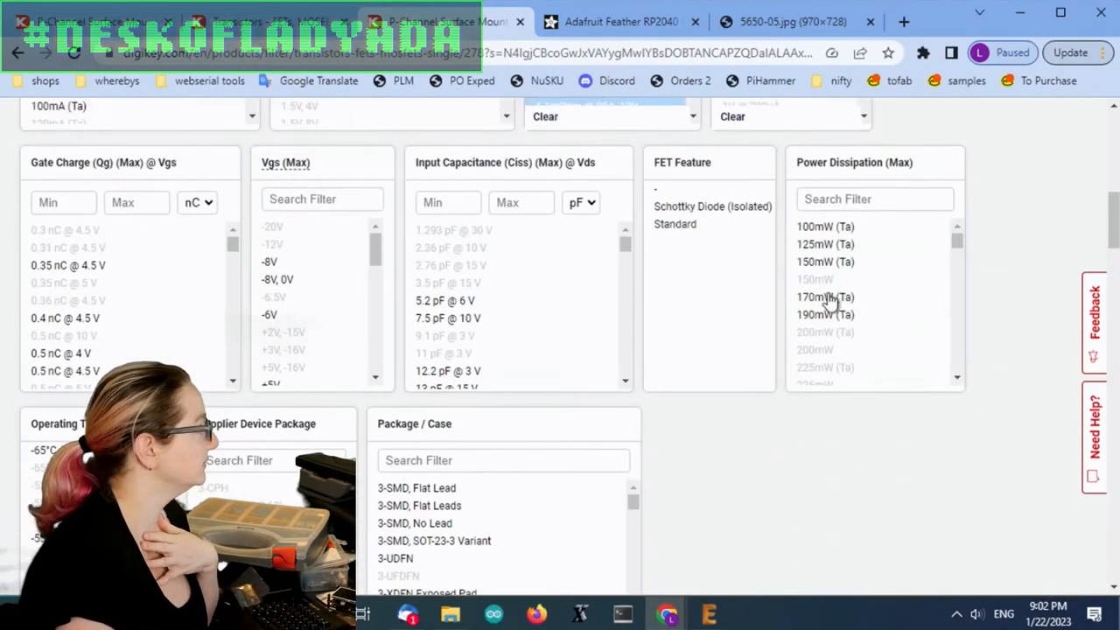
{"action": "scroll", "scroll_direction": "up", "scroll_amount": 3}
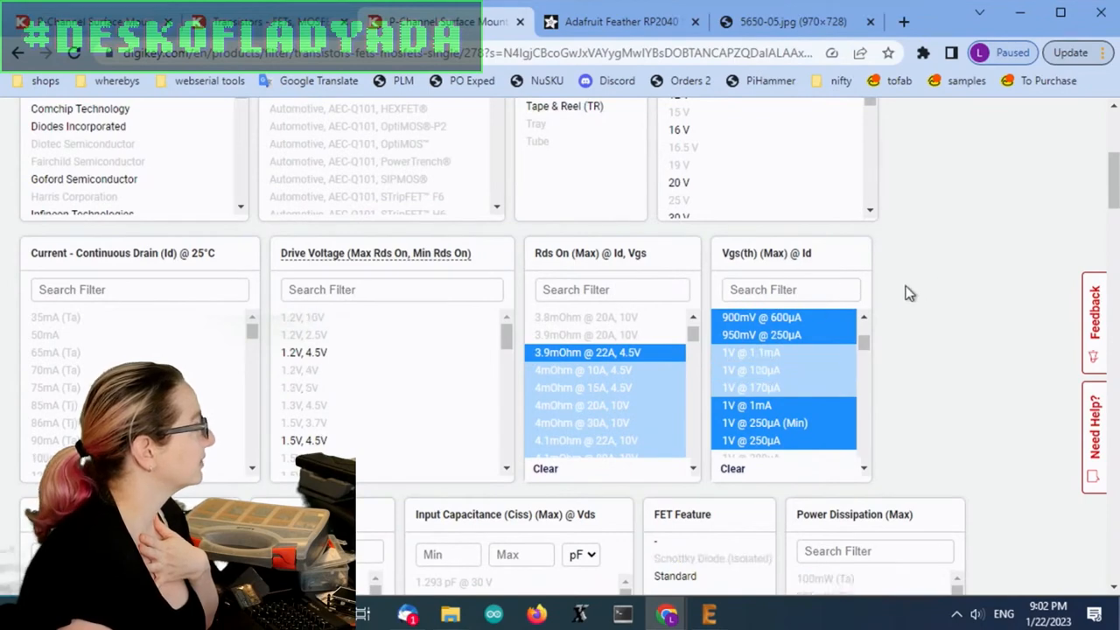
{"action": "scroll", "scroll_direction": "down", "scroll_amount": 3}
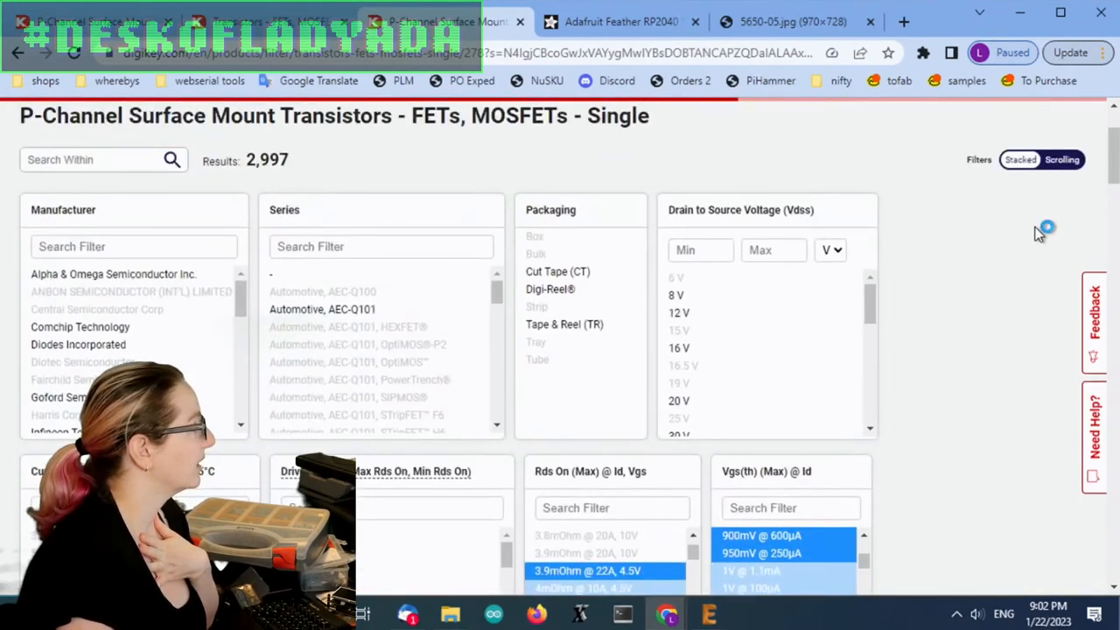
{"action": "mouse_move", "coordinate": [1031, 306]}
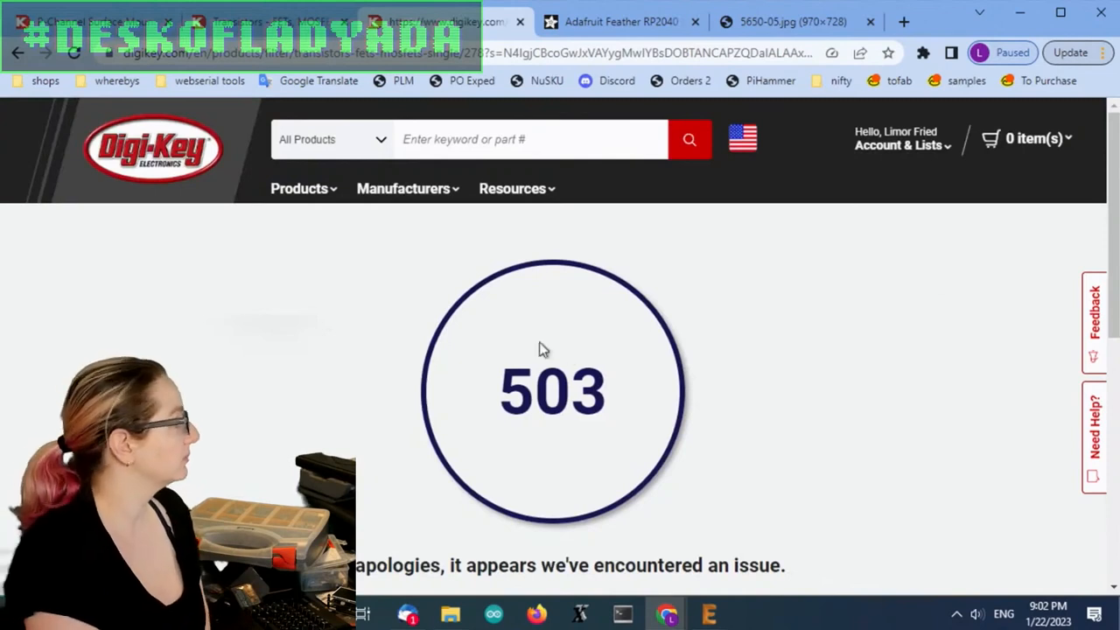
Step: Recover from the 503 error and choose Vgs(th) values from 450 mV to 700 mV @ 250 µA
{"action": "scroll", "scroll_direction": "down", "scroll_amount": 3}
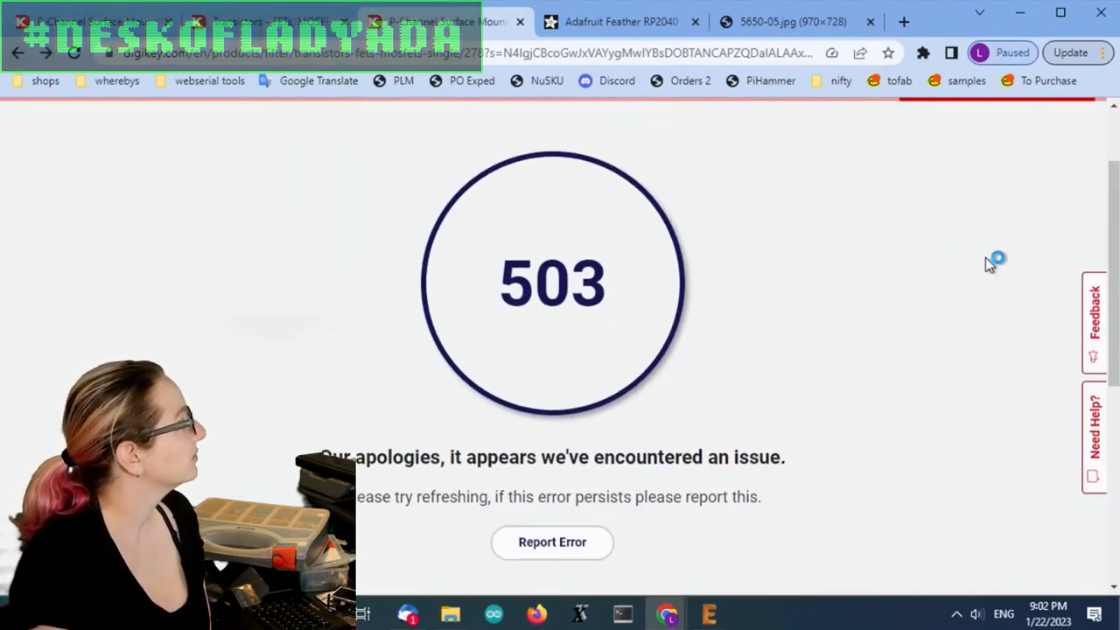
{"action": "scroll", "scroll_direction": "up", "scroll_amount": 3}
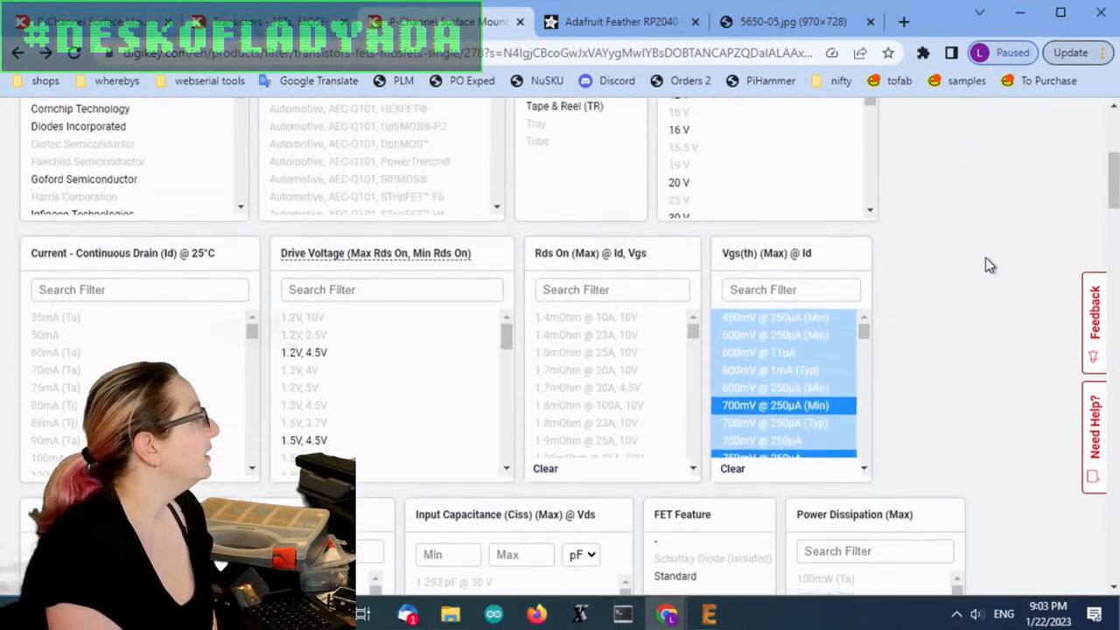
{"action": "scroll", "scroll_direction": "up", "scroll_amount": 3}
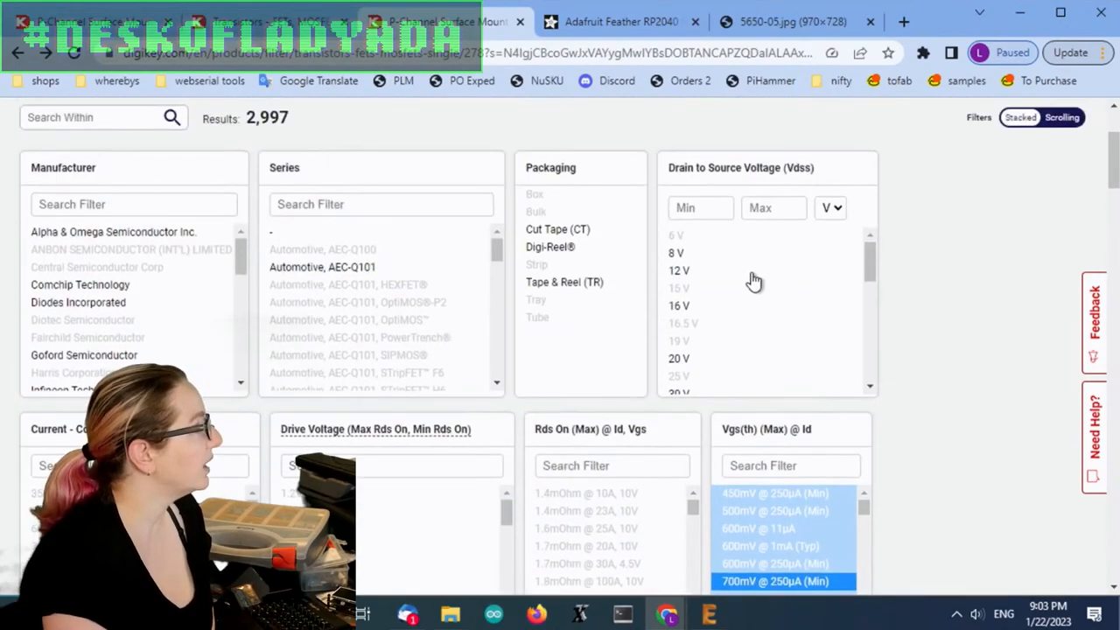
{"action": "mouse_move", "coordinate": [719, 290]}
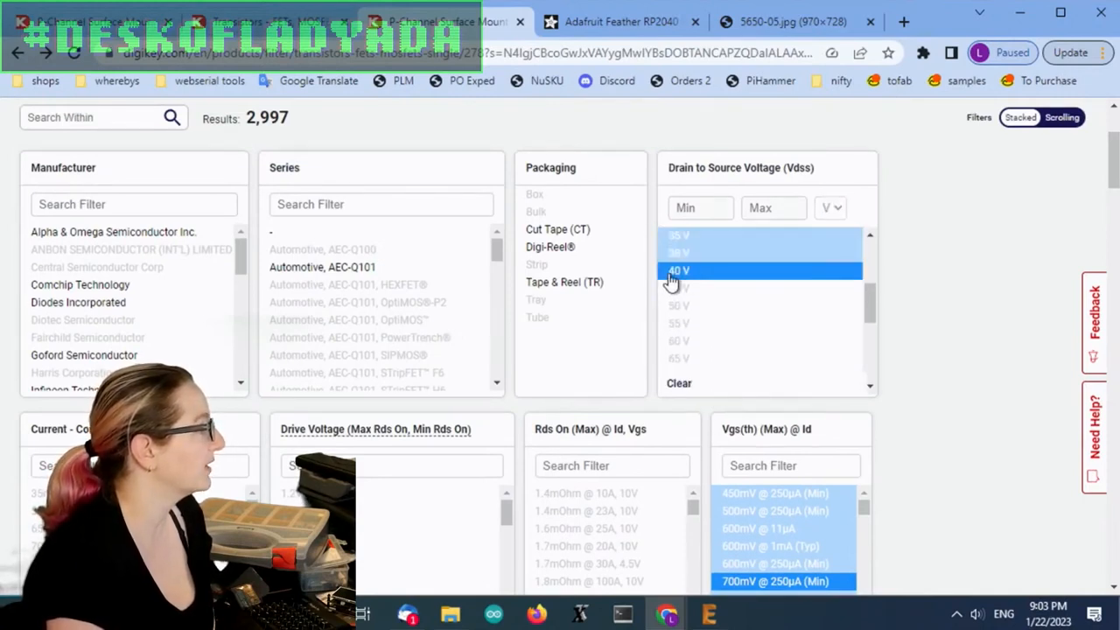
{"action": "scroll", "scroll_direction": "down", "scroll_amount": 3}
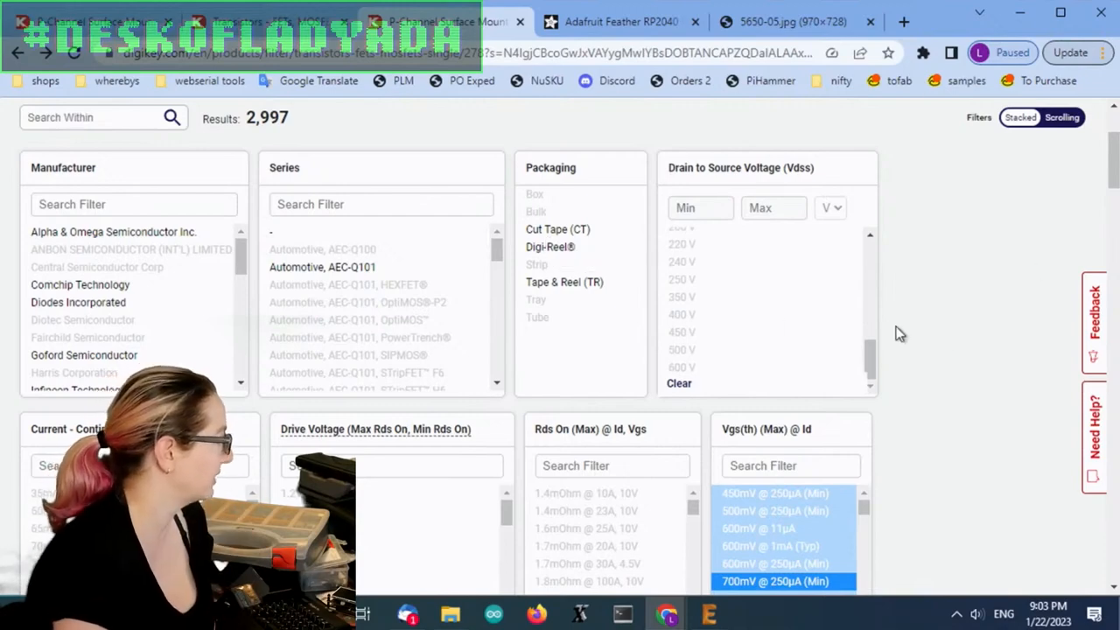
{"action": "scroll", "scroll_direction": "down", "scroll_amount": 3}
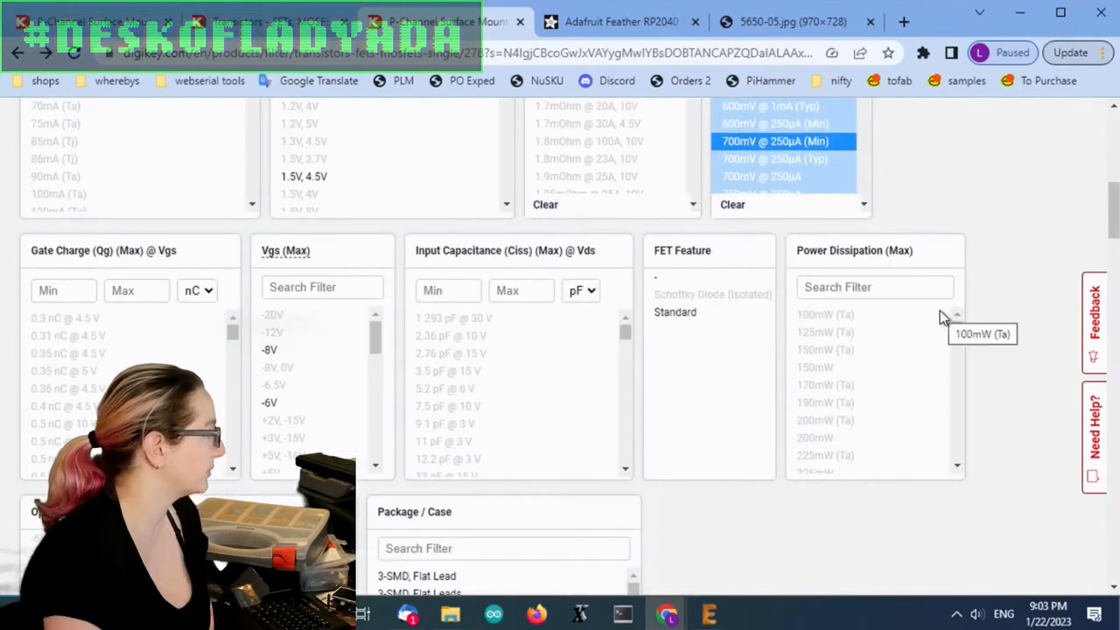
{"action": "scroll", "scroll_direction": "down", "scroll_amount": 3}
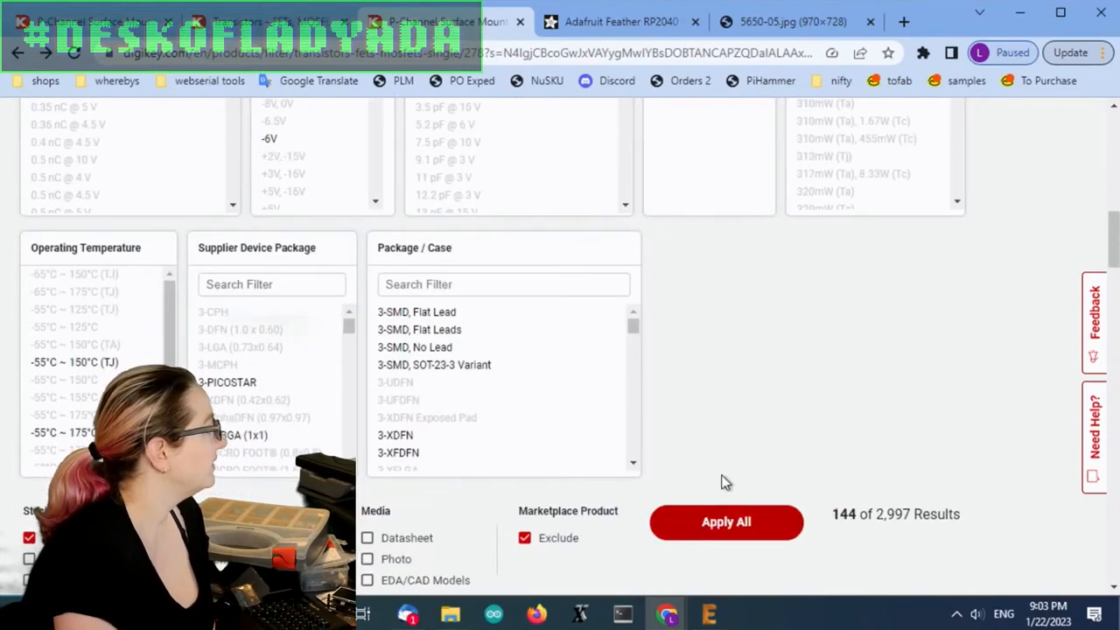
{"action": "scroll", "scroll_direction": "up", "scroll_amount": 3}
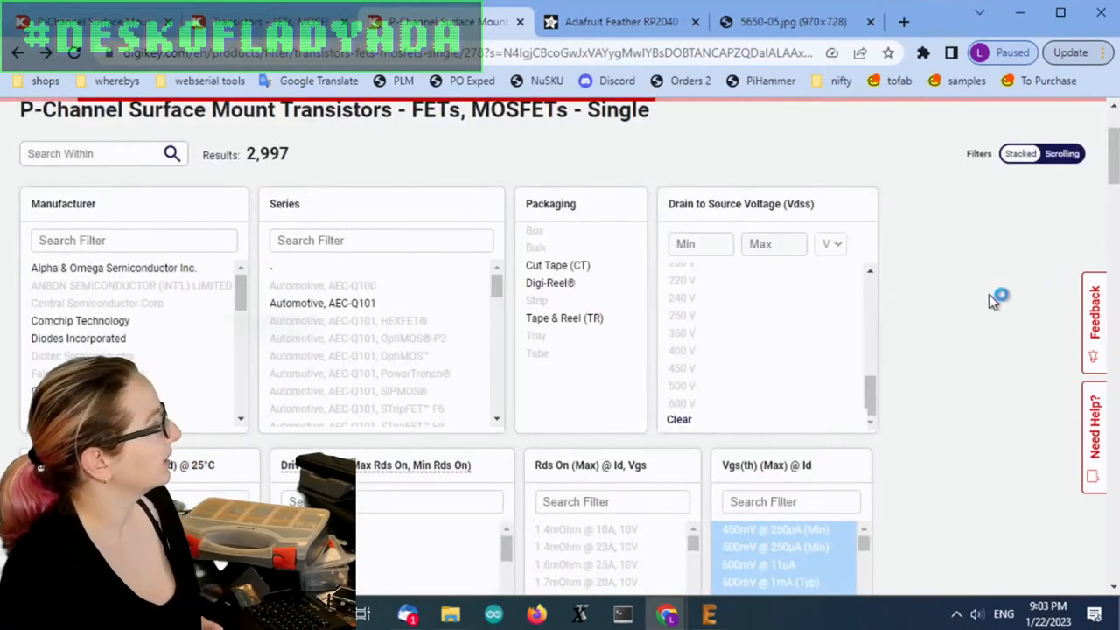
{"action": "scroll", "scroll_direction": "down", "scroll_amount": 3}
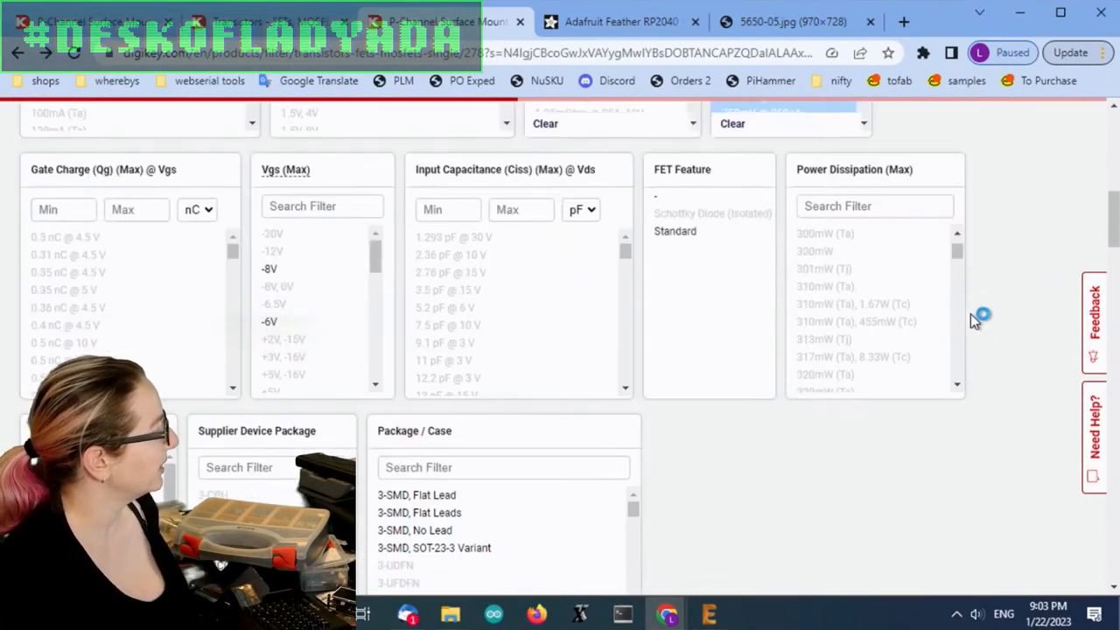
{"action": "scroll", "scroll_direction": "down", "scroll_amount": 3}
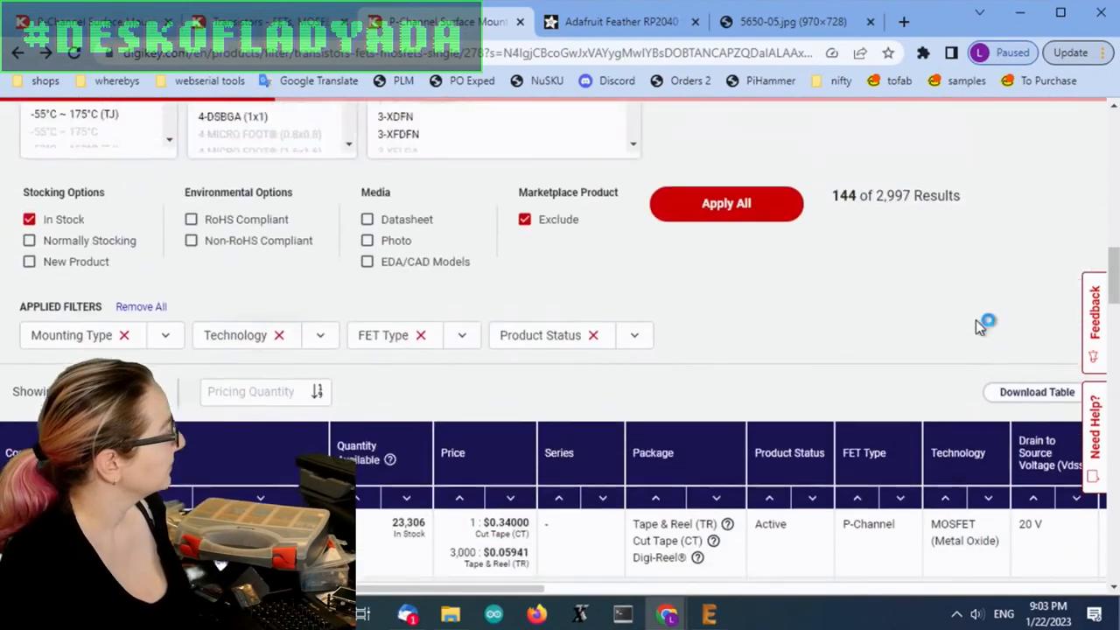
{"action": "scroll", "scroll_direction": "down", "scroll_amount": 3}
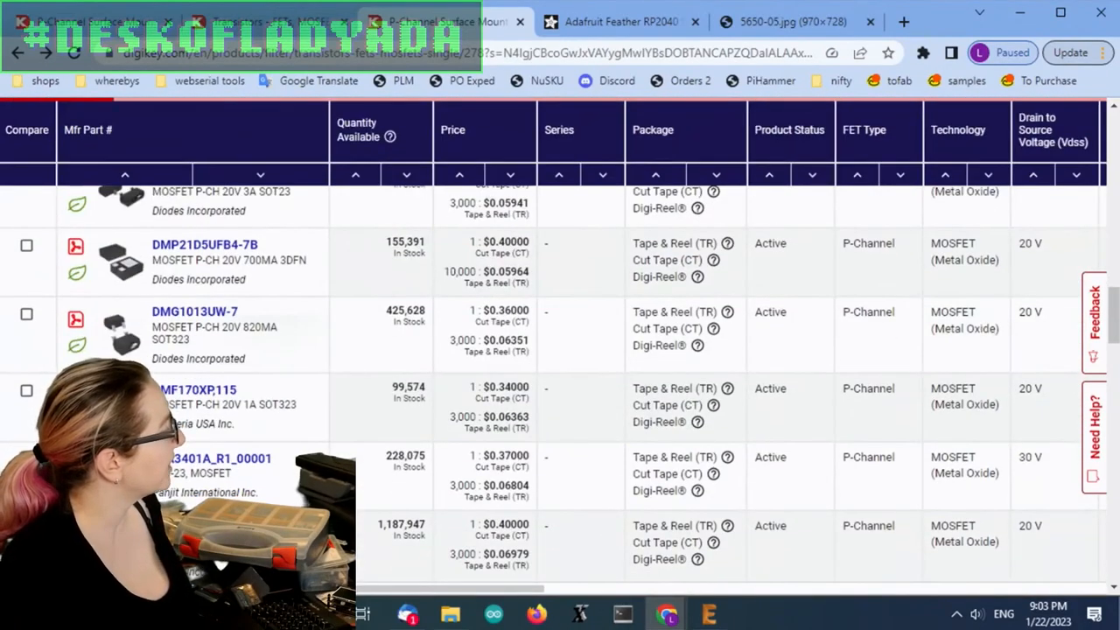
{"action": "scroll", "scroll_direction": "up", "scroll_amount": 3}
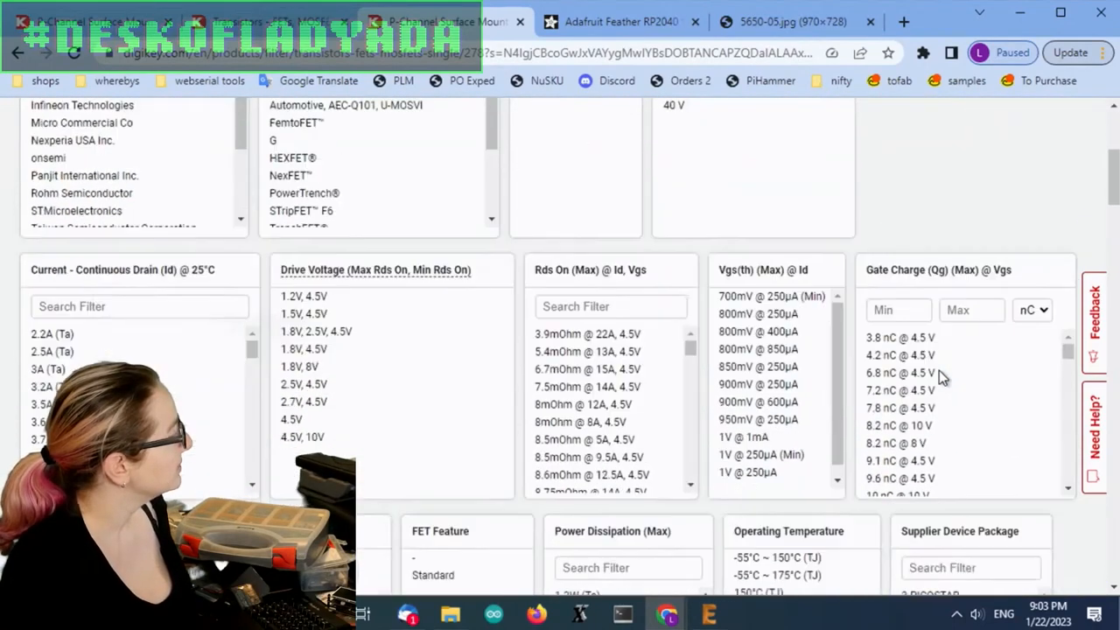
{"action": "scroll", "scroll_direction": "down", "scroll_amount": 3}
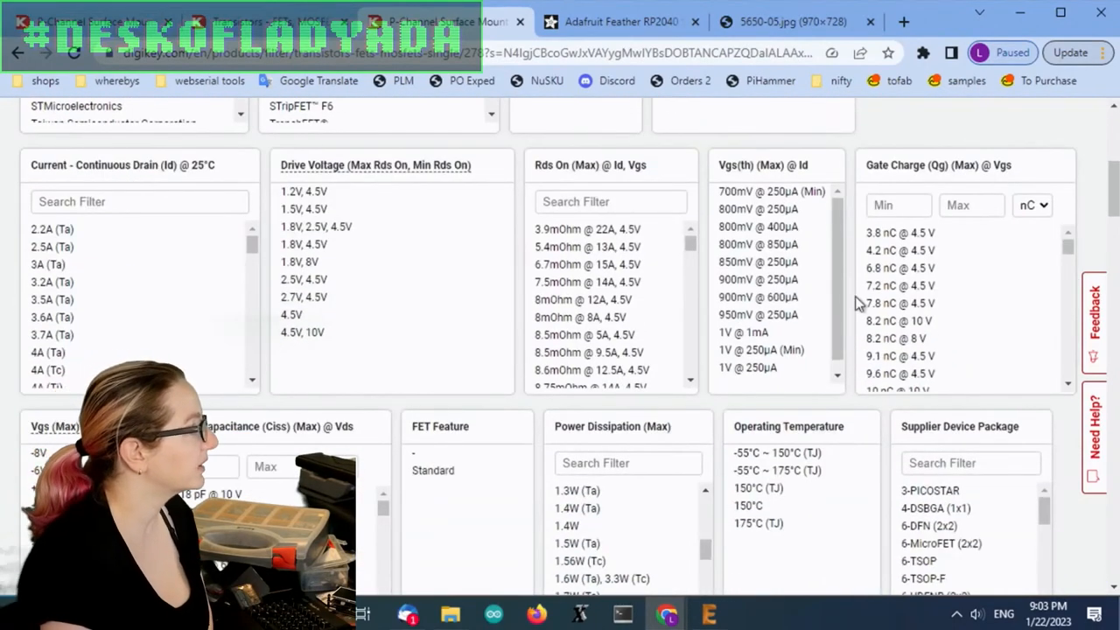
{"action": "scroll", "scroll_direction": "down", "scroll_amount": 3}
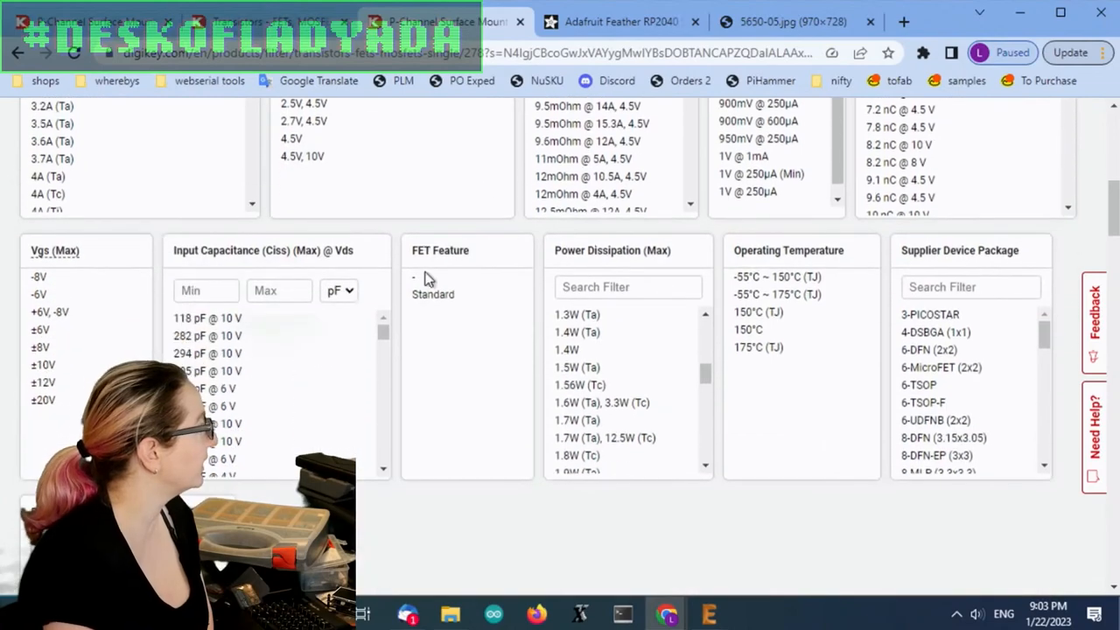
{"action": "scroll", "scroll_direction": "down", "scroll_amount": 3}
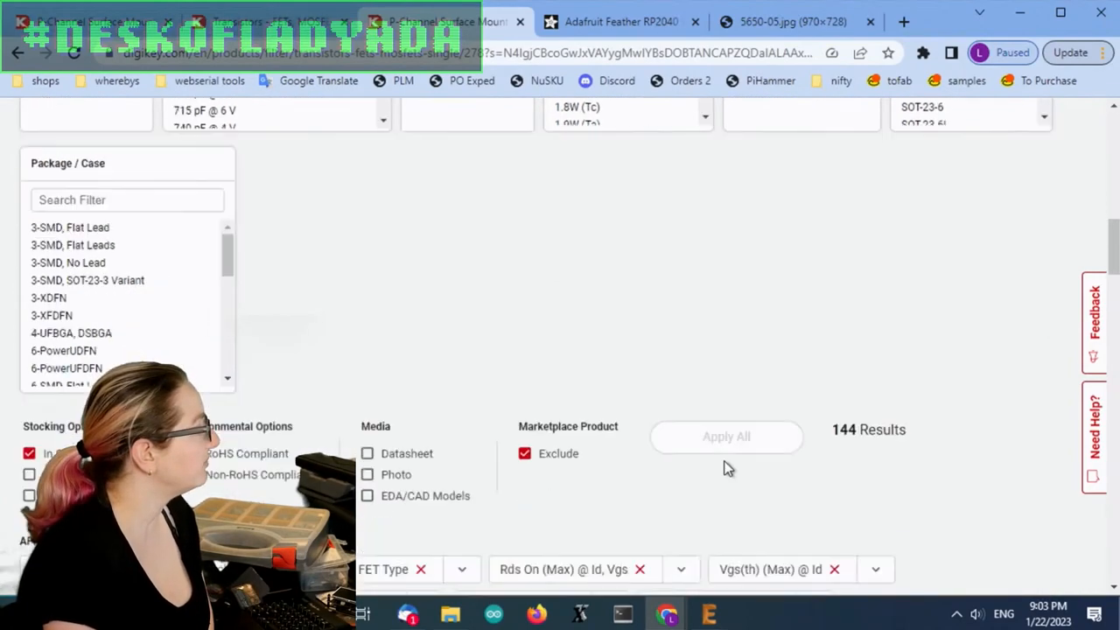
{"action": "left_click", "coordinate": [724, 436]}
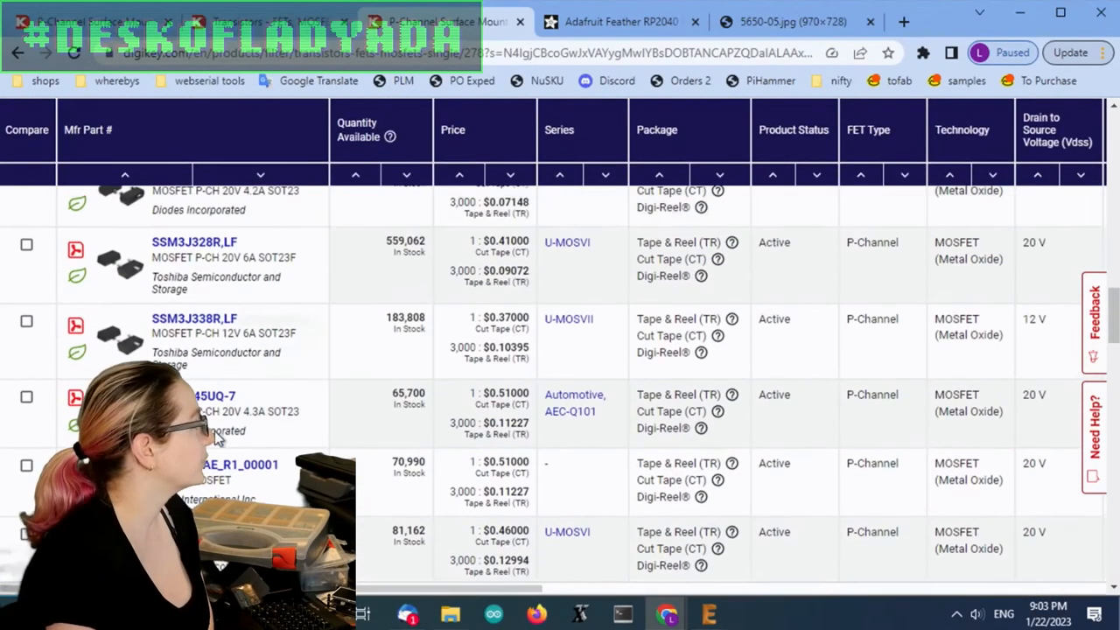
{"action": "scroll", "scroll_direction": "up", "scroll_amount": 3}
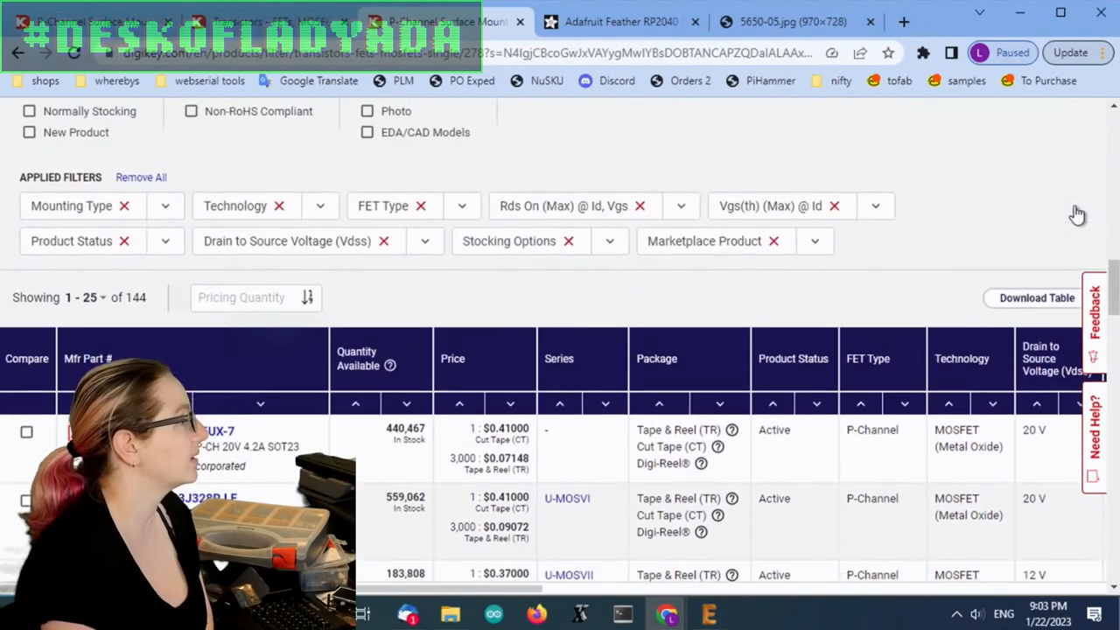
{"action": "scroll", "scroll_direction": "up", "scroll_amount": 3}
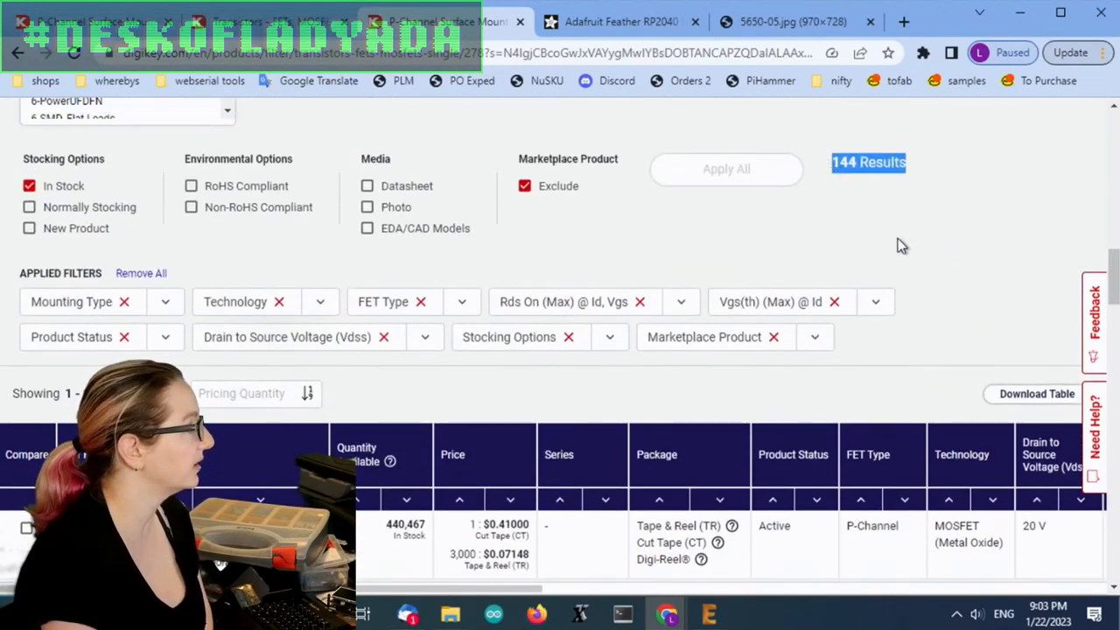
{"action": "scroll", "scroll_direction": "down", "scroll_amount": 3}
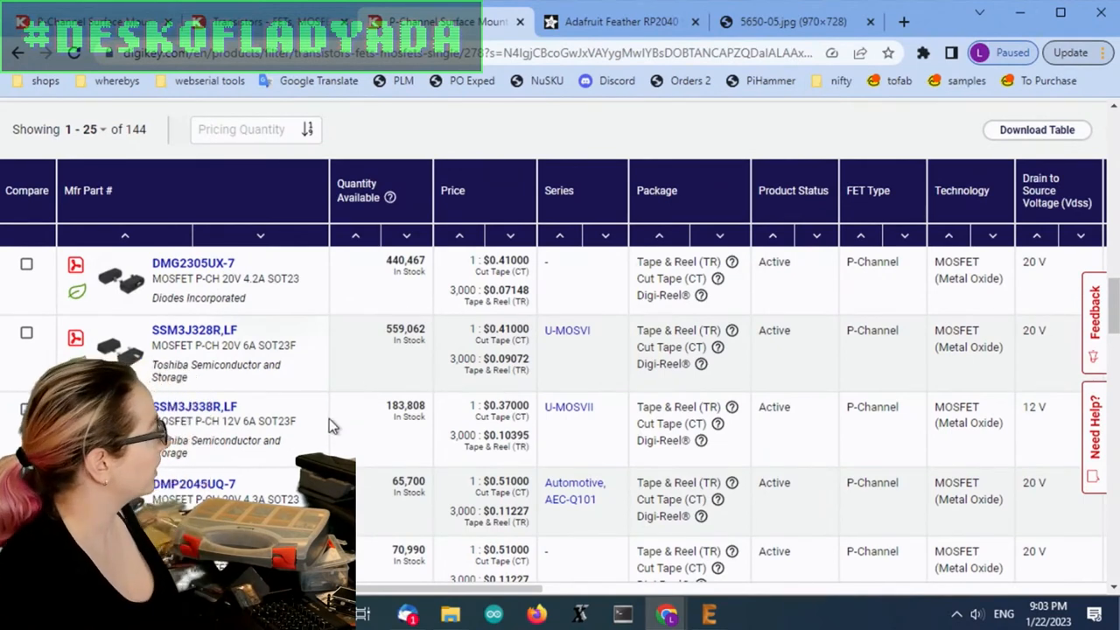
{"action": "mouse_move", "coordinate": [323, 419]}
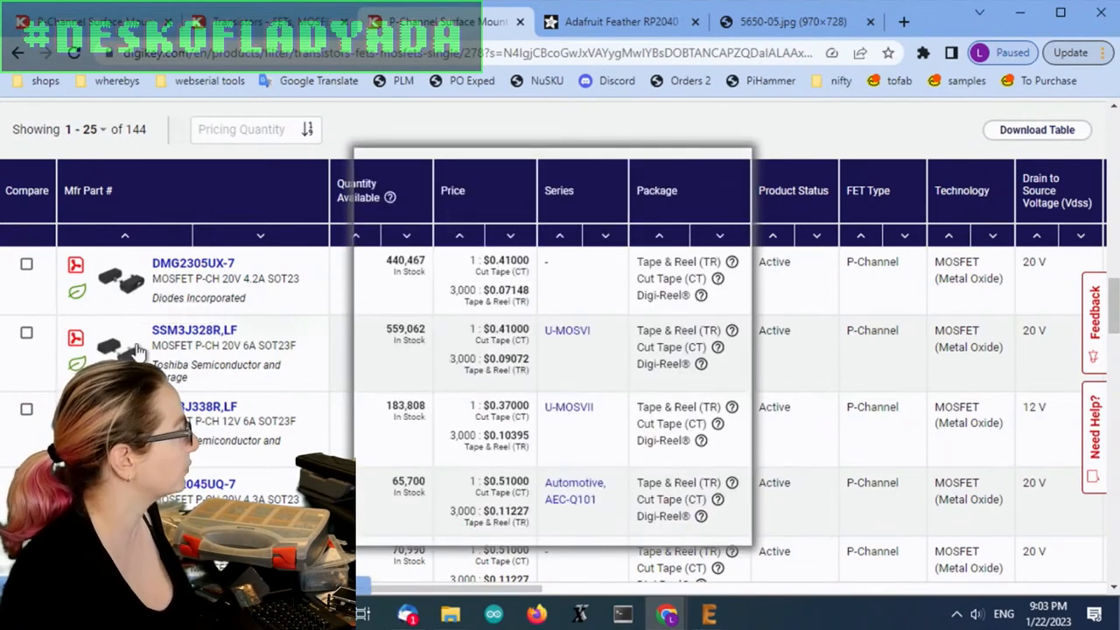
Step: Locate the Package / Case filter and begin choosing package types
{"action": "scroll", "scroll_direction": "up", "scroll_amount": 3}
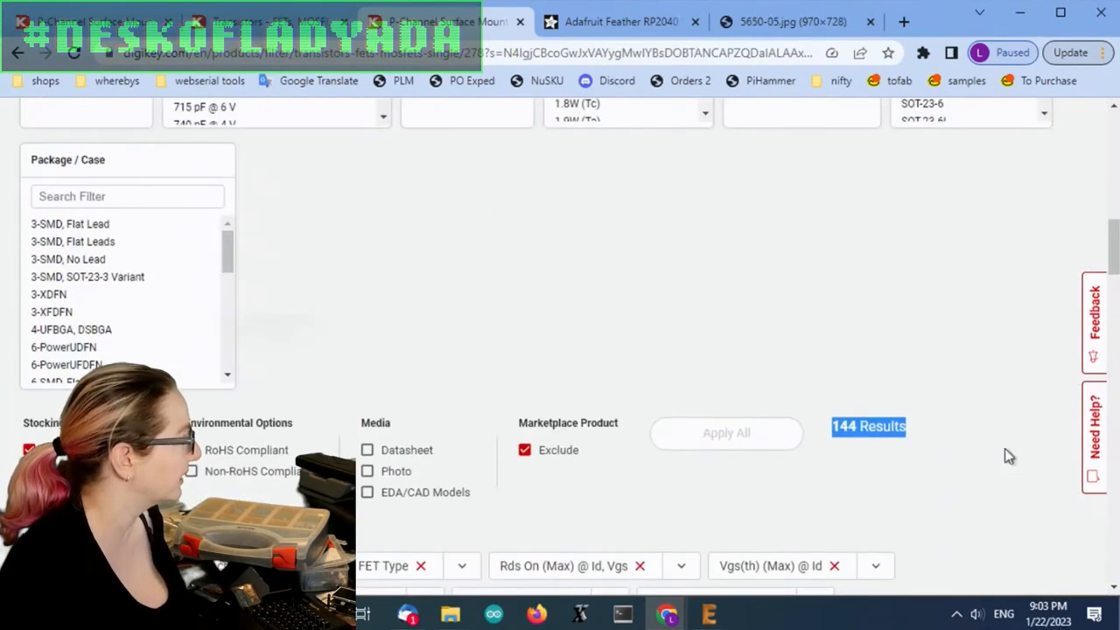
{"action": "scroll", "scroll_direction": "up", "scroll_amount": 3}
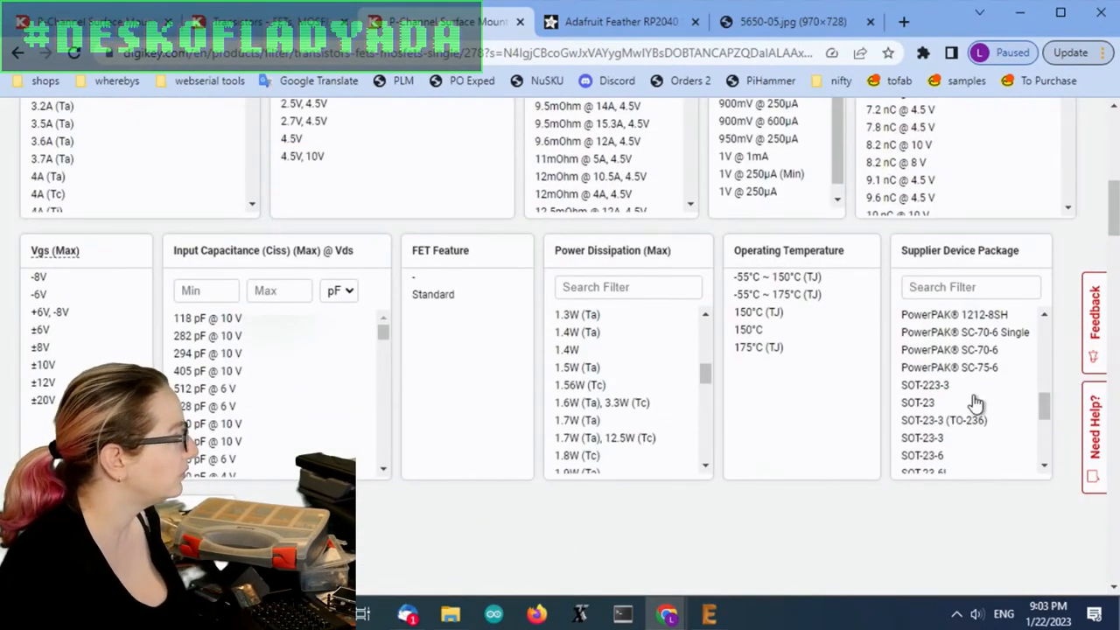
{"action": "scroll", "scroll_direction": "down", "scroll_amount": 3}
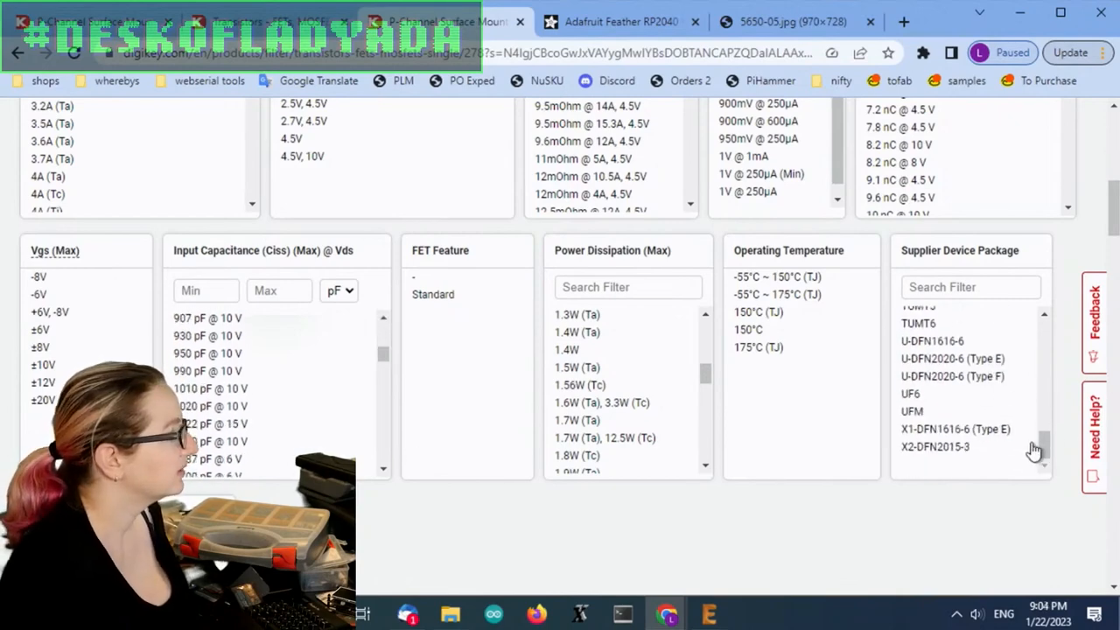
{"action": "scroll", "scroll_direction": "down", "scroll_amount": 3}
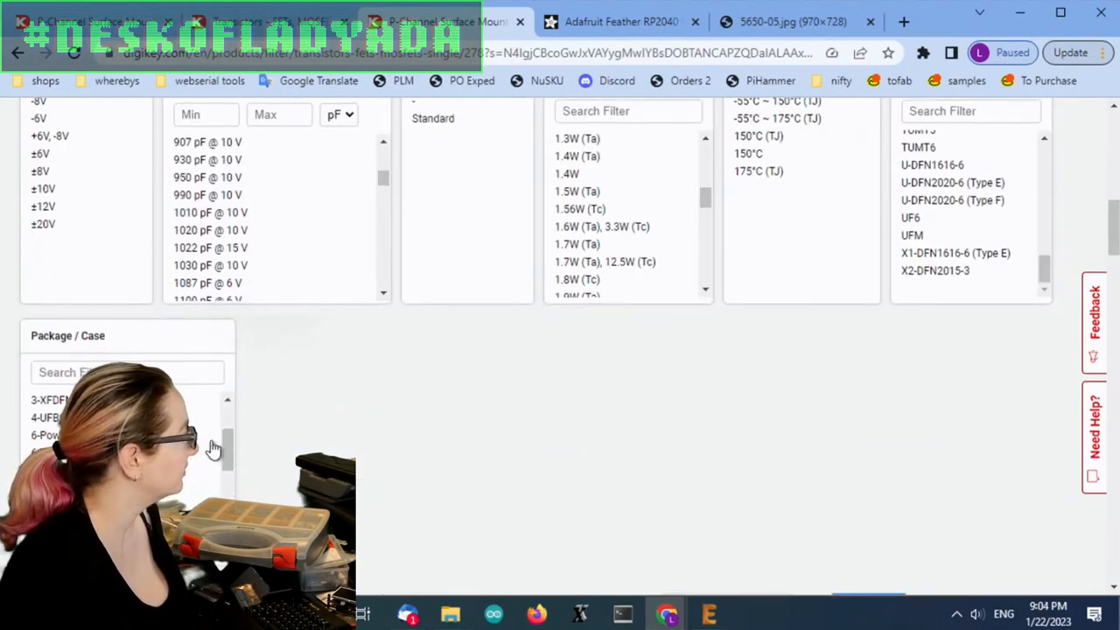
{"action": "scroll", "scroll_direction": "down", "scroll_amount": 3}
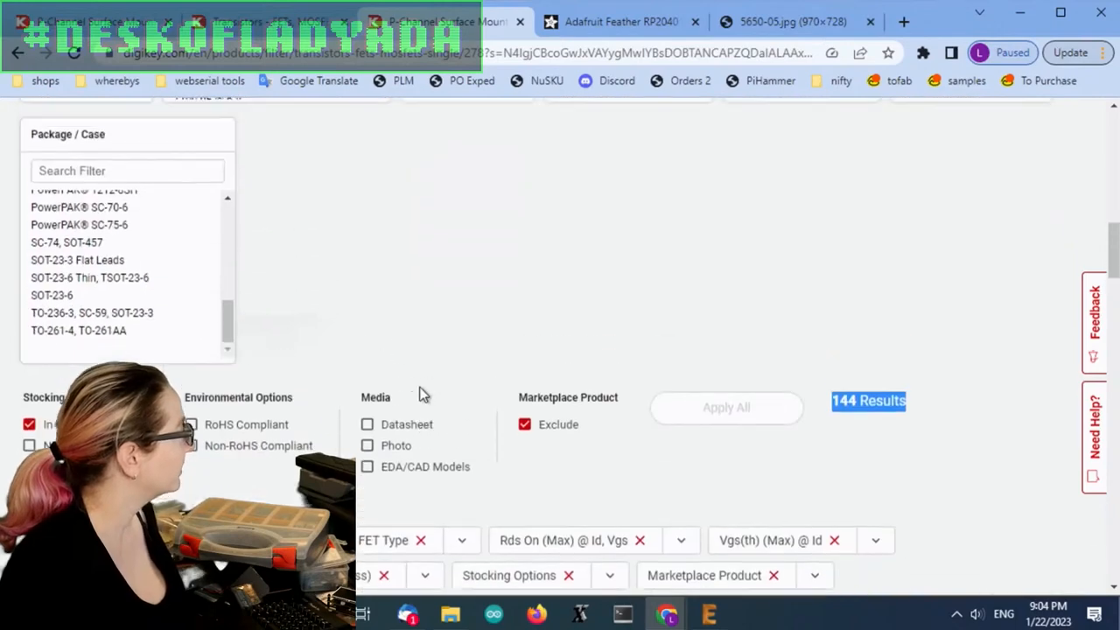
{"action": "scroll", "scroll_direction": "up", "scroll_amount": 3}
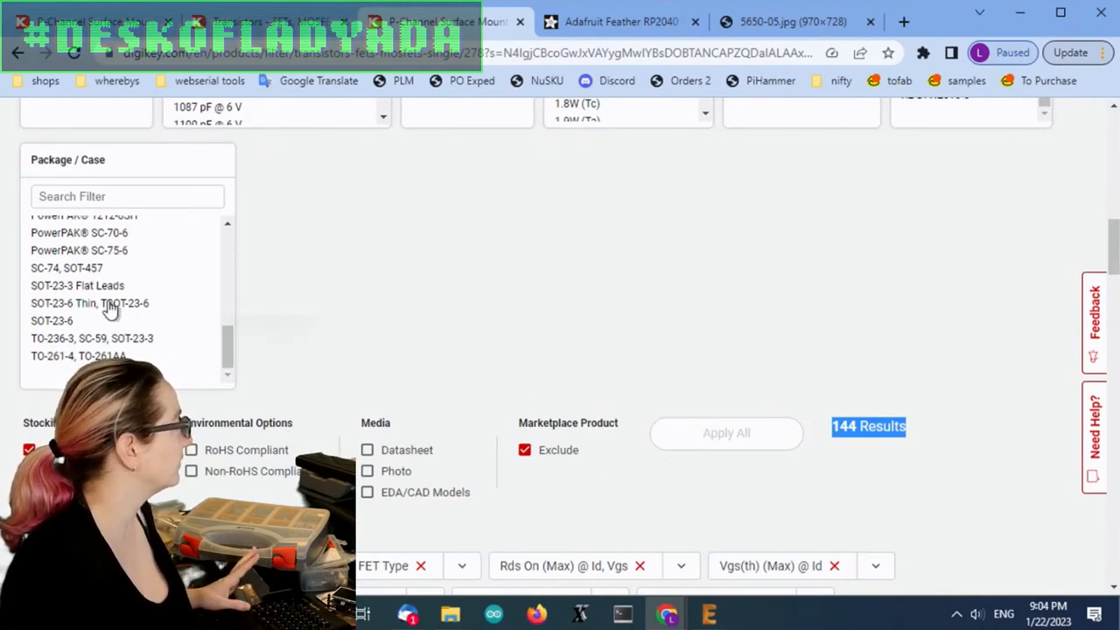
{"action": "left_click", "coordinate": [80, 233]}
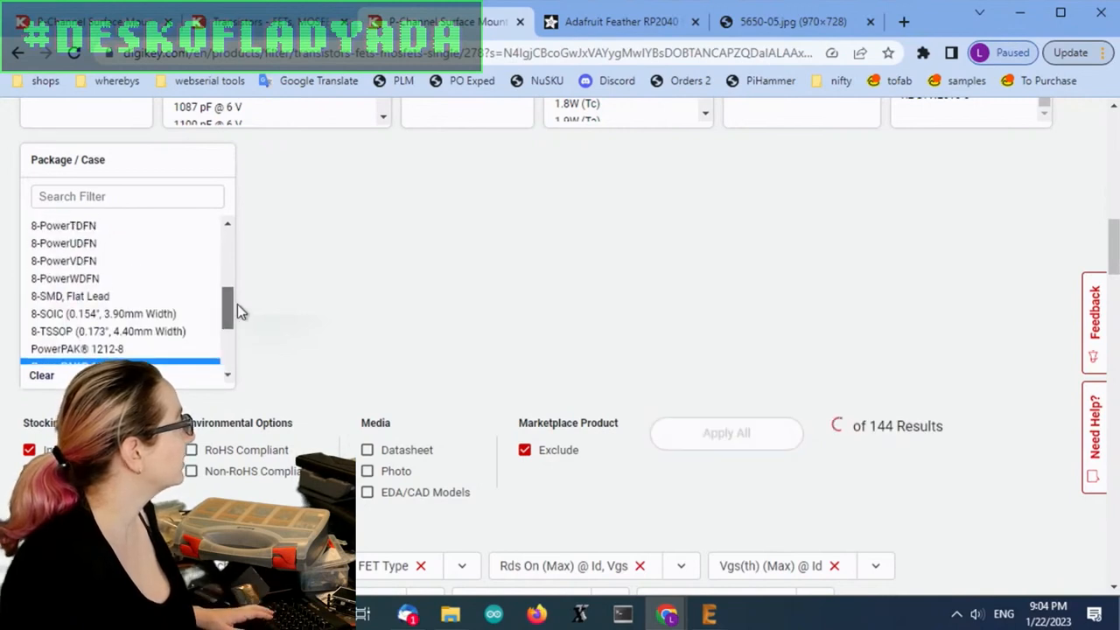
Step: Multi-select the small SMD, DFN and PowerPAK packages, previewing 66 of 144 MOSFETs
{"action": "scroll", "scroll_direction": "up", "scroll_amount": 3}
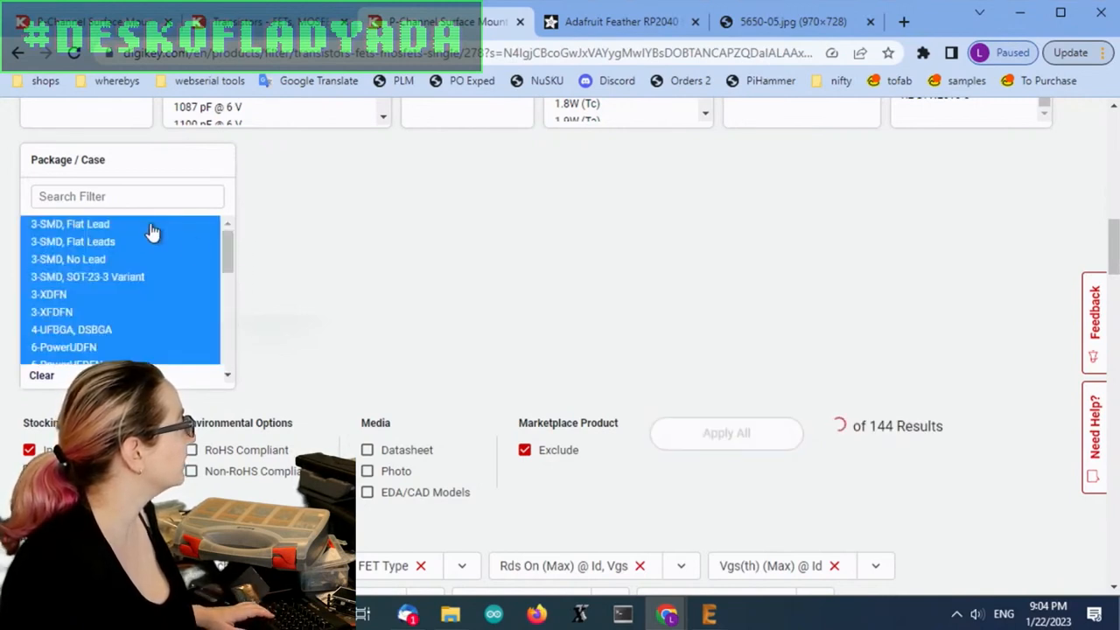
{"action": "scroll", "scroll_direction": "down", "scroll_amount": 3}
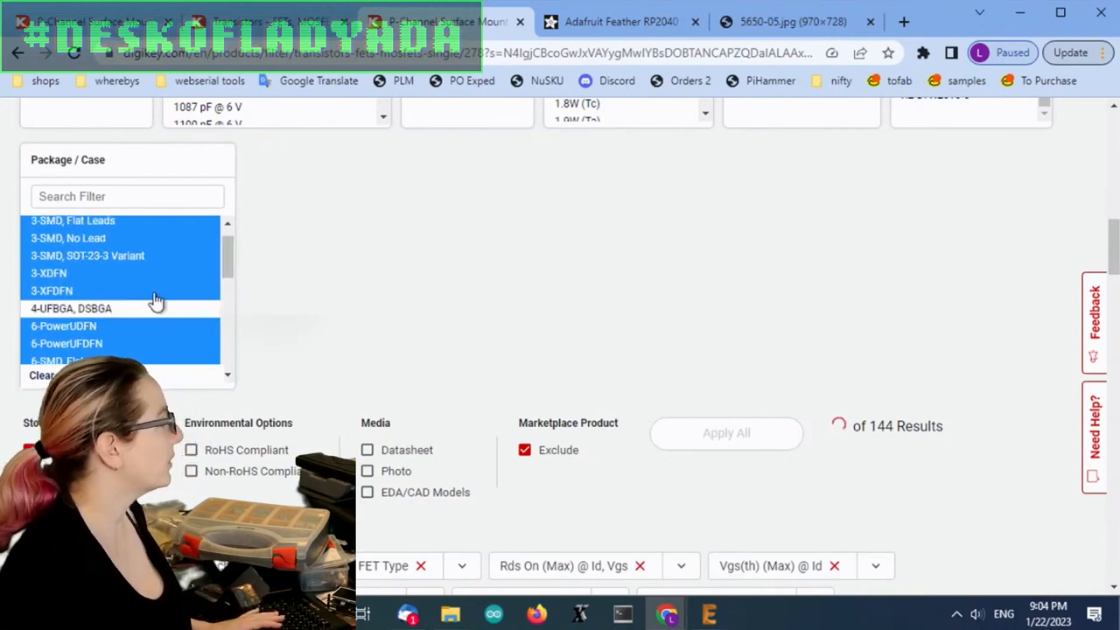
{"action": "scroll", "scroll_direction": "up", "scroll_amount": 3}
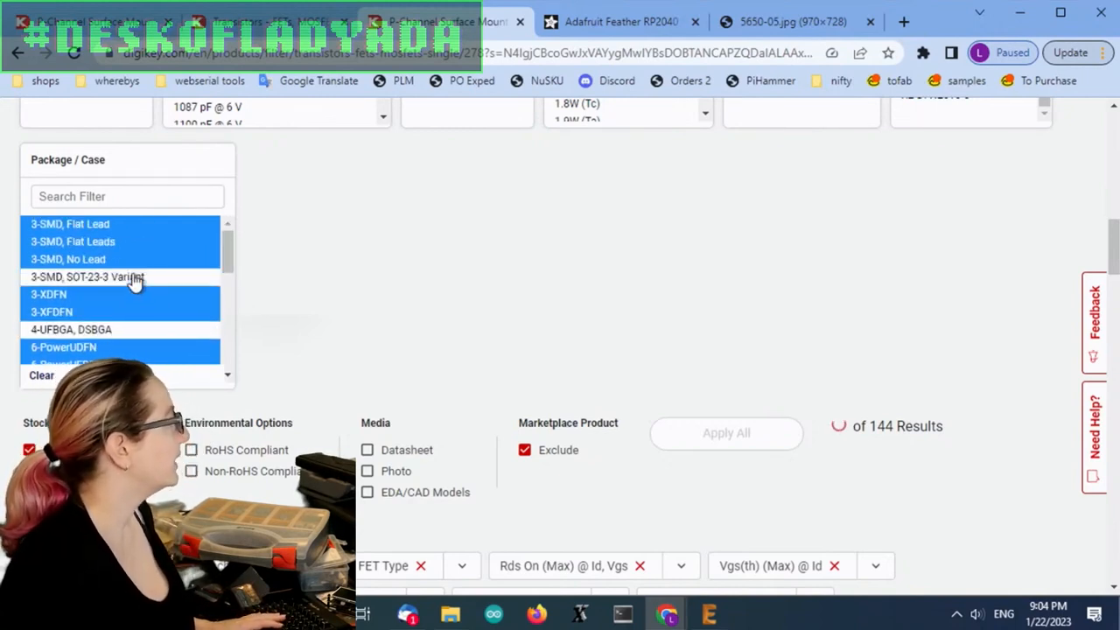
{"action": "scroll", "scroll_direction": "down", "scroll_amount": 3}
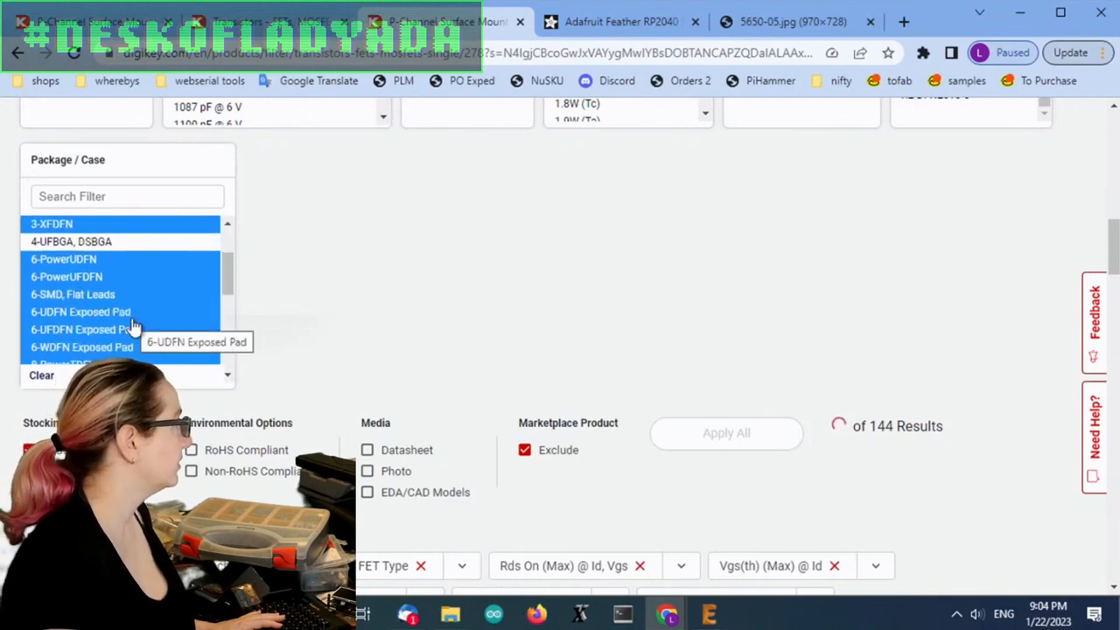
{"action": "scroll", "scroll_direction": "down", "scroll_amount": 3}
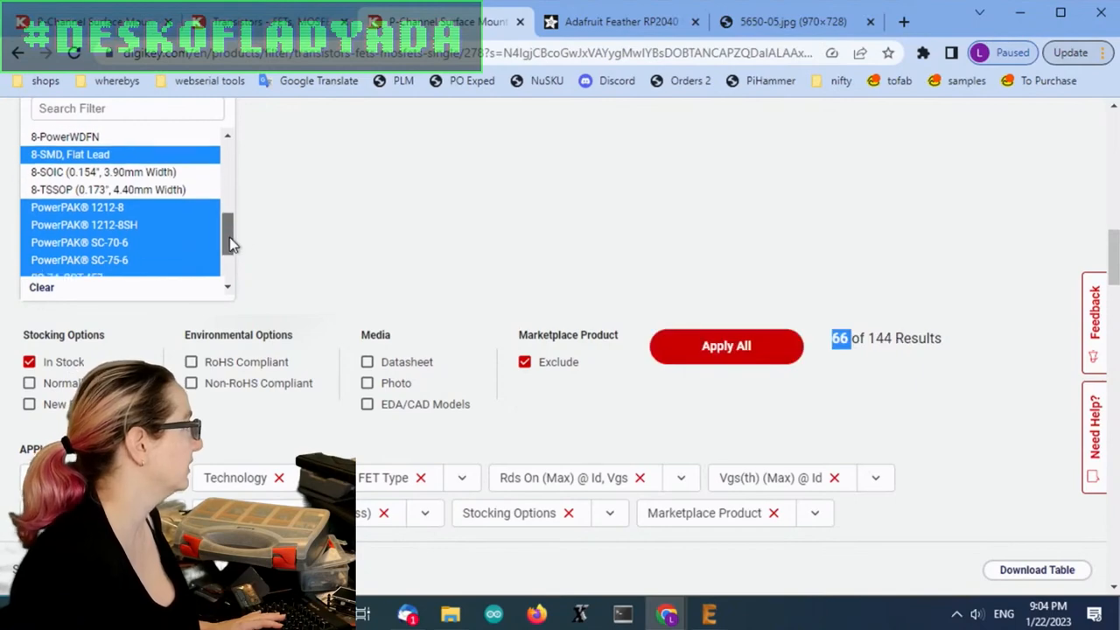
{"action": "scroll", "scroll_direction": "down", "scroll_amount": 3}
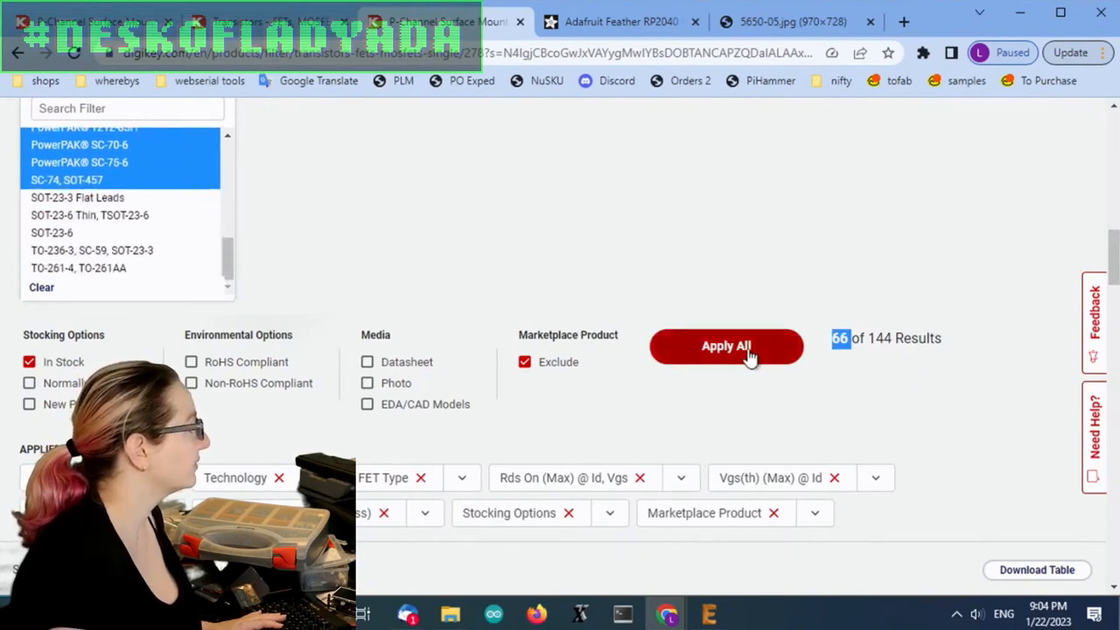
{"action": "left_click", "coordinate": [726, 346]}
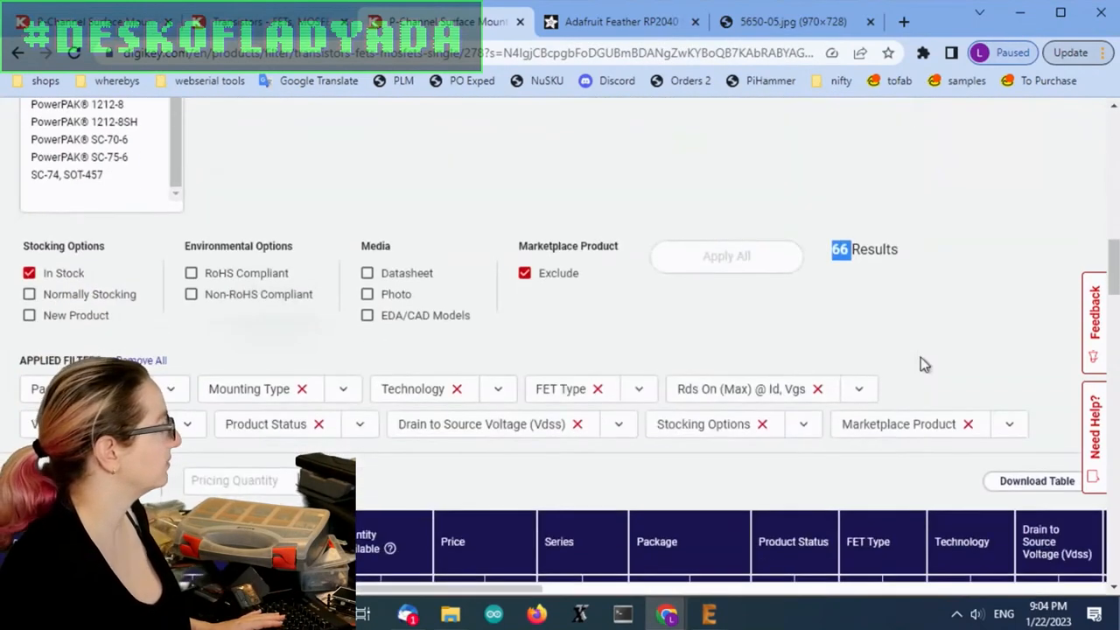
{"action": "scroll", "scroll_direction": "down", "scroll_amount": 3}
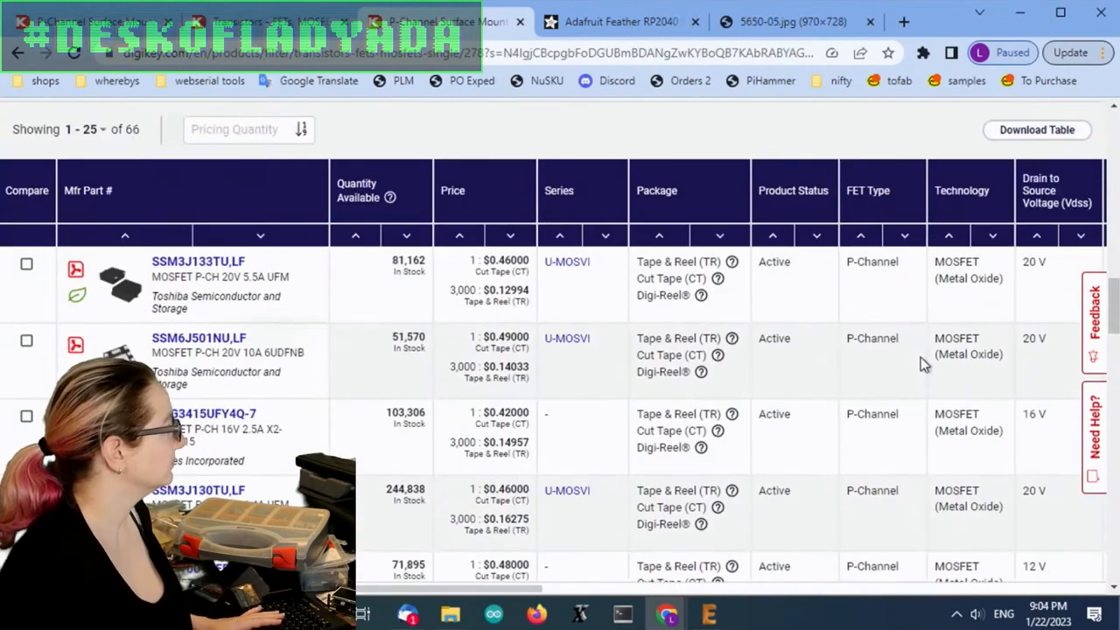
{"action": "mouse_move", "coordinate": [728, 387]}
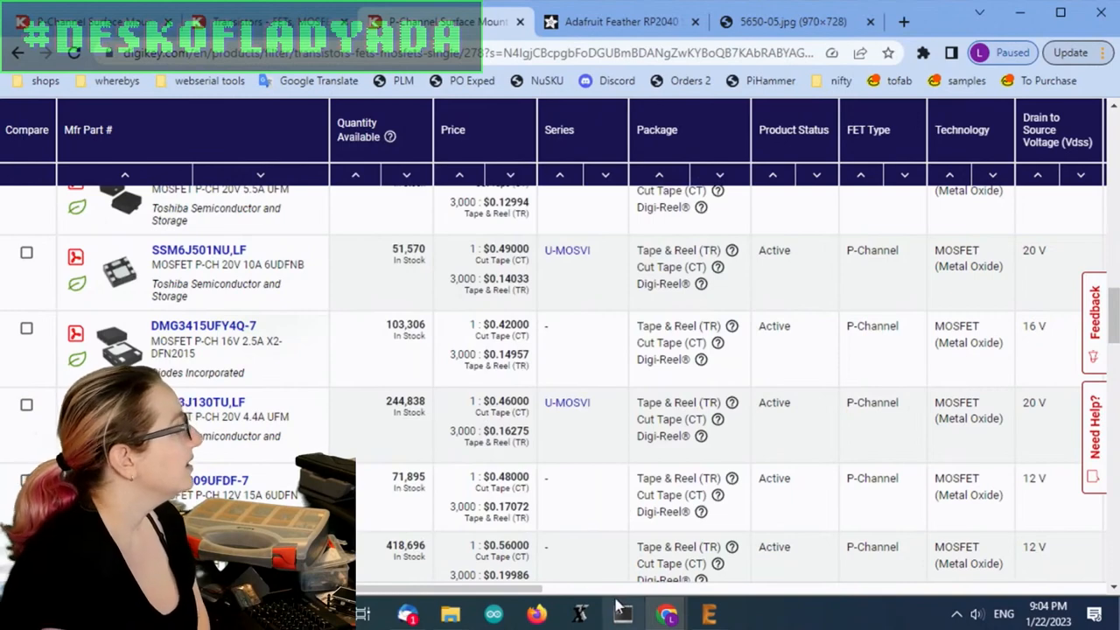
{"action": "scroll", "scroll_direction": "right", "scroll_amount": 3}
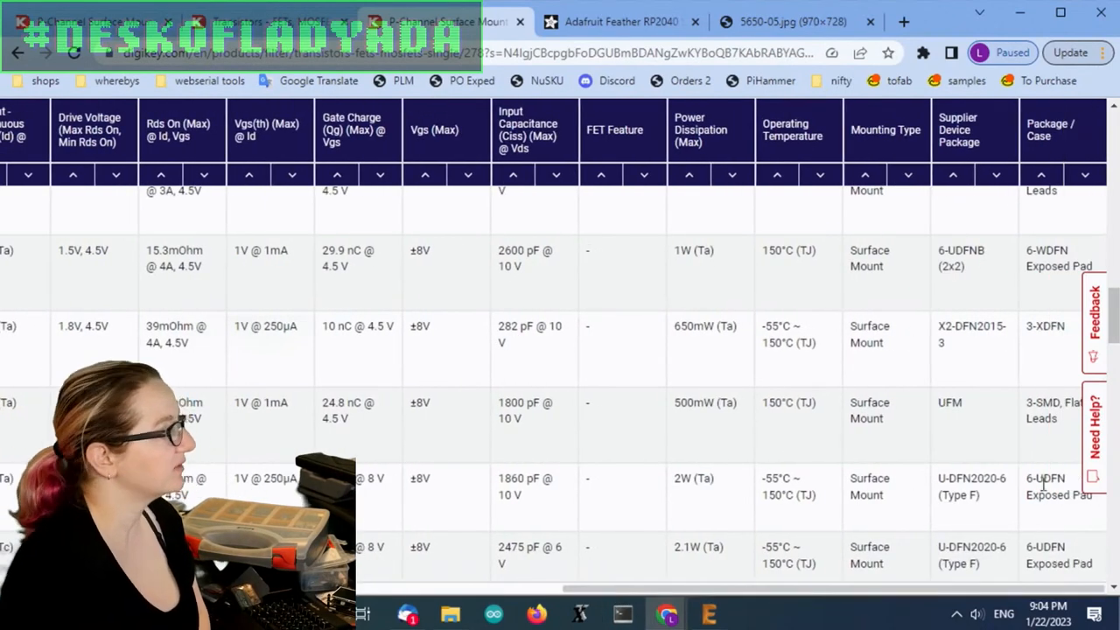
{"action": "scroll", "scroll_direction": "up", "scroll_amount": 3}
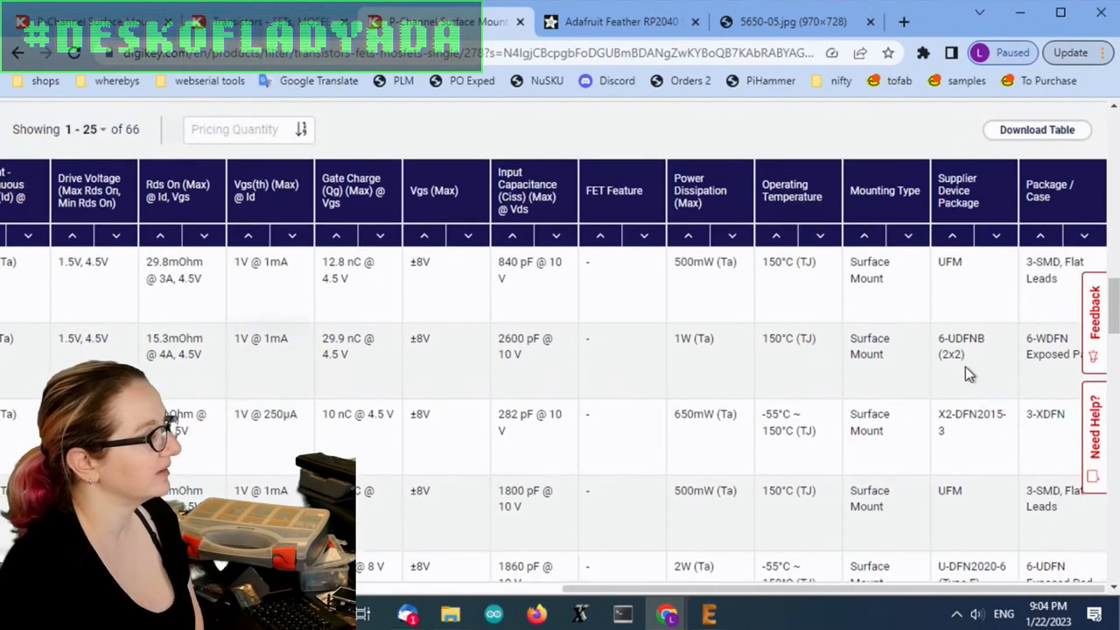
{"action": "double_click", "coordinate": [952, 354]}
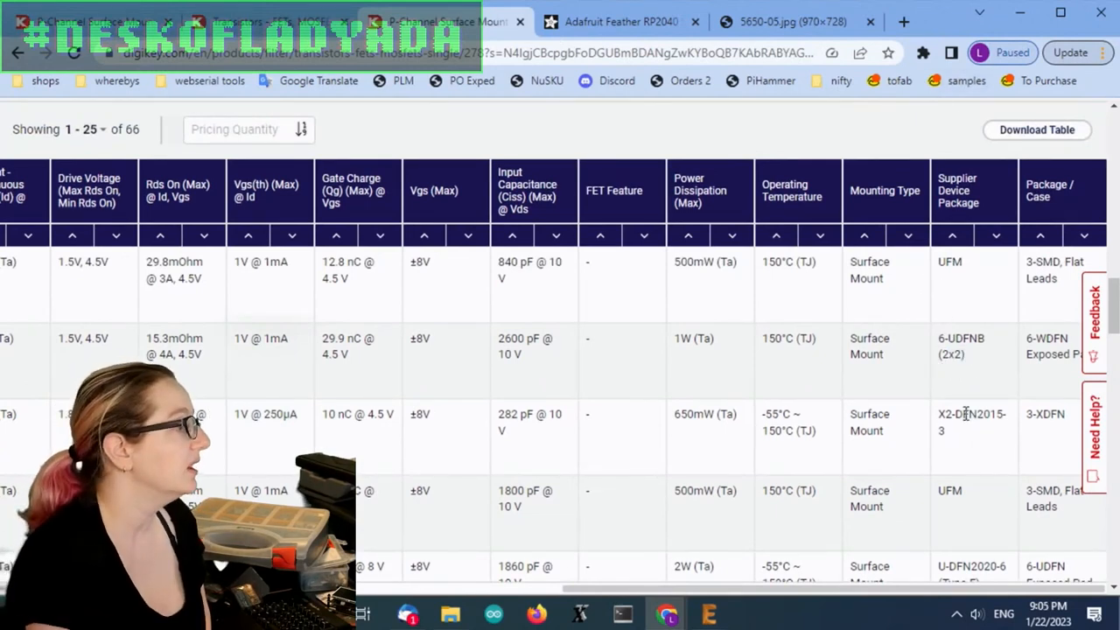
{"action": "scroll", "scroll_direction": "down", "scroll_amount": 3}
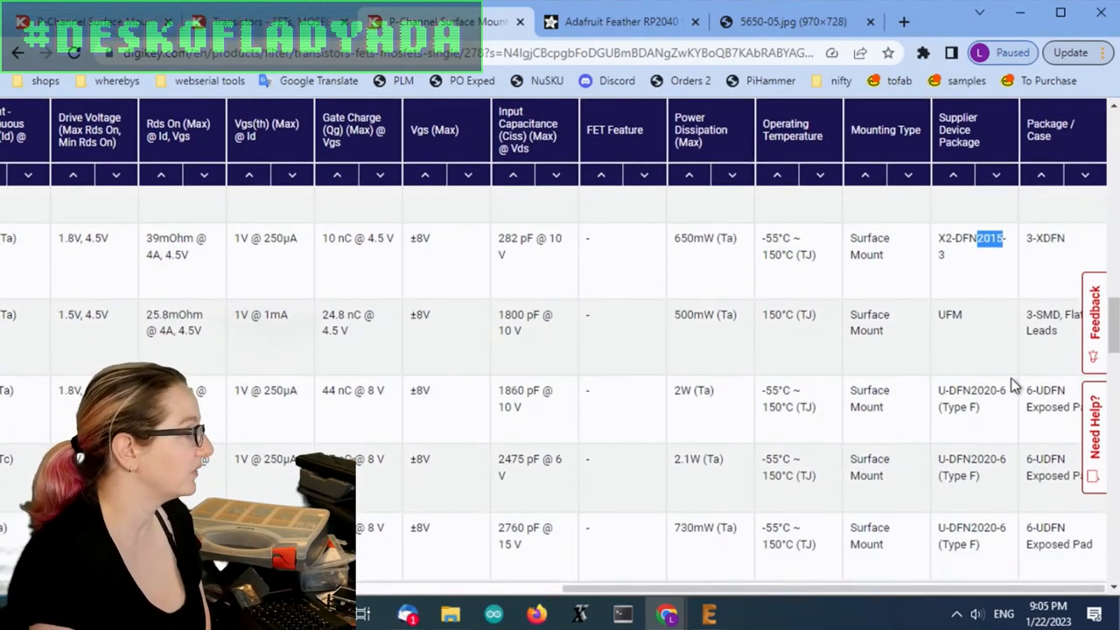
{"action": "mouse_move", "coordinate": [1064, 342]}
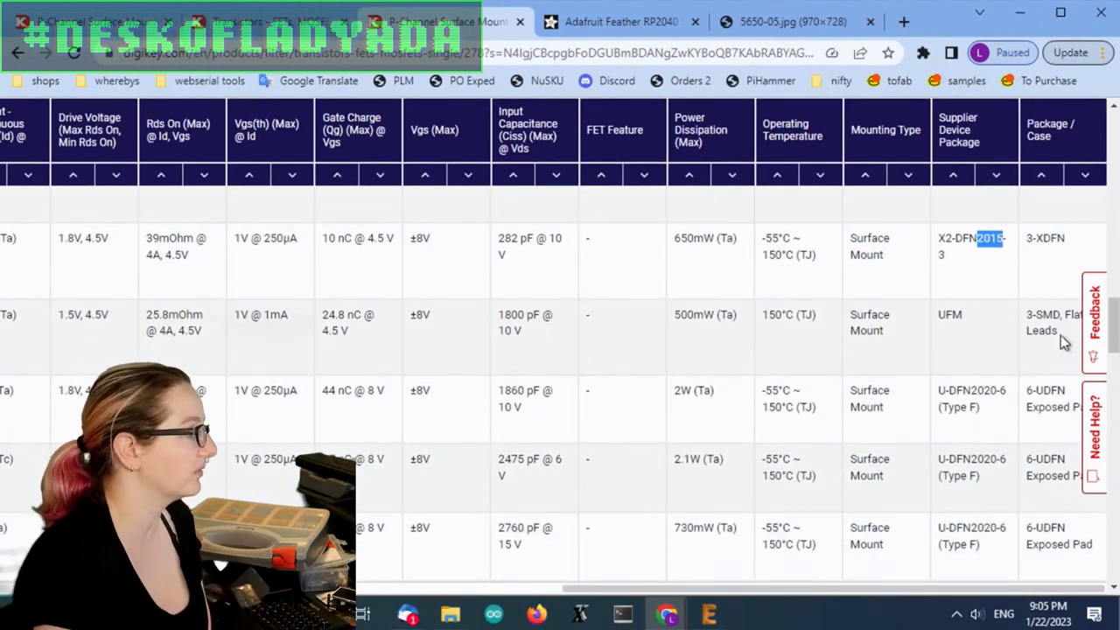
{"action": "scroll", "scroll_direction": "down", "scroll_amount": 3}
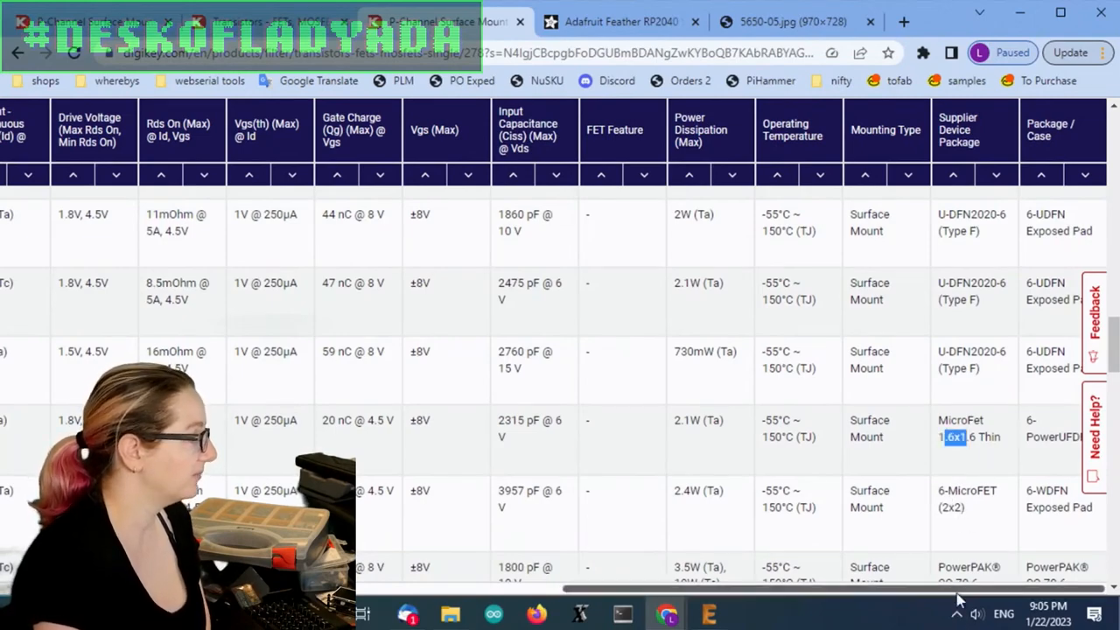
{"action": "scroll", "scroll_direction": "left", "scroll_amount": 3}
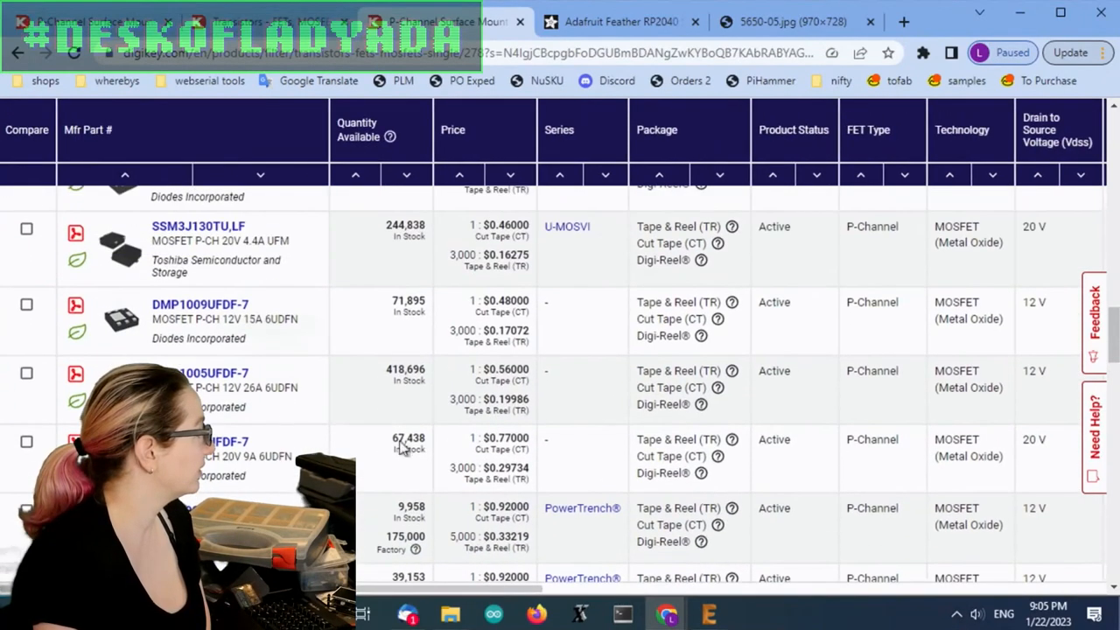
{"action": "scroll", "scroll_direction": "up", "scroll_amount": 3}
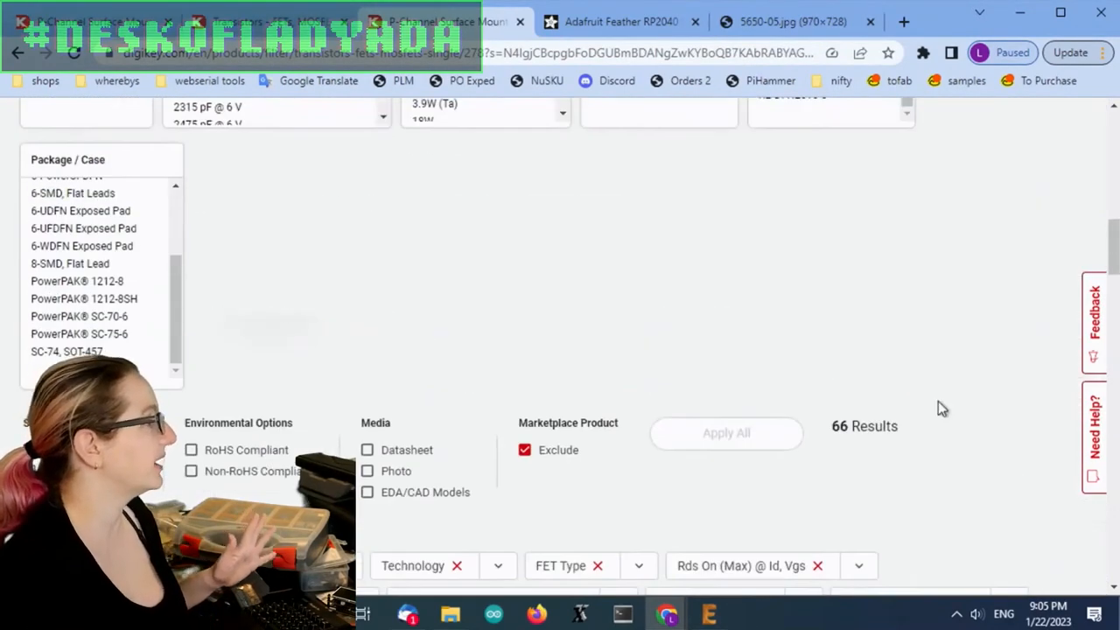
{"action": "scroll", "scroll_direction": "down", "scroll_amount": 3}
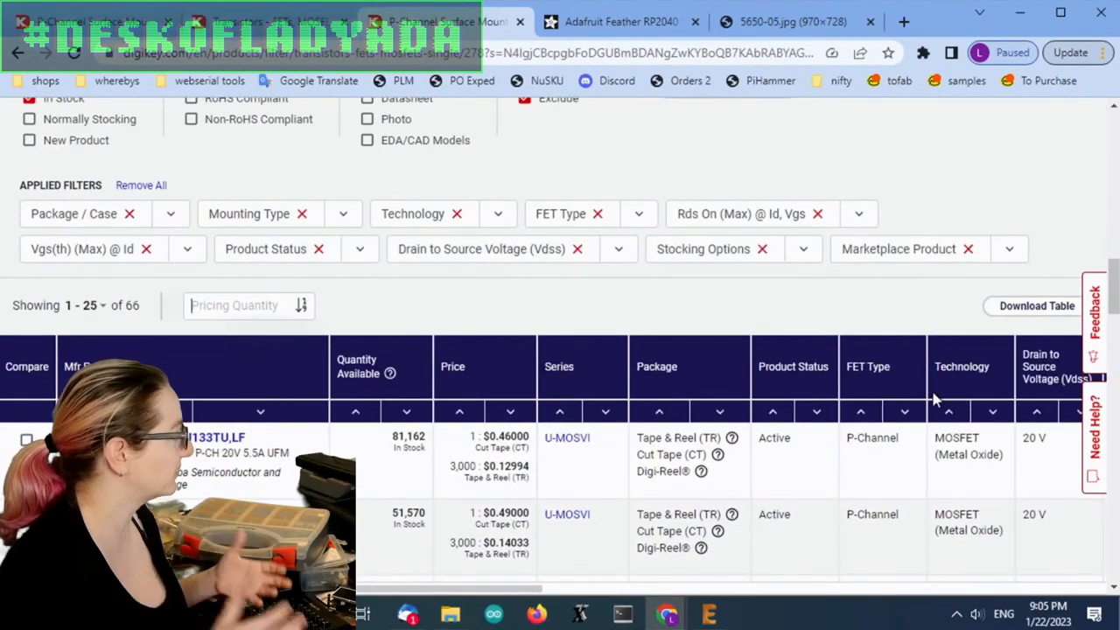
Step: Price the 66 results at 5,000 units, sorted cheapest first, and review the lowest-priced parts
{"action": "type", "text": "5000"}
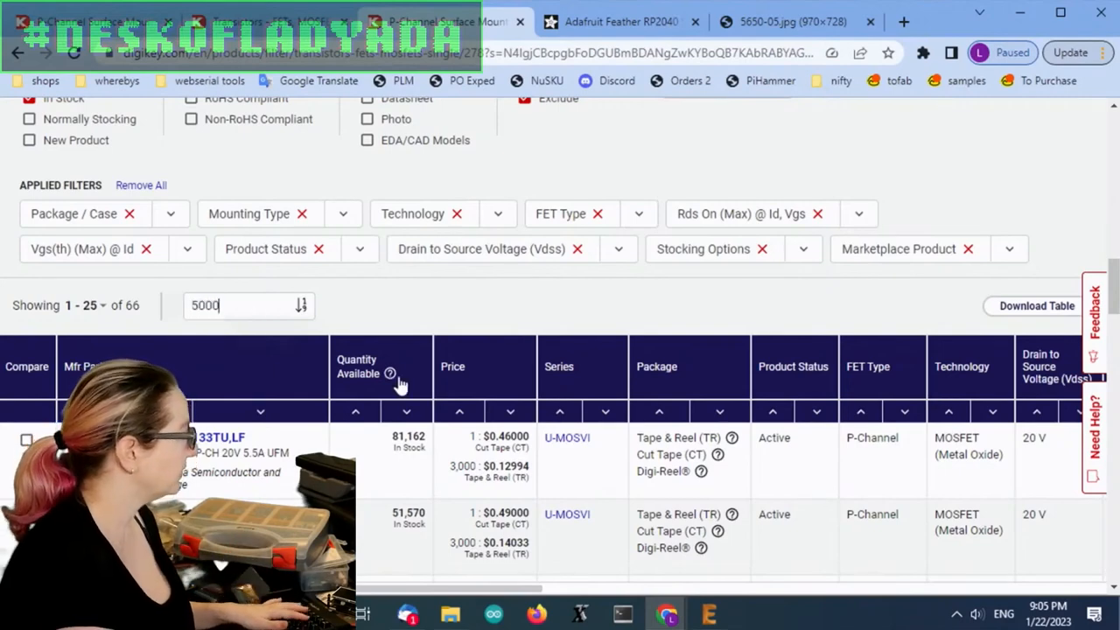
{"action": "mouse_move", "coordinate": [462, 312]}
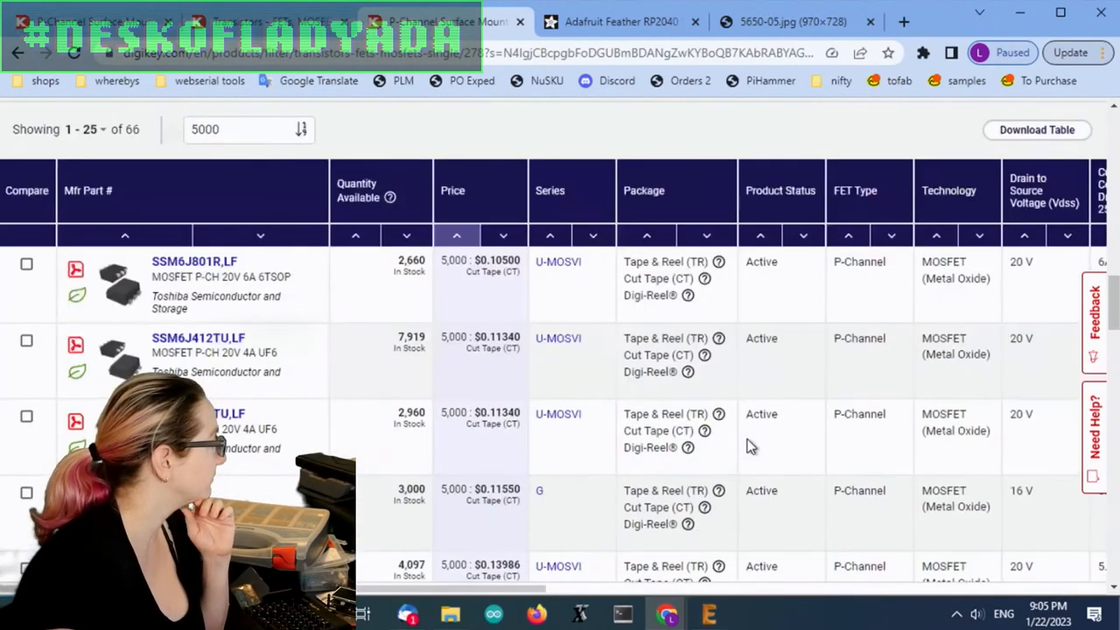
{"action": "mouse_move", "coordinate": [184, 332]}
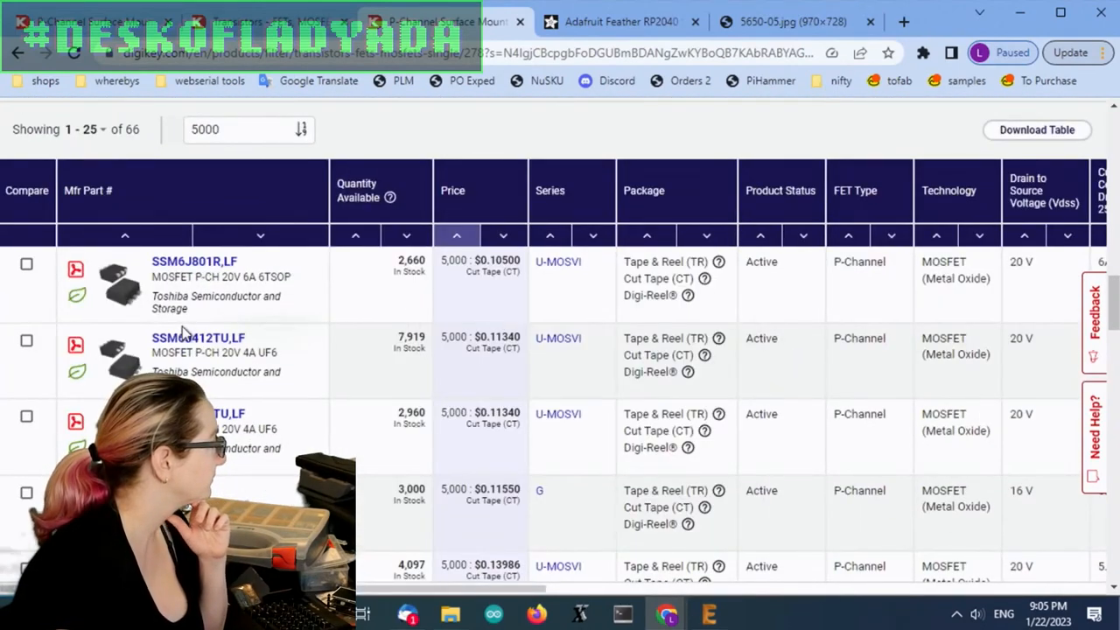
{"action": "scroll", "scroll_direction": "down", "scroll_amount": 3}
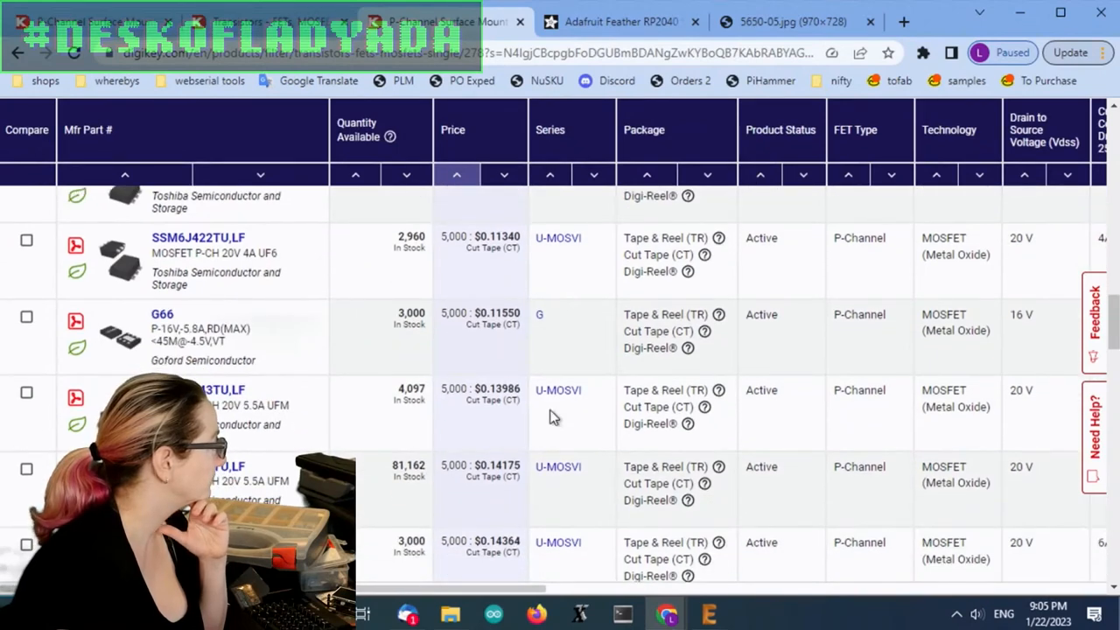
{"action": "scroll", "scroll_direction": "down", "scroll_amount": 3}
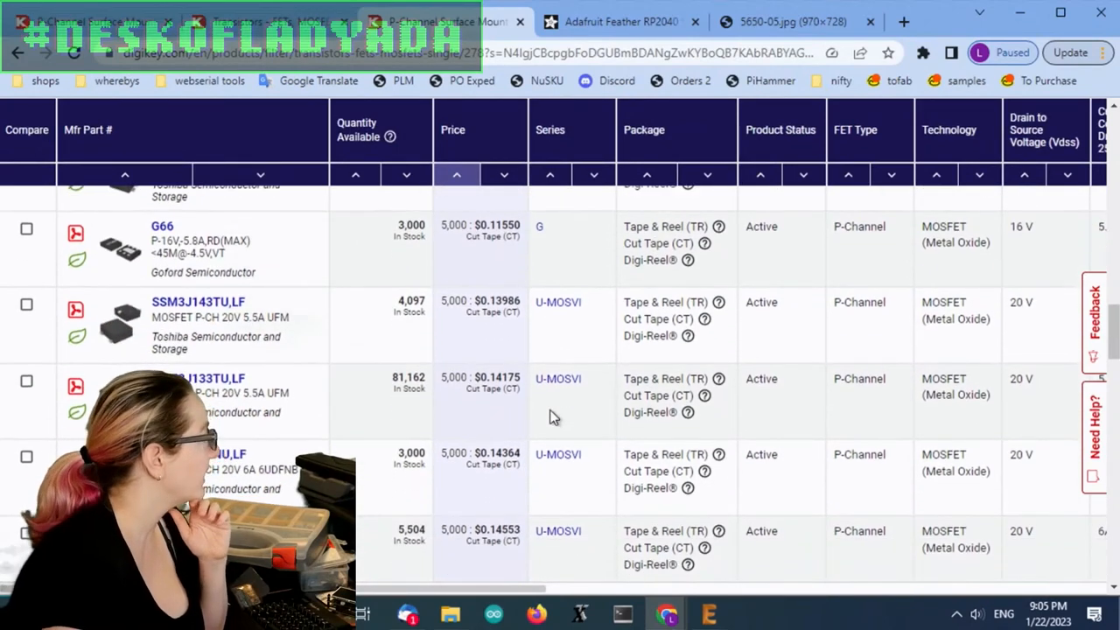
{"action": "scroll", "scroll_direction": "up", "scroll_amount": 3}
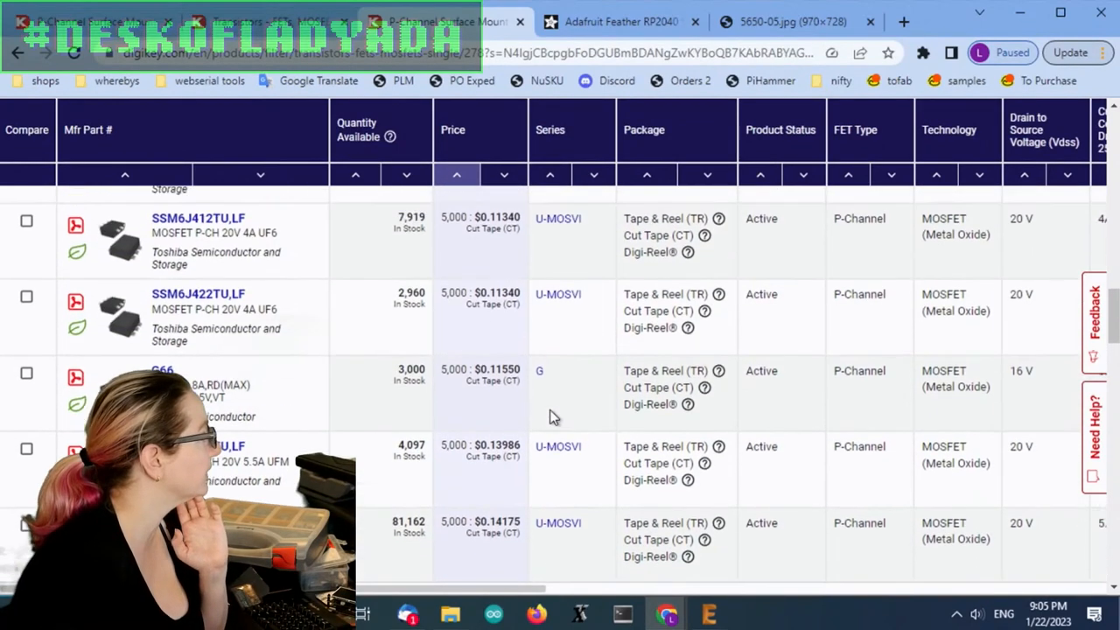
{"action": "scroll", "scroll_direction": "up", "scroll_amount": 3}
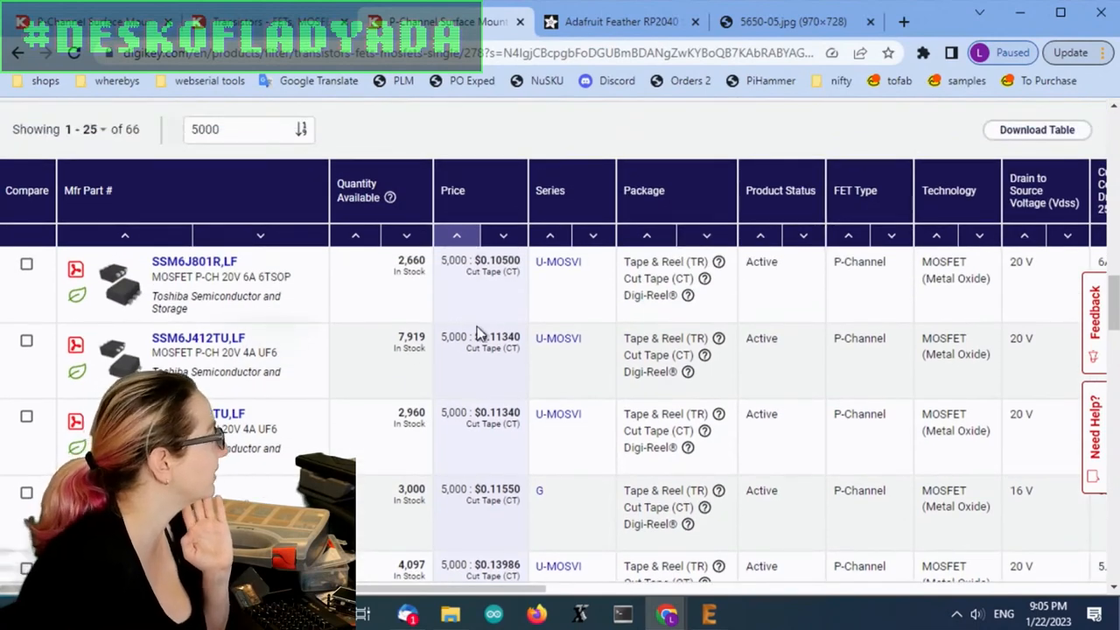
{"action": "scroll", "scroll_direction": "down", "scroll_amount": 3}
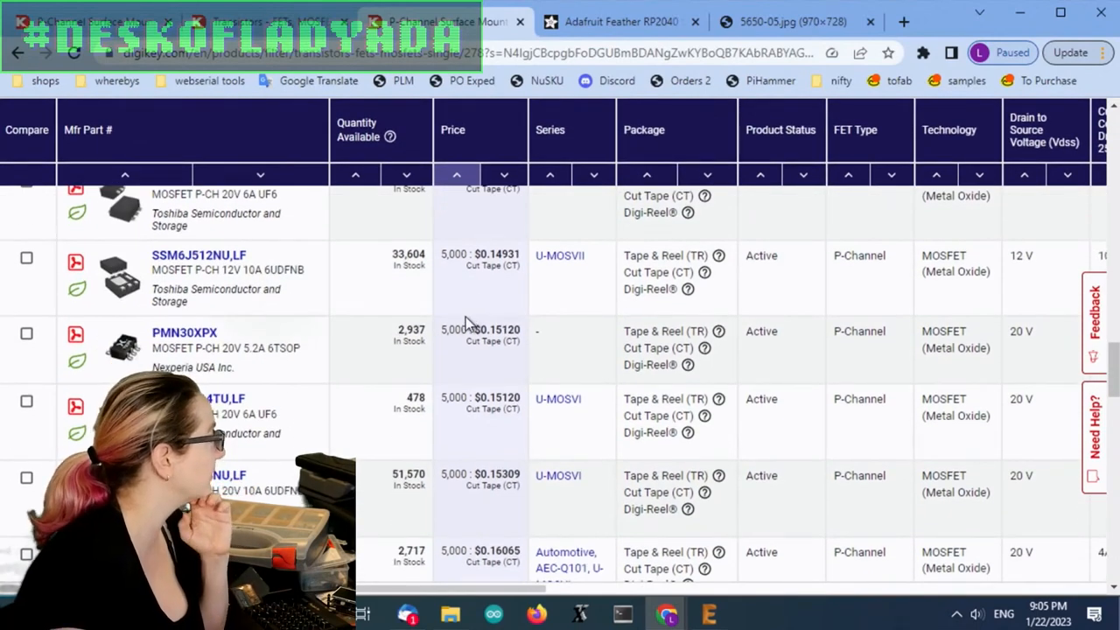
{"action": "scroll", "scroll_direction": "down", "scroll_amount": 3}
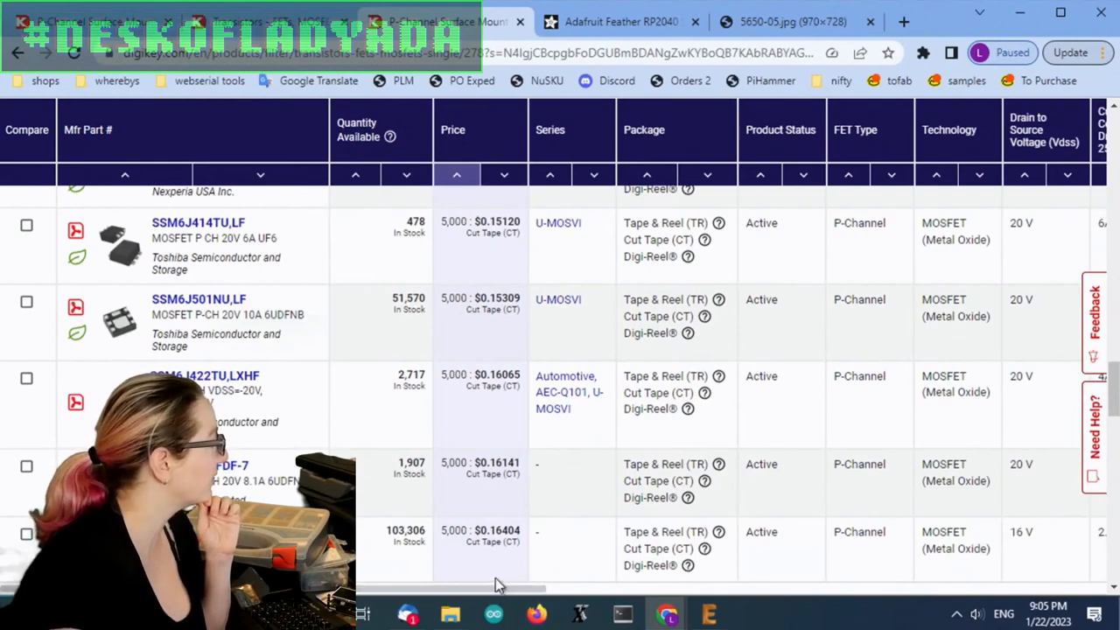
{"action": "scroll", "scroll_direction": "right", "scroll_amount": 3}
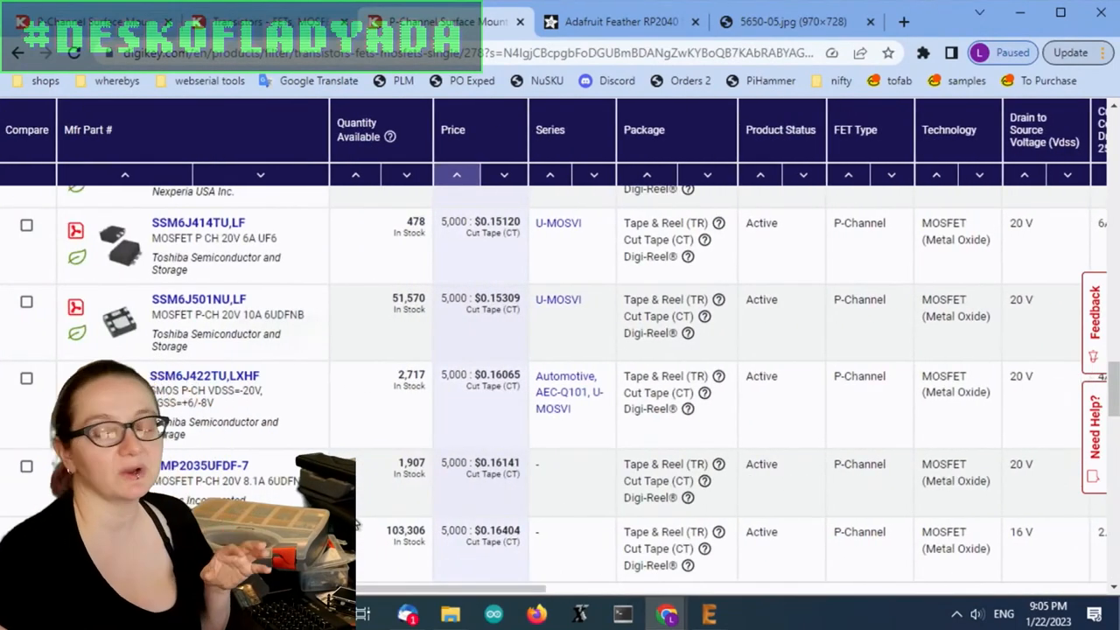
{"action": "scroll", "scroll_direction": "up", "scroll_amount": 3}
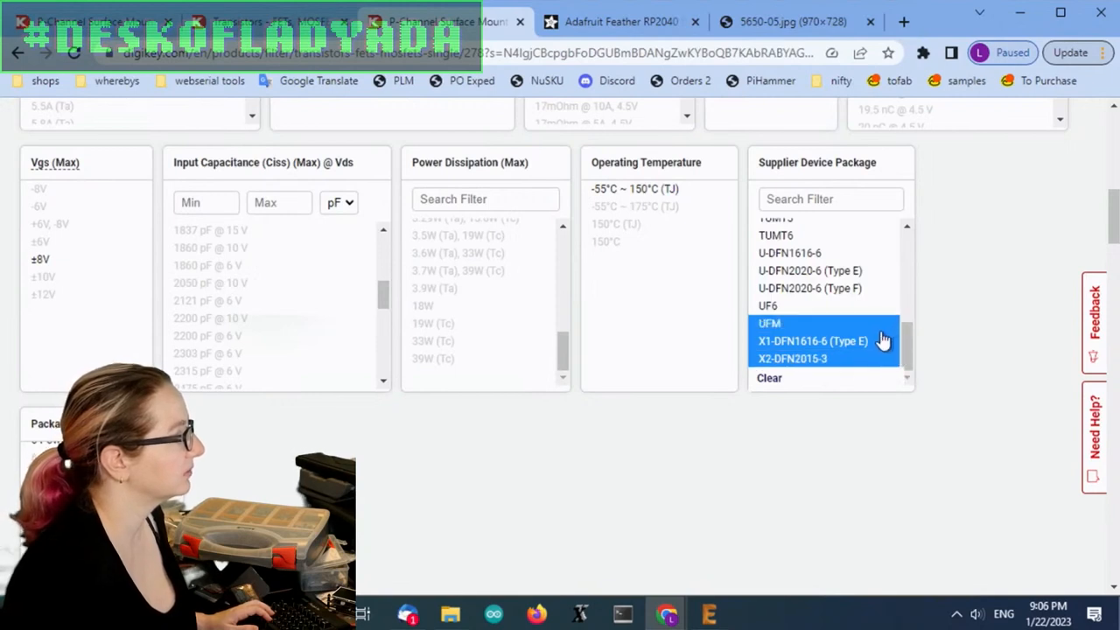
Step: Add DFN2020, PowerPAK, TSMT, TUMT, U-DFN1616-6 and UF6 to the supplier device package filter and apply it
{"action": "scroll", "scroll_direction": "up", "scroll_amount": 3}
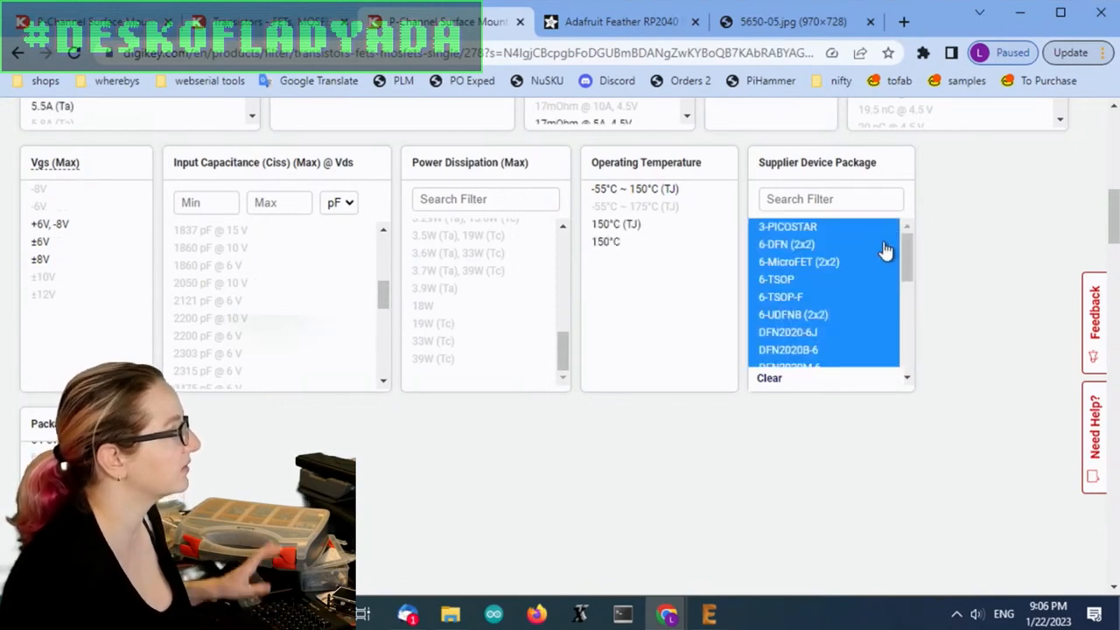
{"action": "mouse_move", "coordinate": [837, 318]}
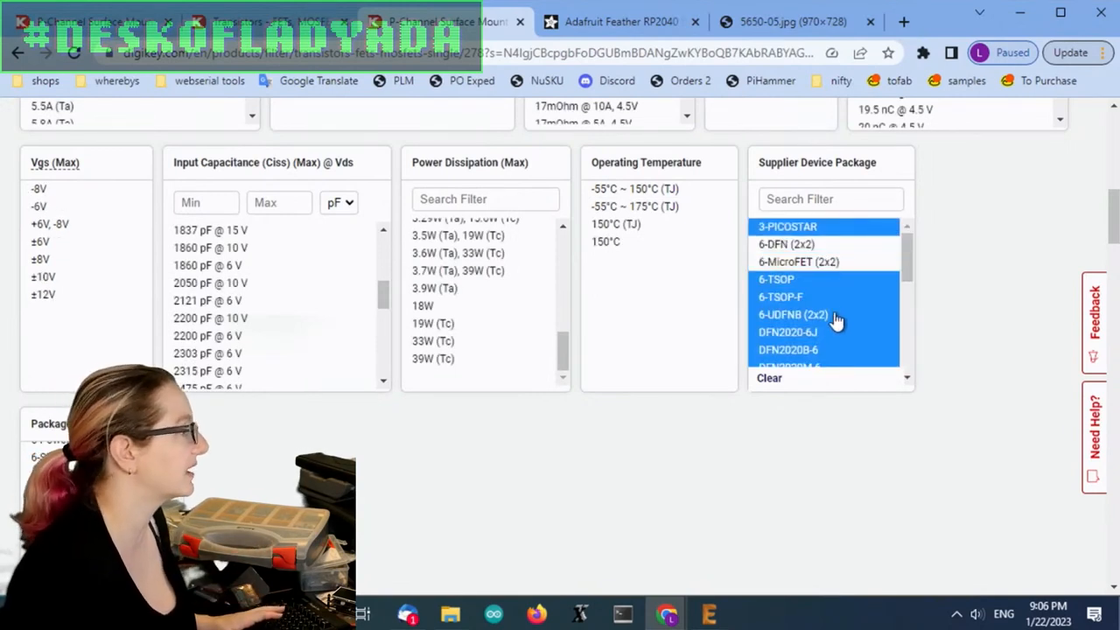
{"action": "scroll", "scroll_direction": "down", "scroll_amount": 3}
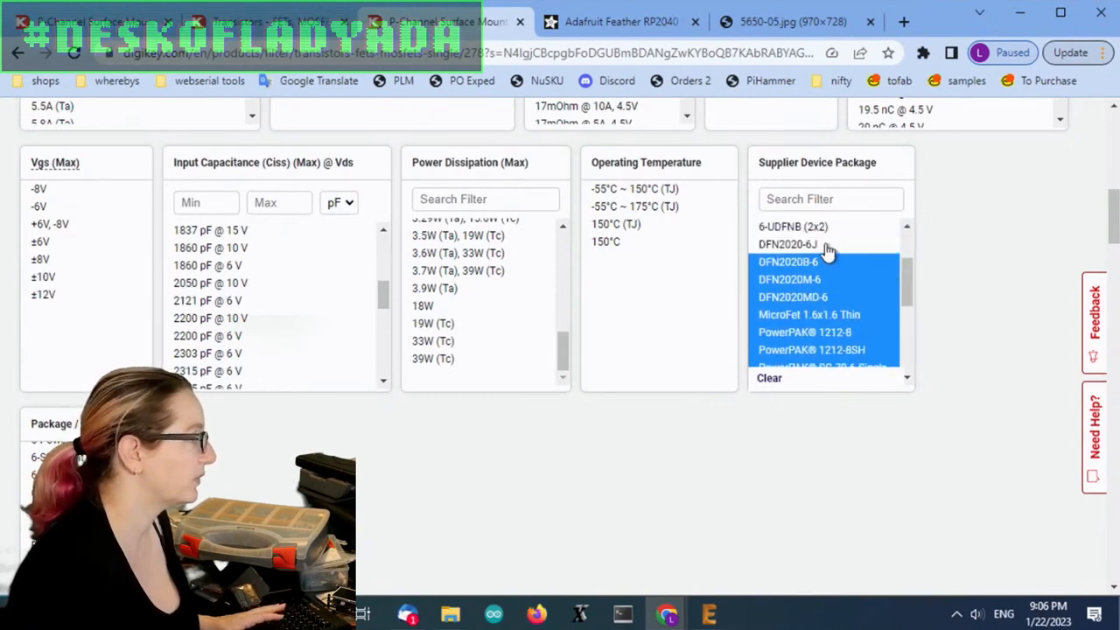
{"action": "scroll", "scroll_direction": "down", "scroll_amount": 3}
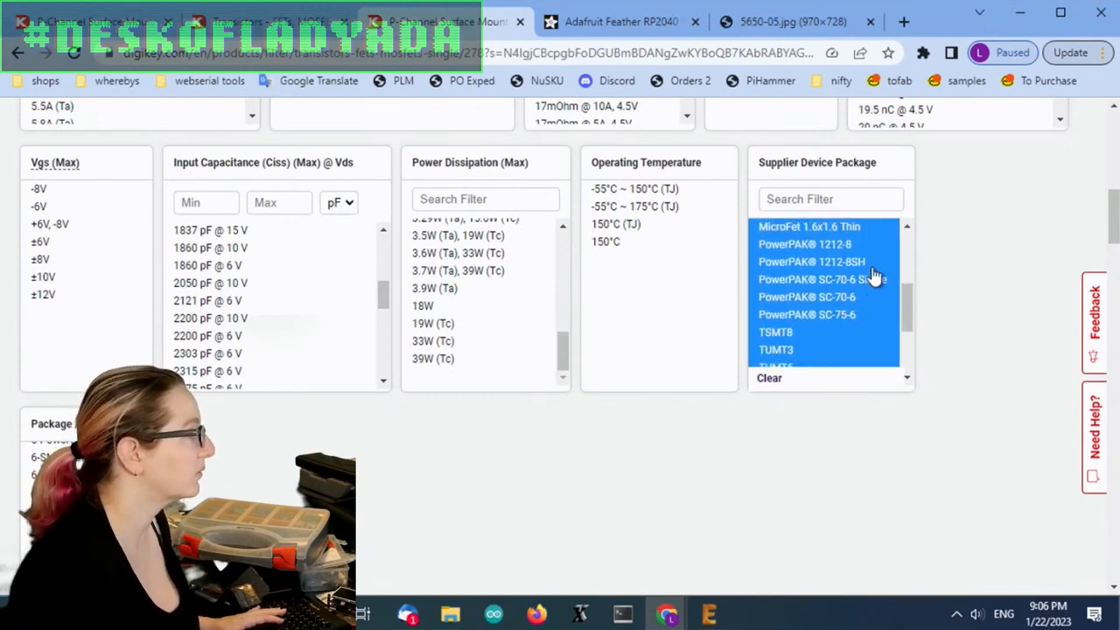
{"action": "scroll", "scroll_direction": "down", "scroll_amount": 3}
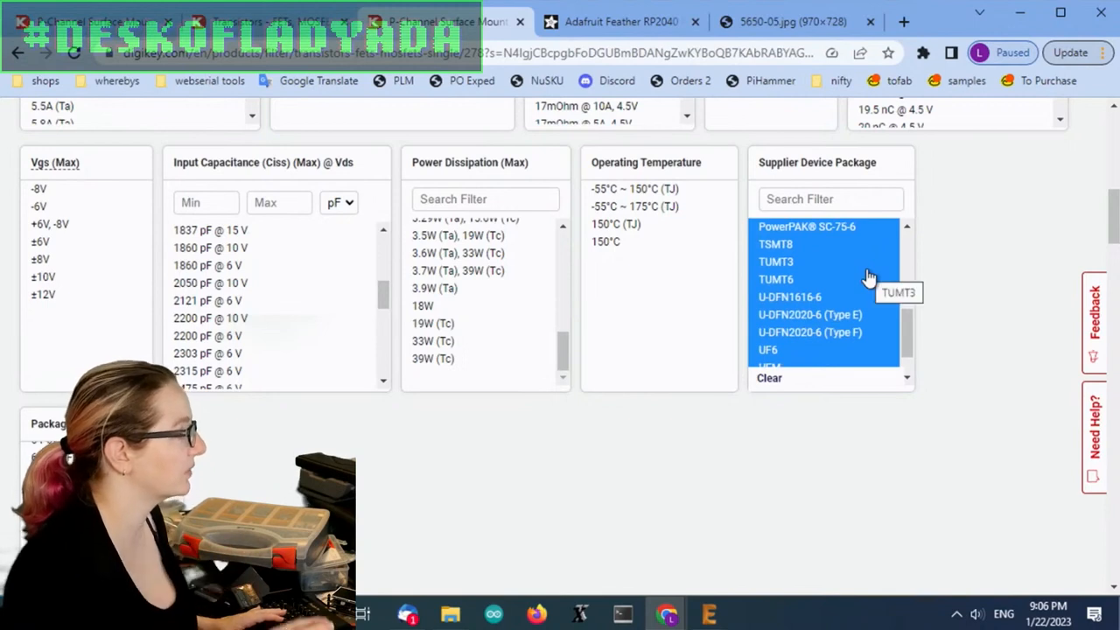
{"action": "mouse_move", "coordinate": [836, 297]}
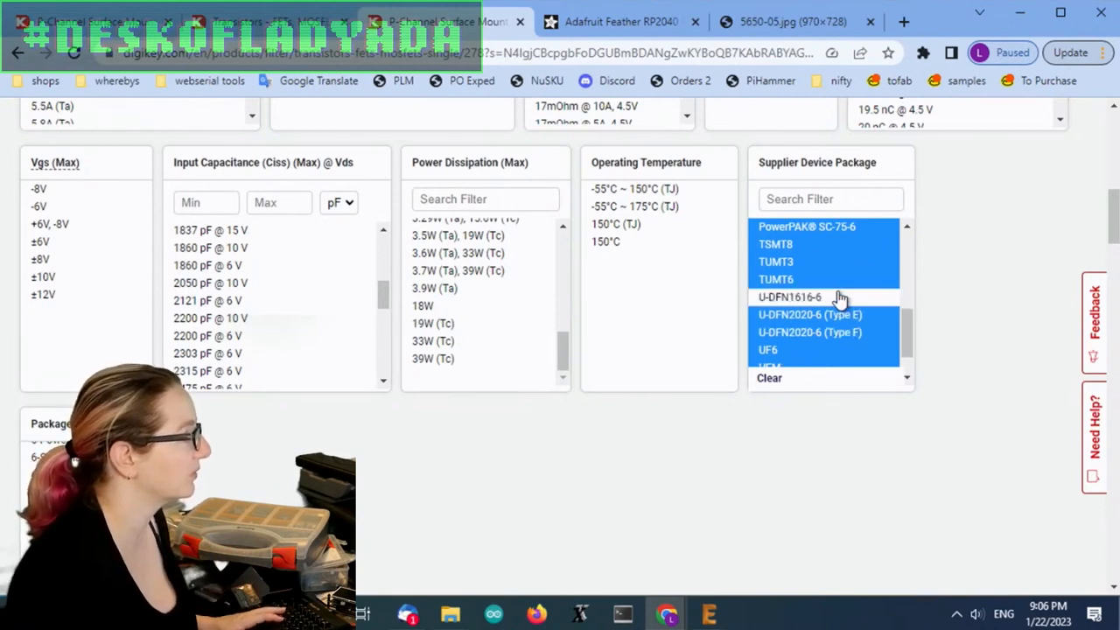
{"action": "scroll", "scroll_direction": "down", "scroll_amount": 3}
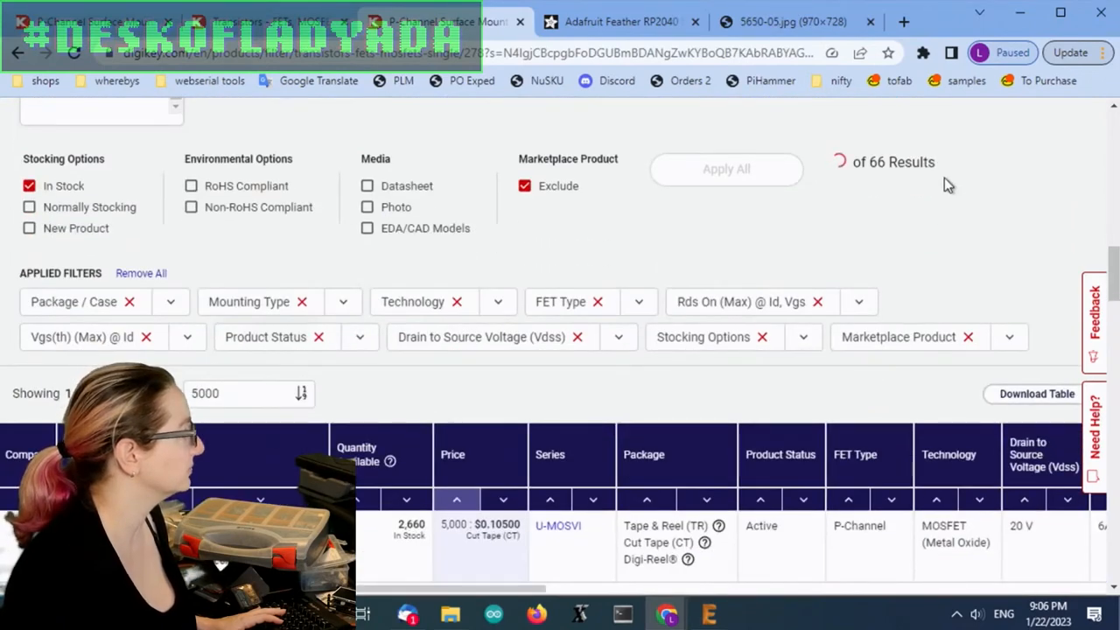
{"action": "scroll", "scroll_direction": "up", "scroll_amount": 3}
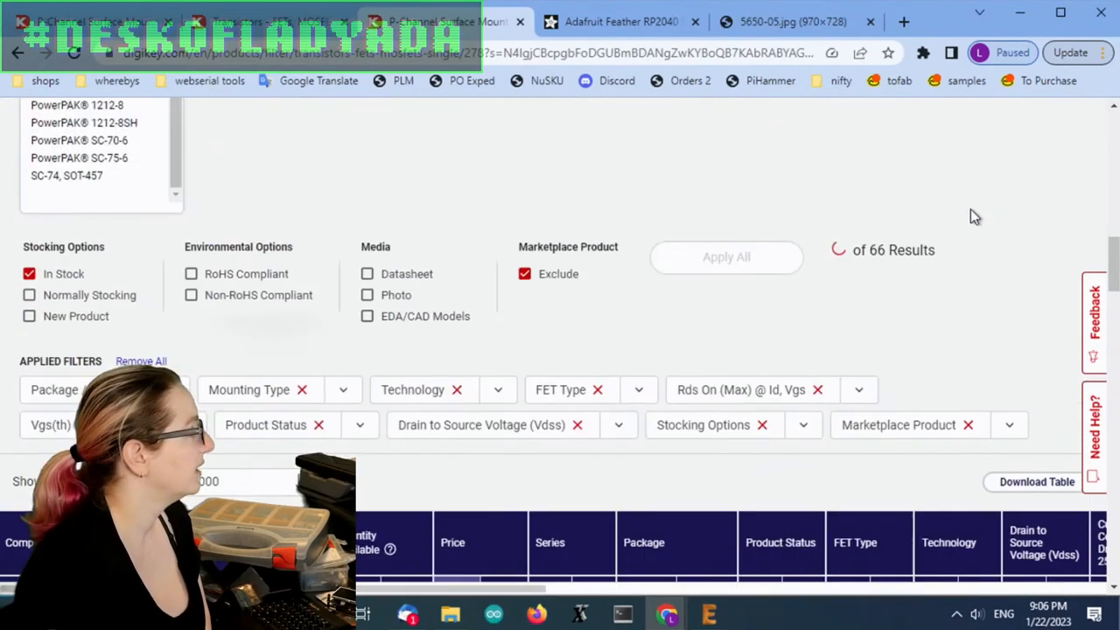
{"action": "scroll", "scroll_direction": "down", "scroll_amount": 3}
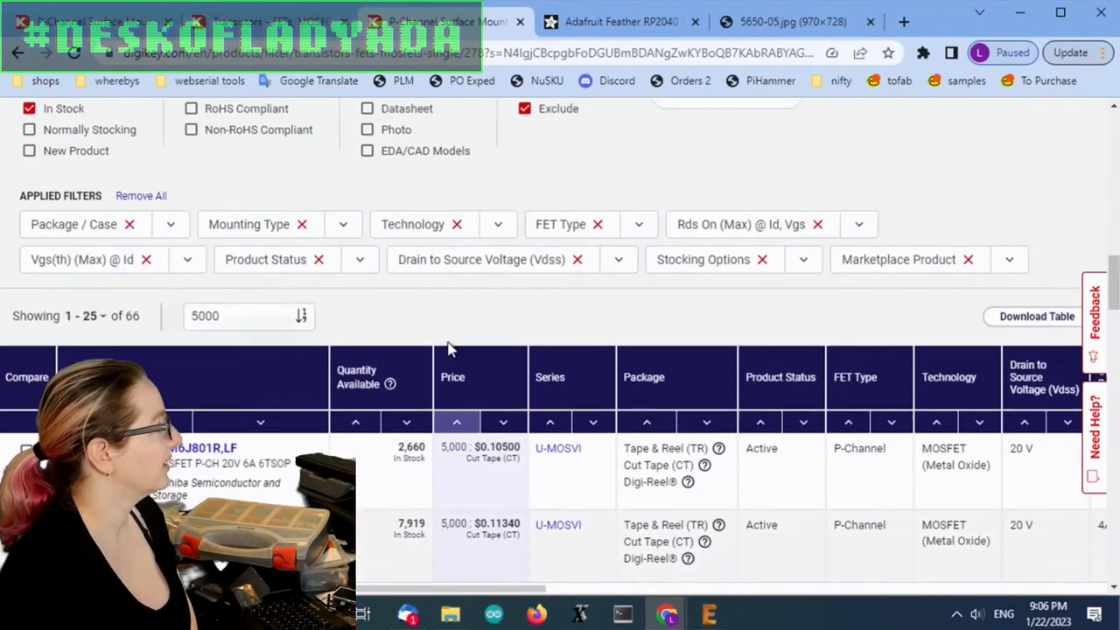
{"action": "scroll", "scroll_direction": "down", "scroll_amount": 3}
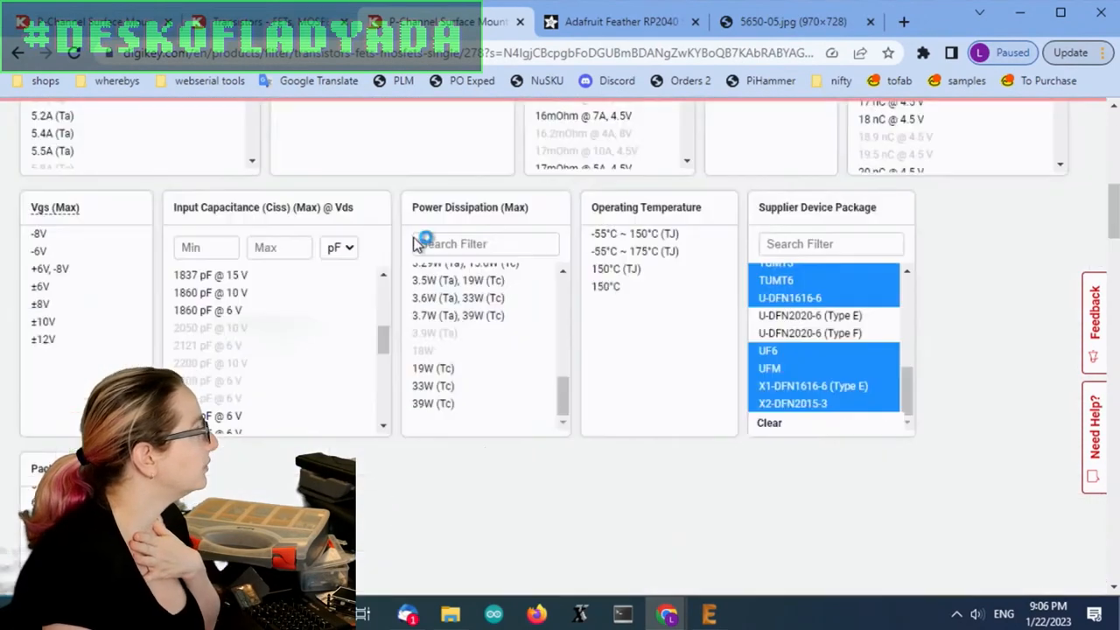
Step: Compare the 66 in-stock results across the parametric columns, led by DMP1005UFDF-7
{"action": "scroll", "scroll_direction": "down", "scroll_amount": 3}
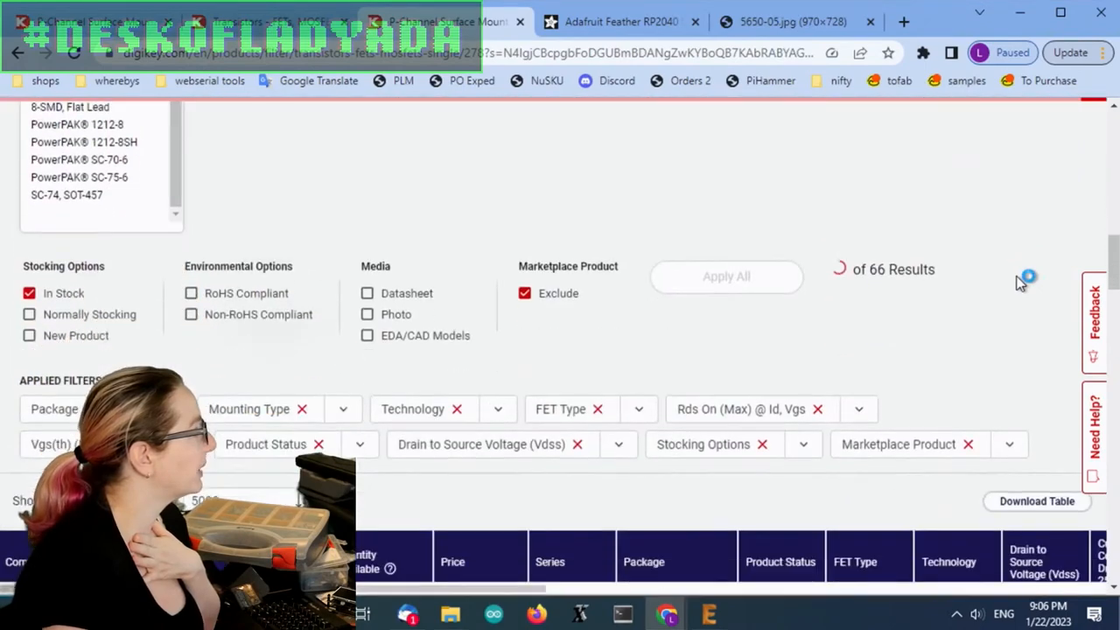
{"action": "scroll", "scroll_direction": "down", "scroll_amount": 3}
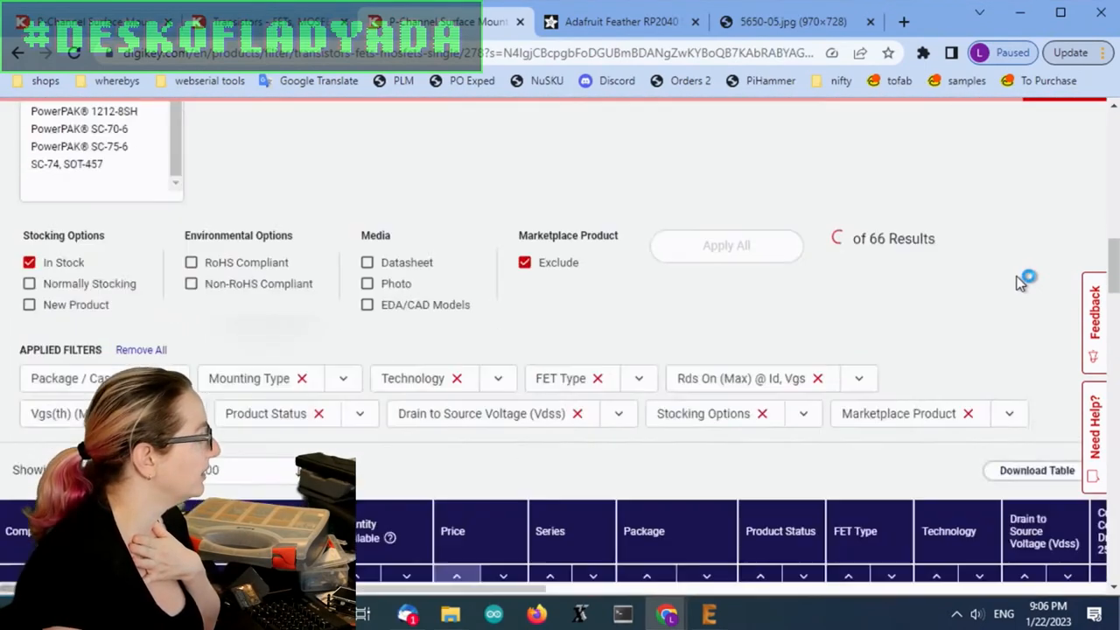
{"action": "scroll", "scroll_direction": "up", "scroll_amount": 3}
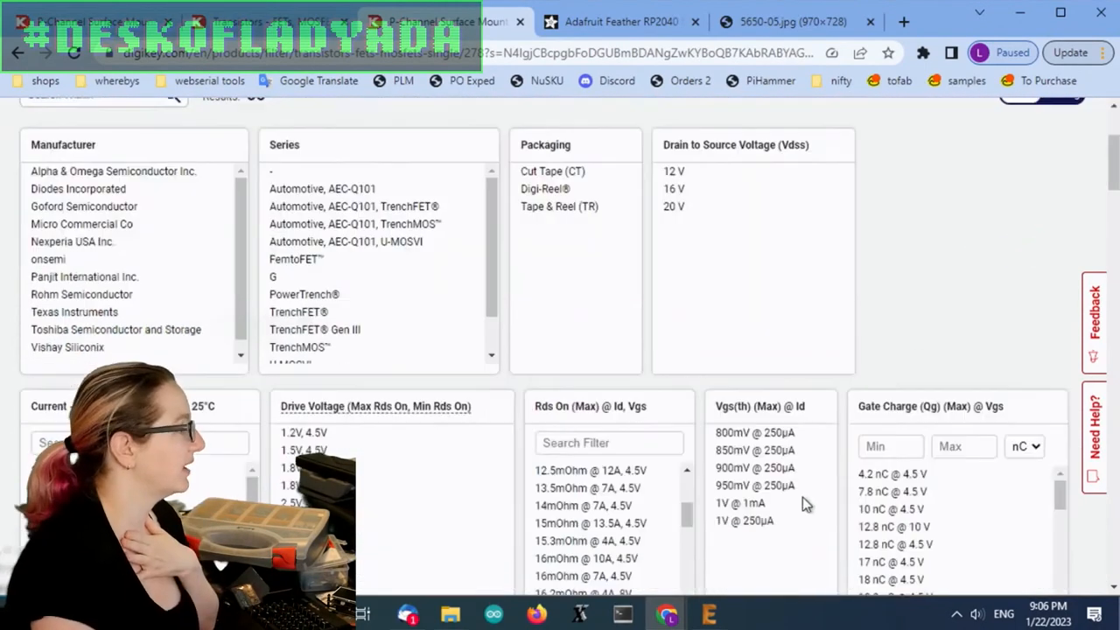
{"action": "scroll", "scroll_direction": "down", "scroll_amount": 3}
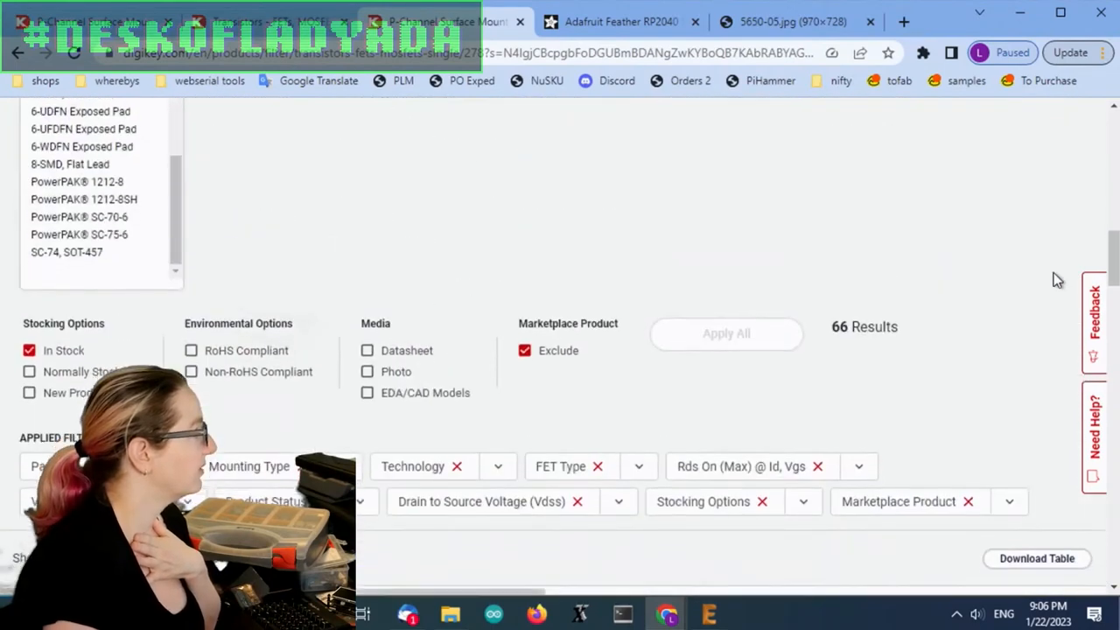
{"action": "scroll", "scroll_direction": "down", "scroll_amount": 3}
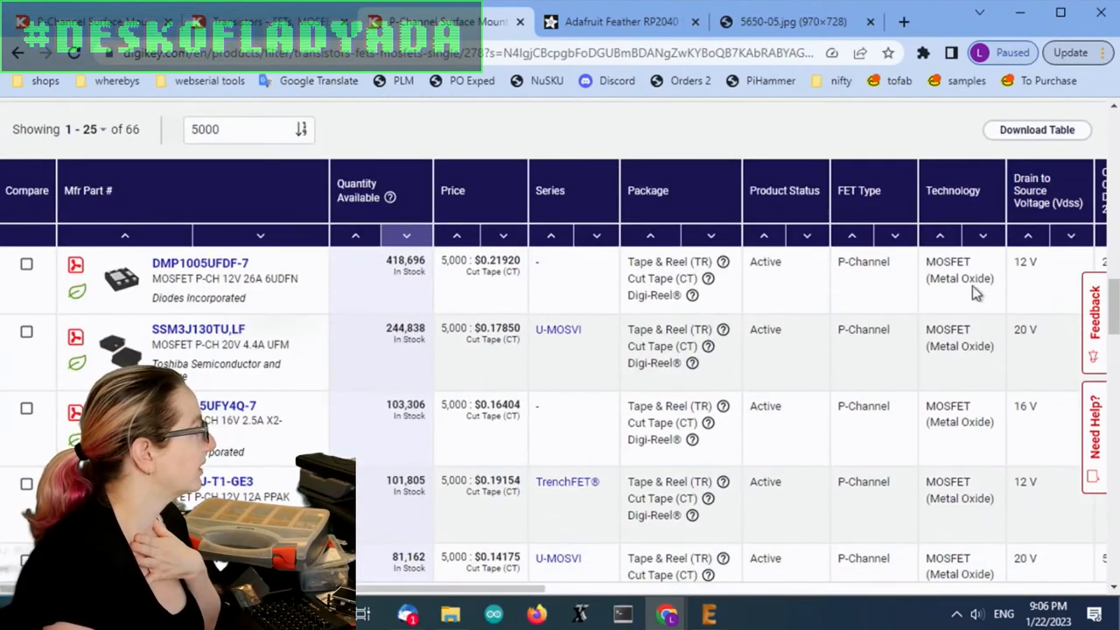
{"action": "scroll", "scroll_direction": "right", "scroll_amount": 3}
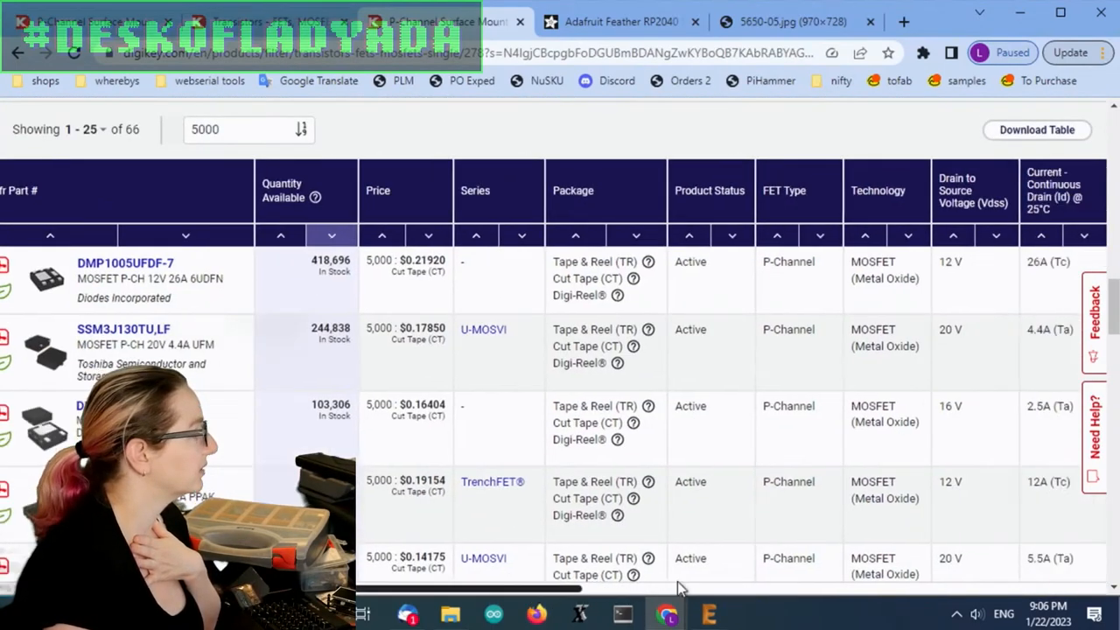
{"action": "scroll", "scroll_direction": "right", "scroll_amount": 3}
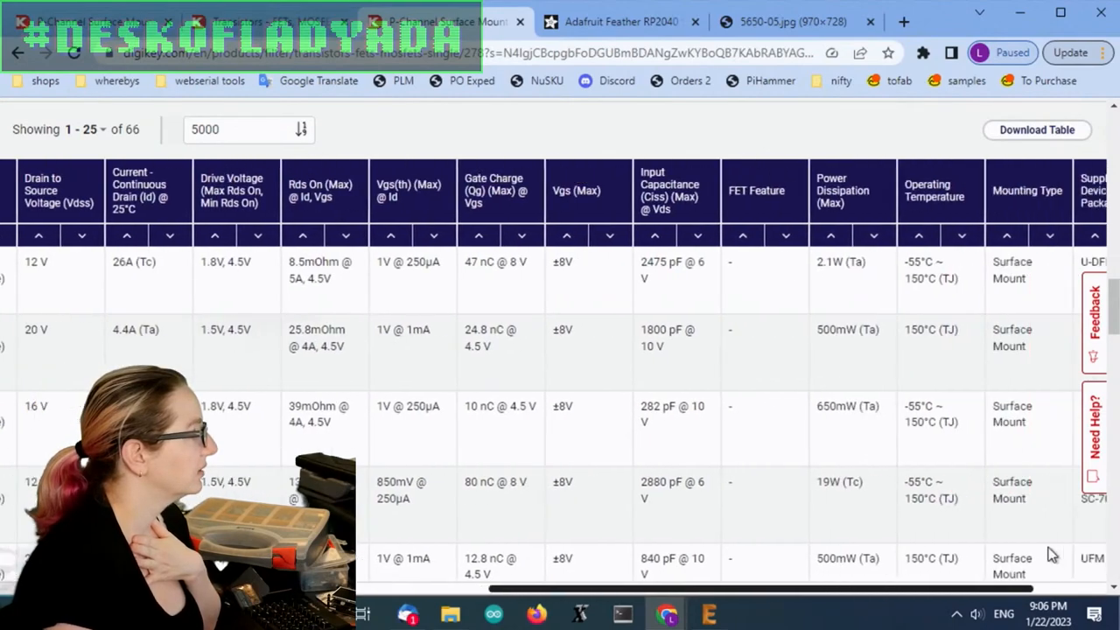
{"action": "scroll", "scroll_direction": "up", "scroll_amount": 3}
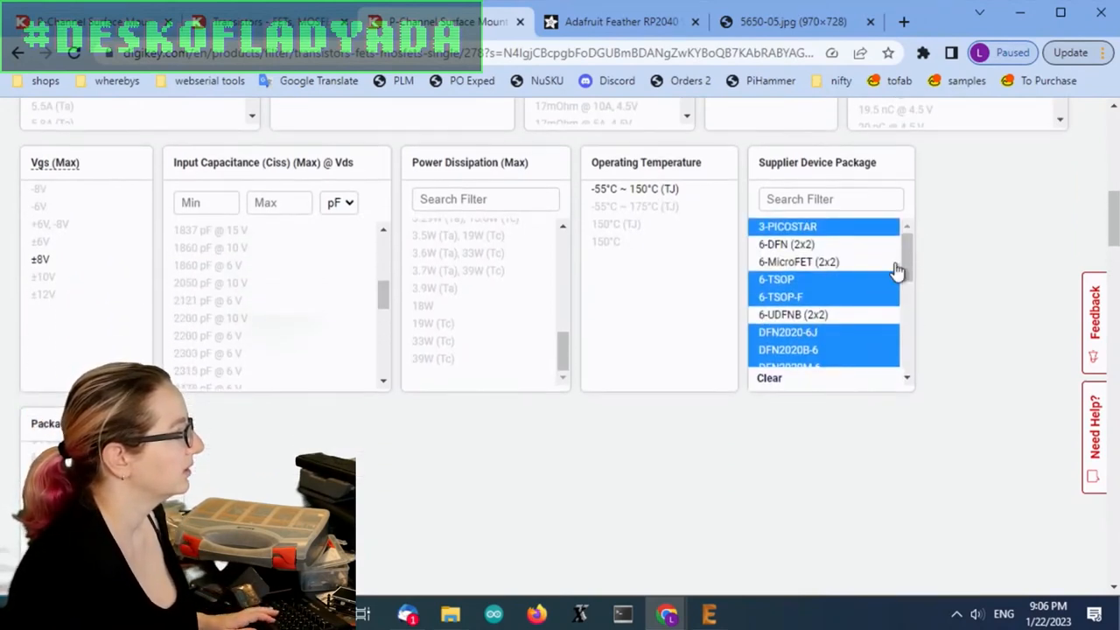
Step: Refine the supplier device package choices, dropping DFN2020M-6 and U-DFN2020-6
{"action": "scroll", "scroll_direction": "down", "scroll_amount": 3}
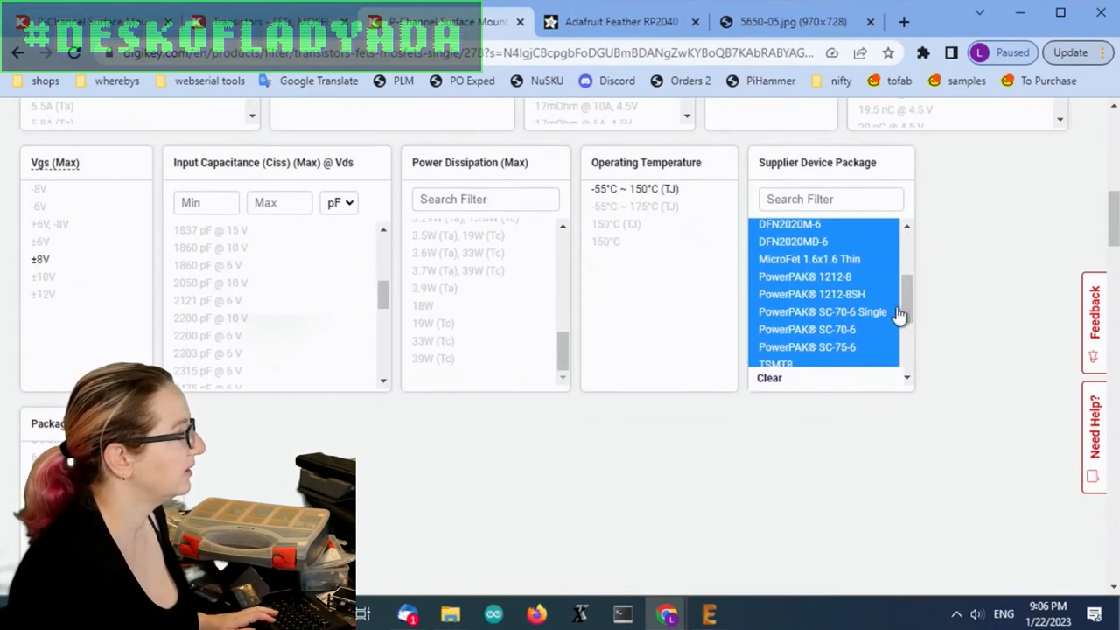
{"action": "scroll", "scroll_direction": "up", "scroll_amount": 3}
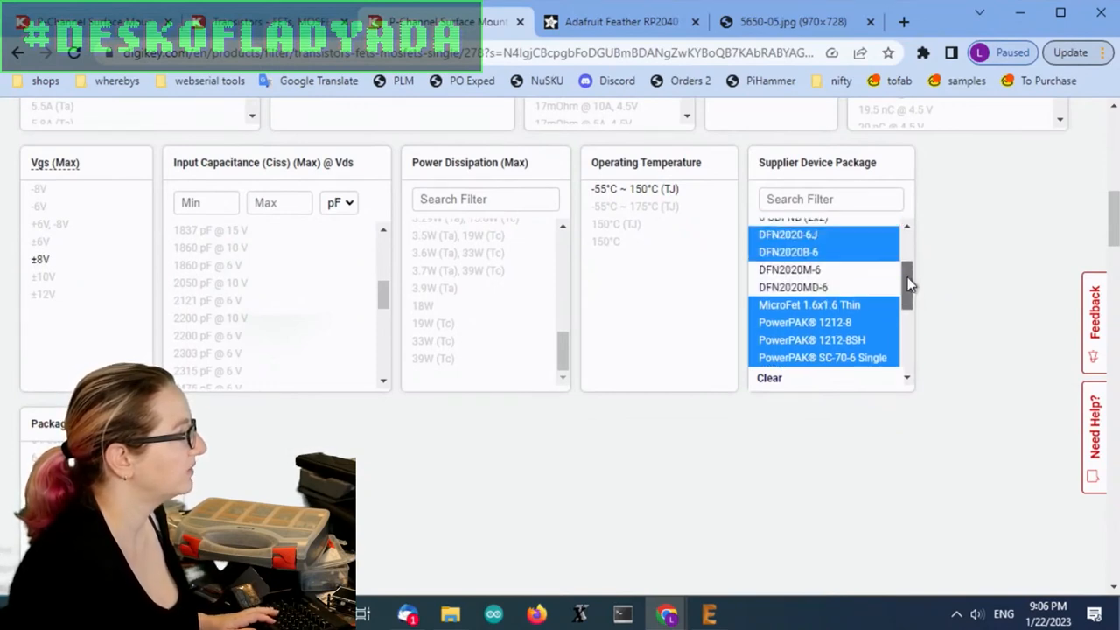
{"action": "scroll", "scroll_direction": "down", "scroll_amount": 3}
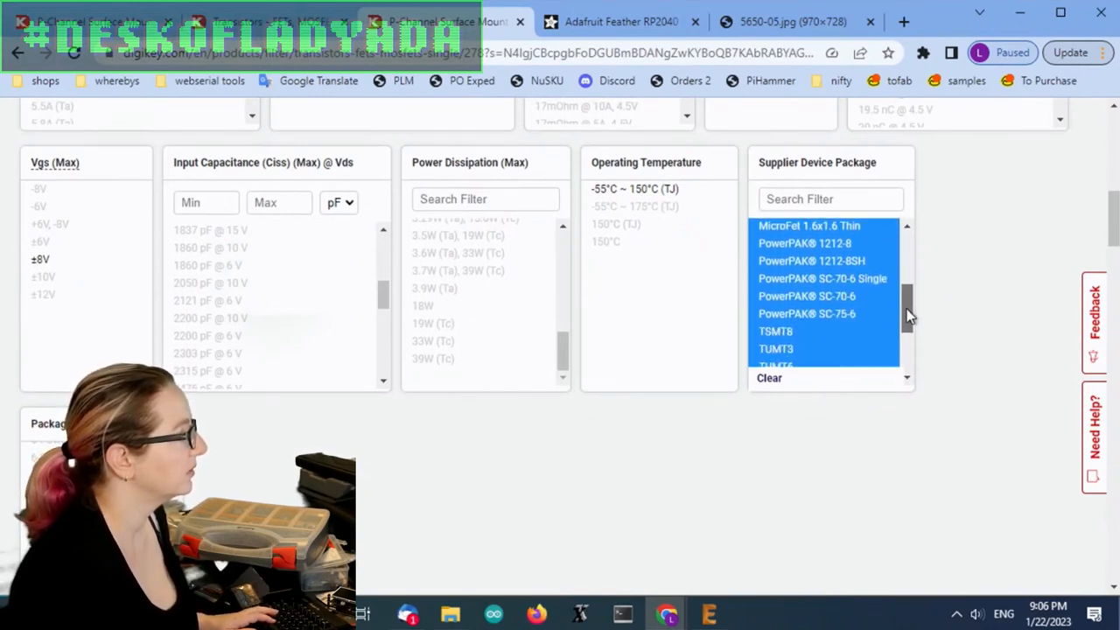
{"action": "scroll", "scroll_direction": "down", "scroll_amount": 3}
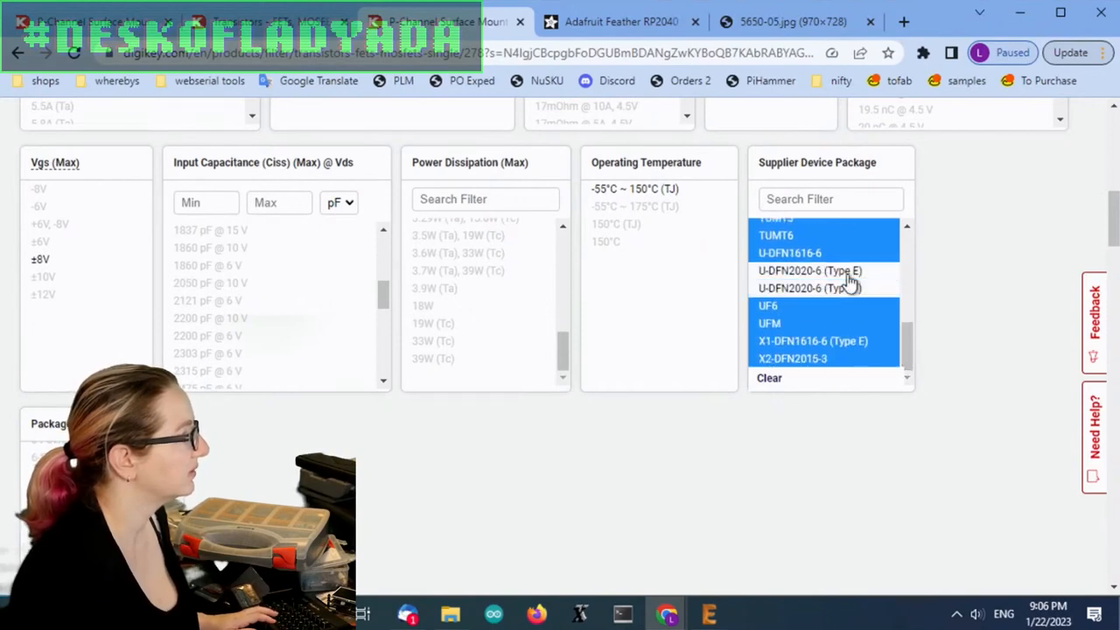
{"action": "scroll", "scroll_direction": "down", "scroll_amount": 3}
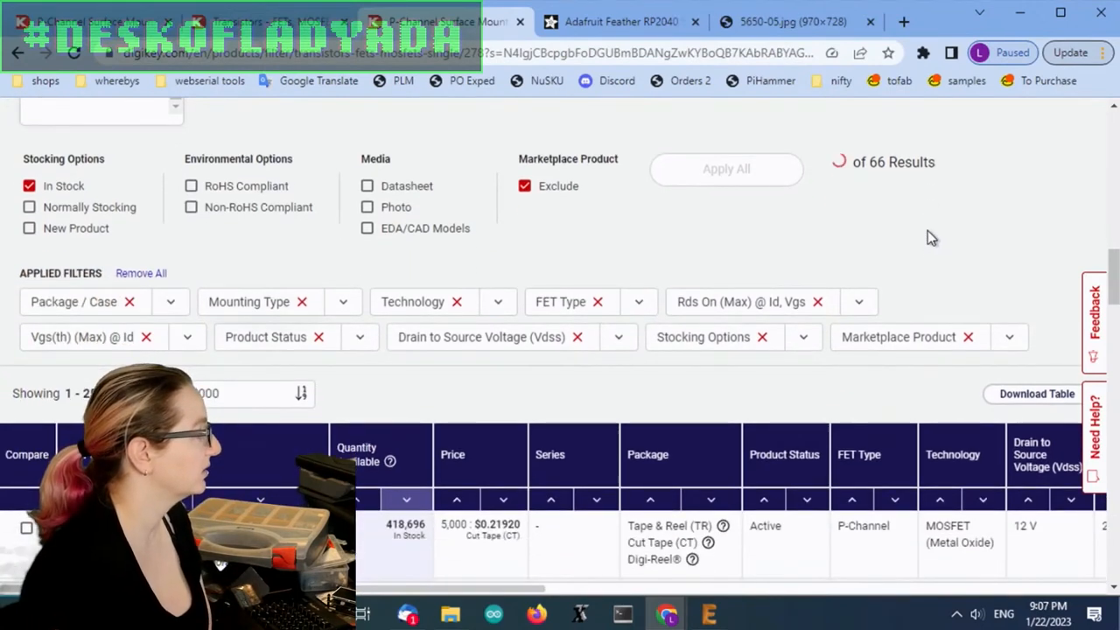
{"action": "left_click", "coordinate": [171, 301]}
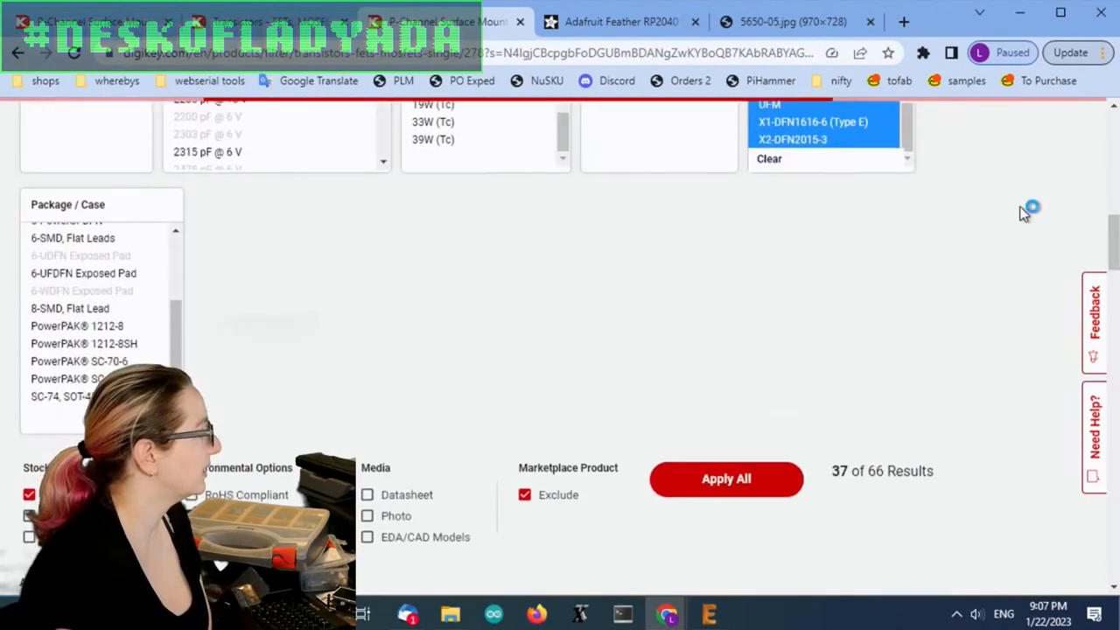
{"action": "left_click", "coordinate": [725, 479]}
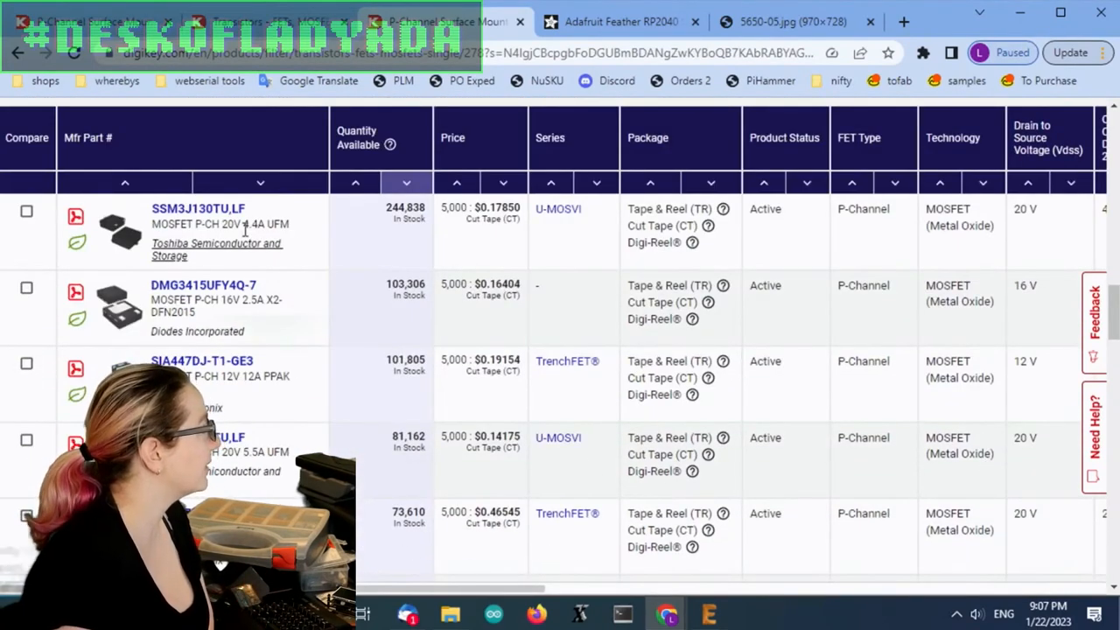
{"action": "scroll", "scroll_direction": "right", "scroll_amount": 3}
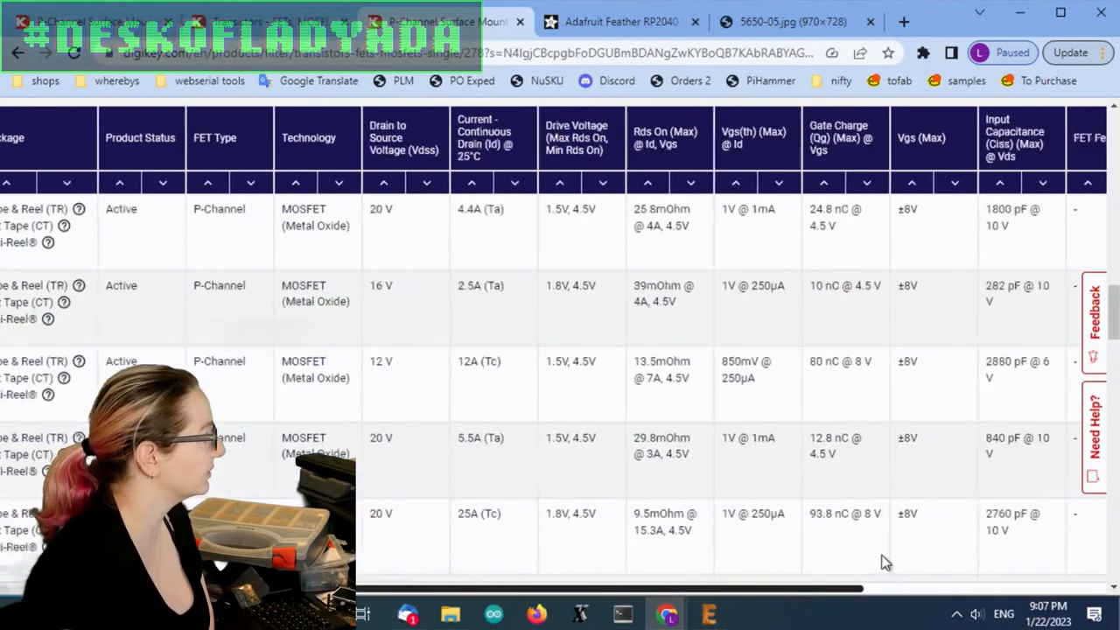
{"action": "scroll", "scroll_direction": "right", "scroll_amount": 3}
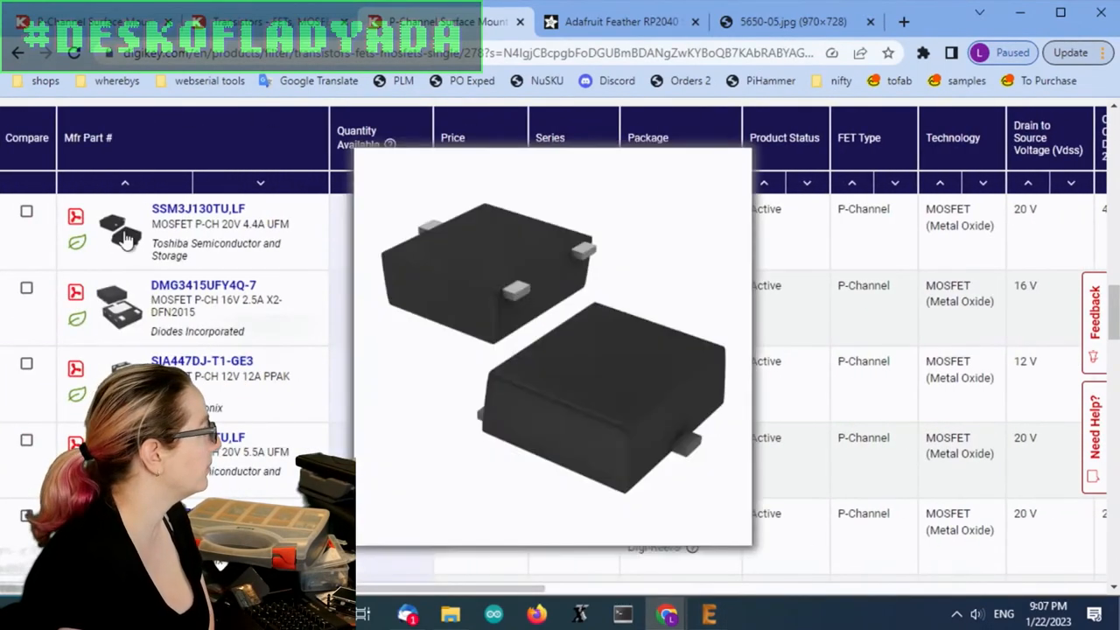
{"action": "mouse_move", "coordinate": [126, 241]}
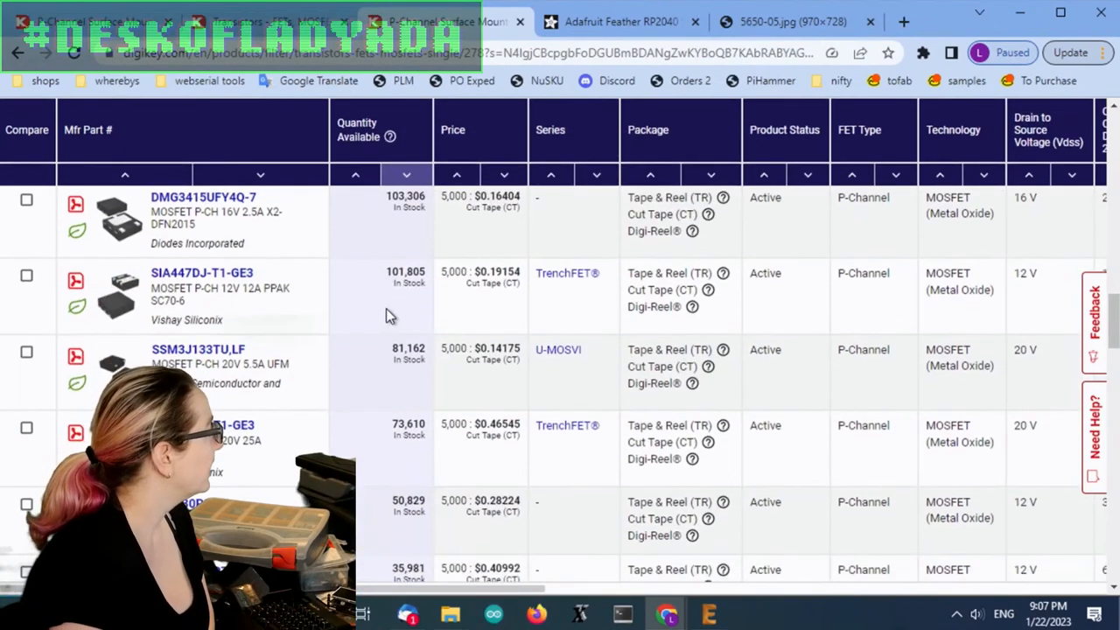
{"action": "scroll", "scroll_direction": "down", "scroll_amount": 3}
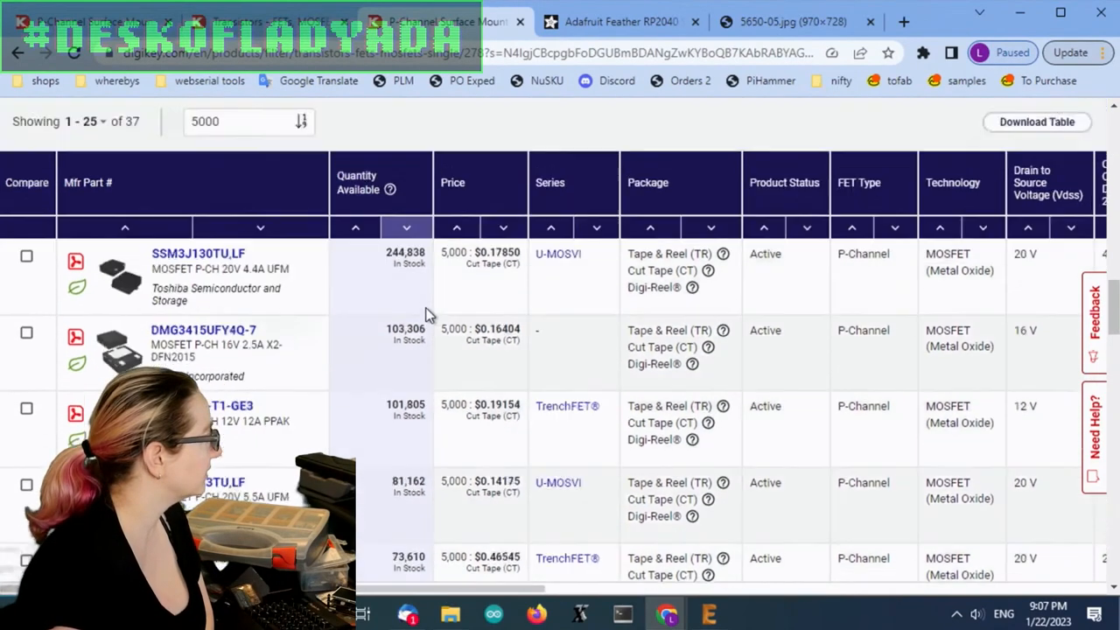
{"action": "scroll", "scroll_direction": "down", "scroll_amount": 3}
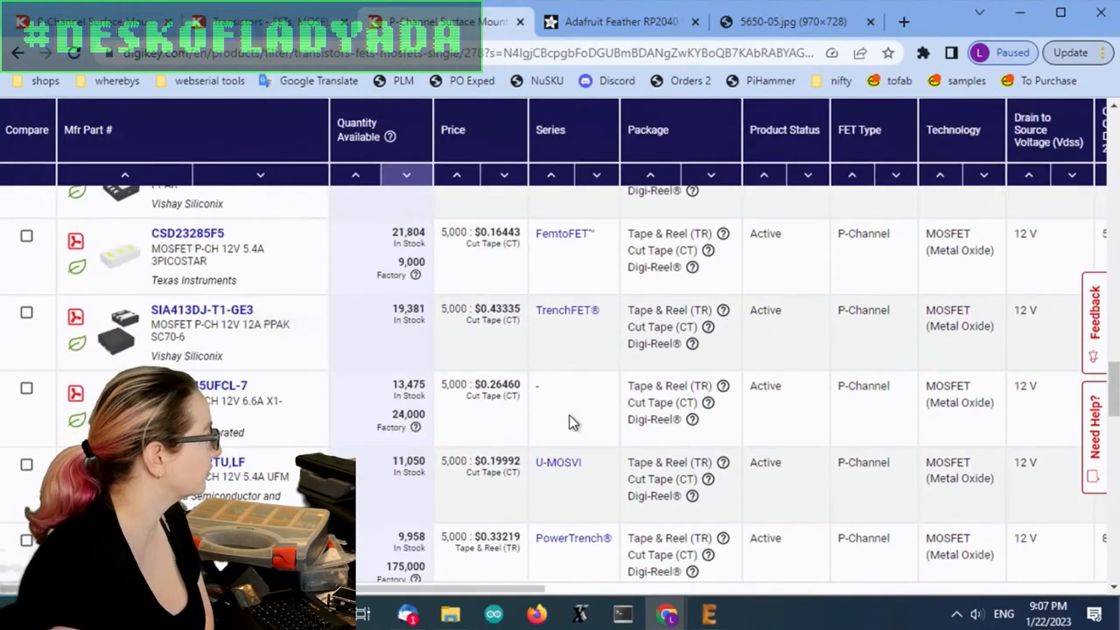
{"action": "scroll", "scroll_direction": "down", "scroll_amount": 3}
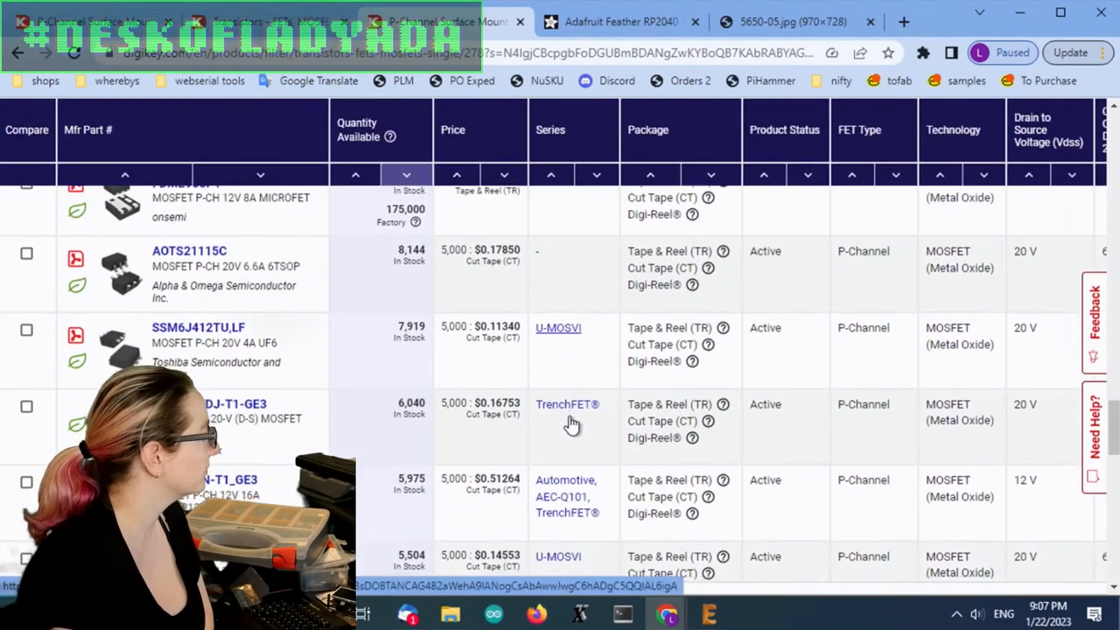
{"action": "scroll", "scroll_direction": "down", "scroll_amount": 3}
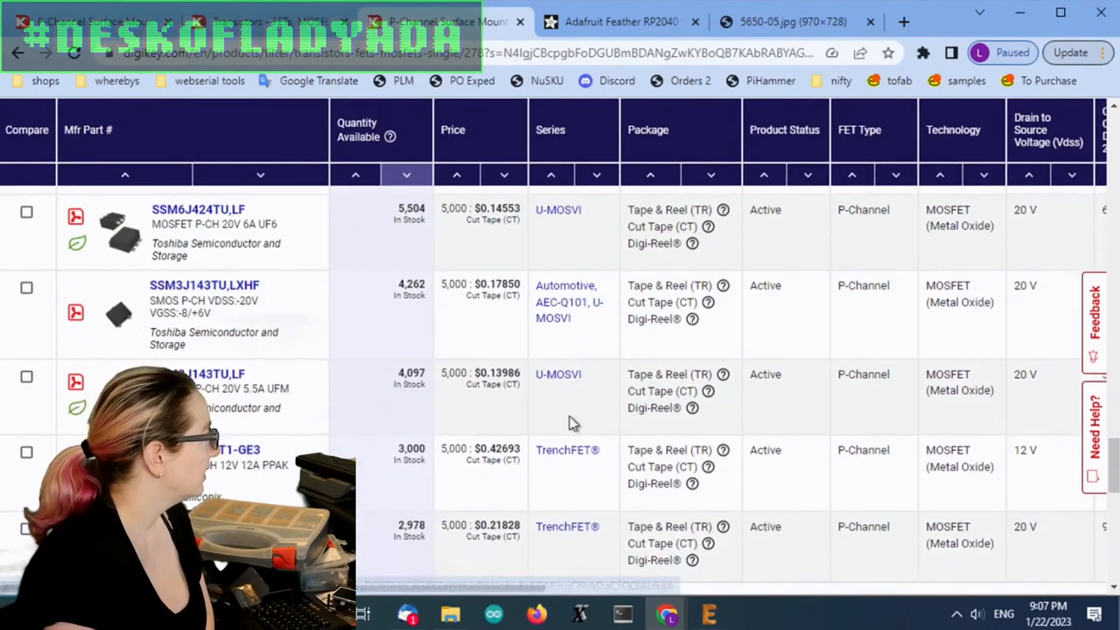
{"action": "scroll", "scroll_direction": "down", "scroll_amount": 3}
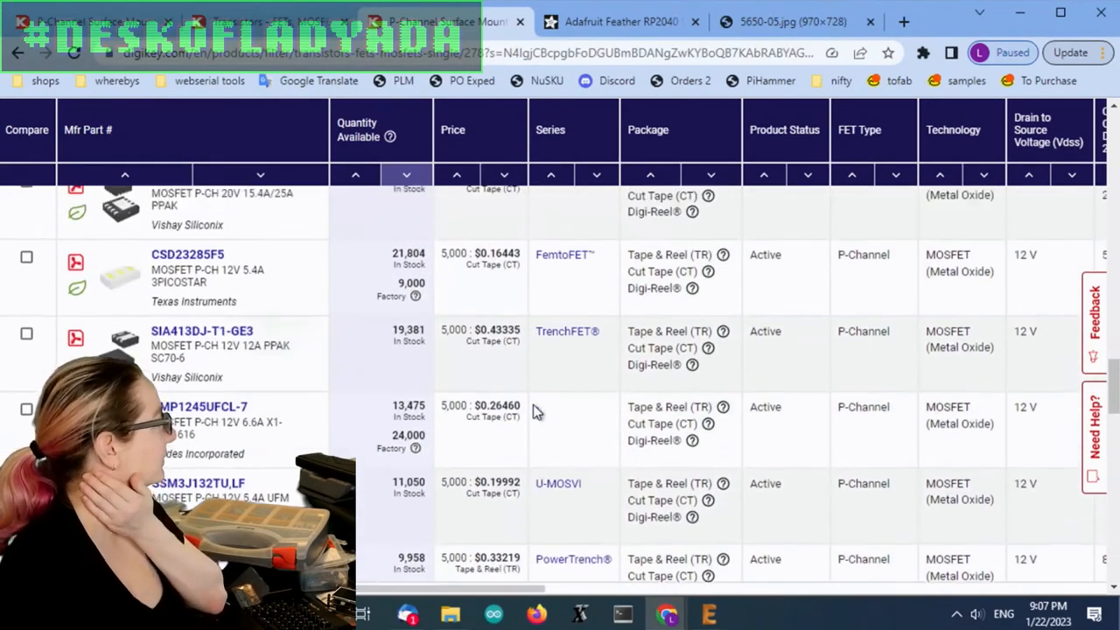
{"action": "scroll", "scroll_direction": "up", "scroll_amount": 3}
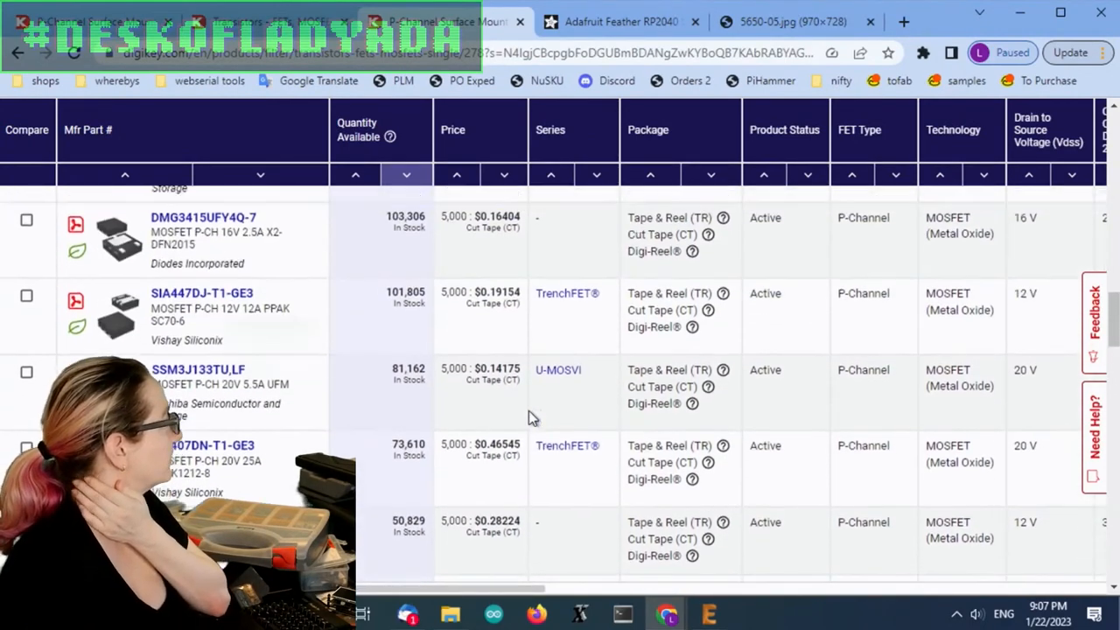
{"action": "scroll", "scroll_direction": "up", "scroll_amount": 3}
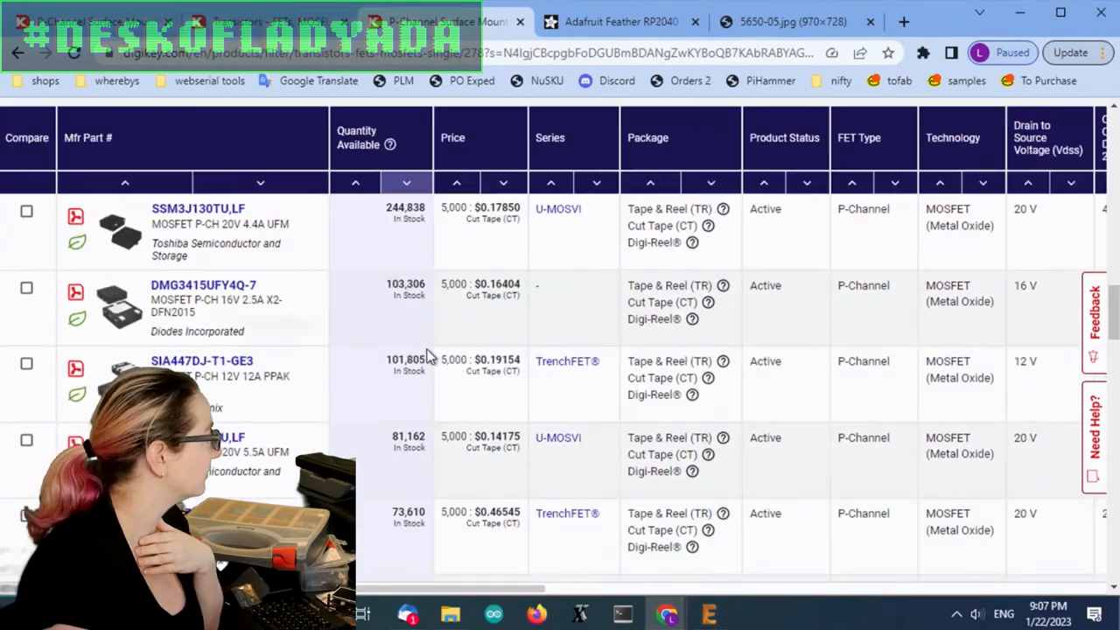
{"action": "scroll", "scroll_direction": "right", "scroll_amount": 3}
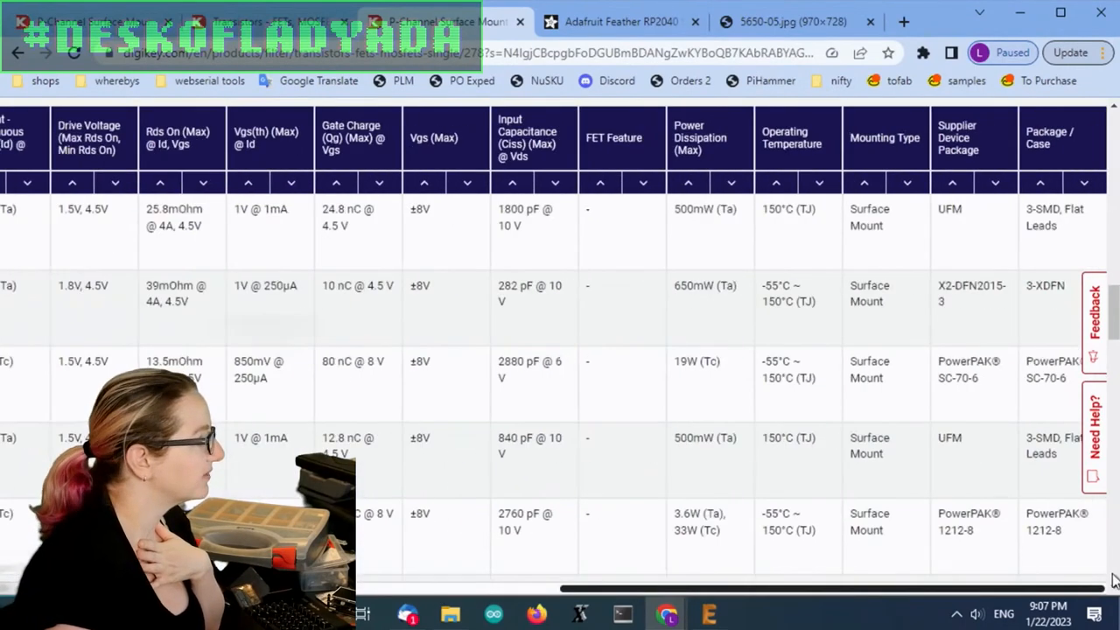
{"action": "scroll", "scroll_direction": "down", "scroll_amount": 3}
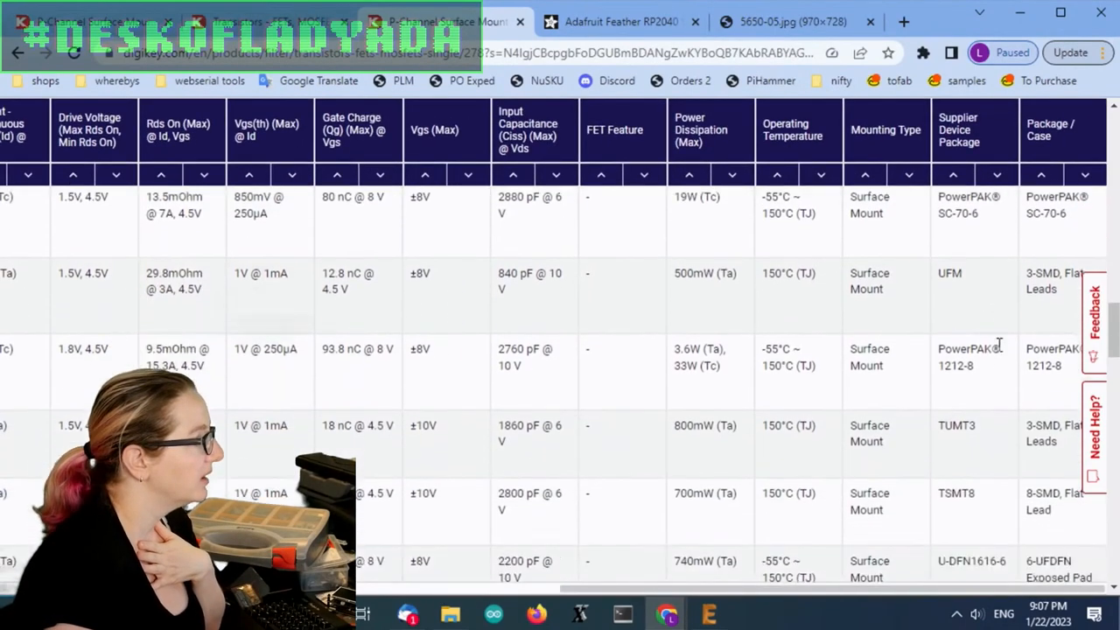
{"action": "scroll", "scroll_direction": "down", "scroll_amount": 3}
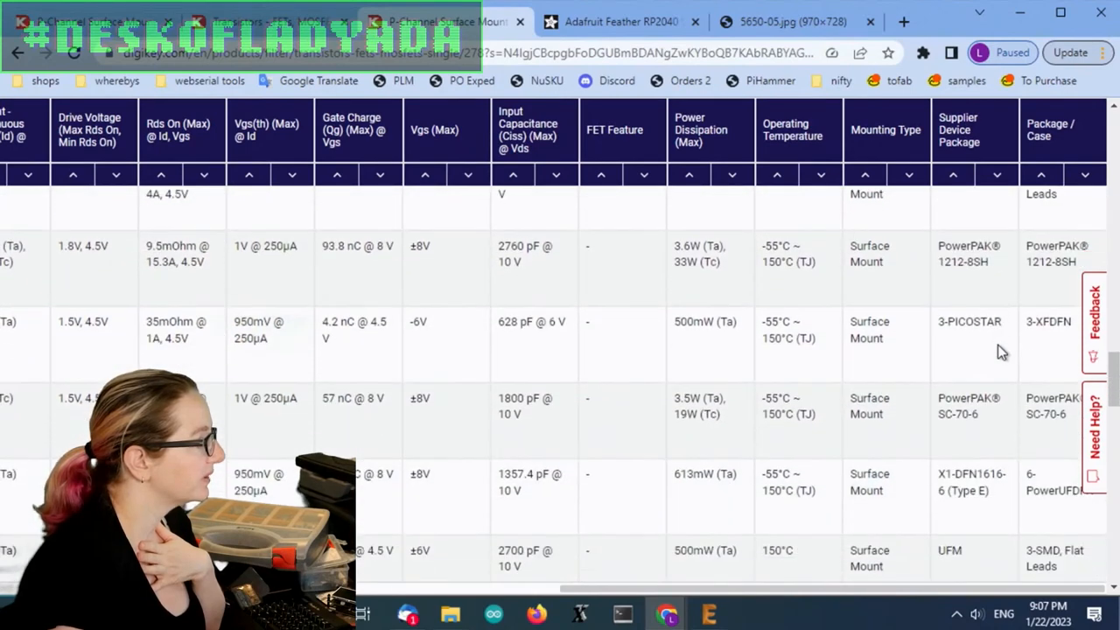
{"action": "scroll", "scroll_direction": "down", "scroll_amount": 3}
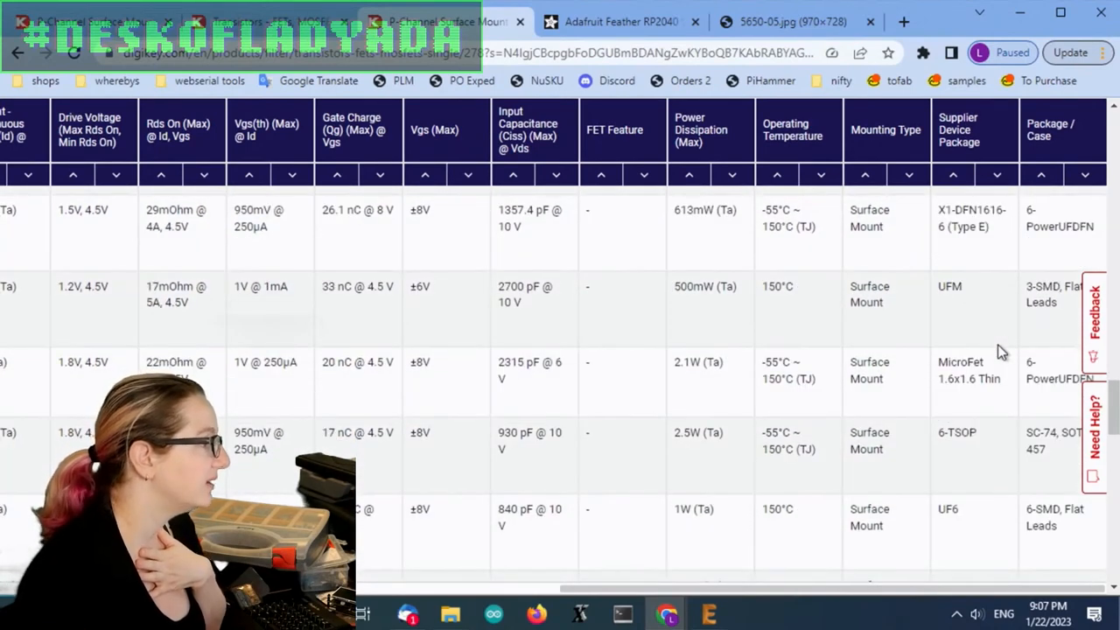
{"action": "scroll", "scroll_direction": "down", "scroll_amount": 3}
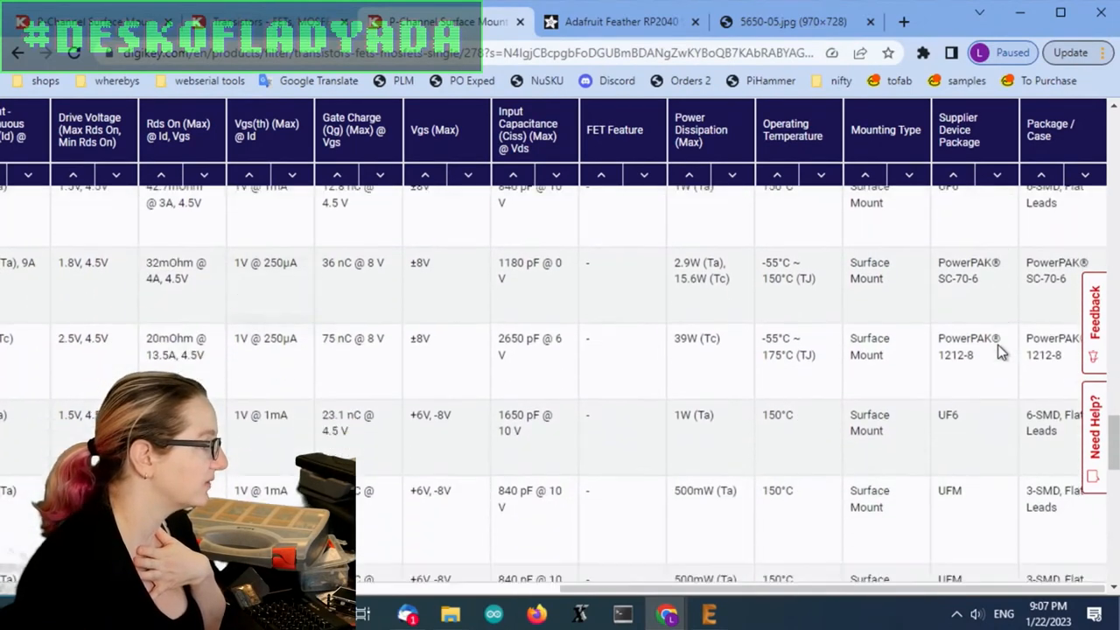
{"action": "scroll", "scroll_direction": "down", "scroll_amount": 3}
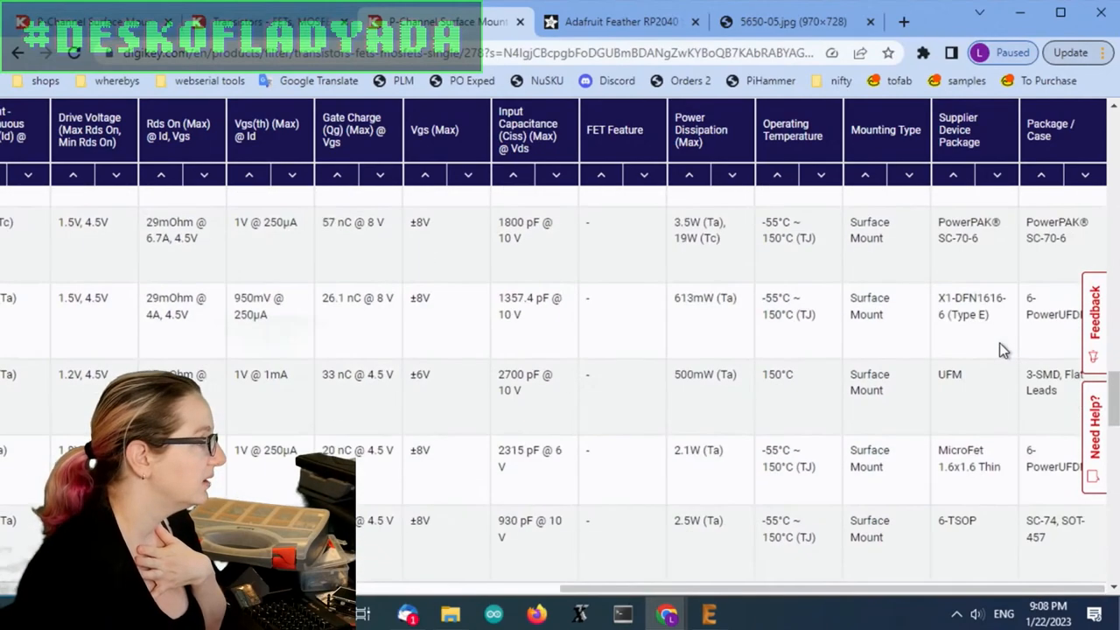
{"action": "scroll", "scroll_direction": "up", "scroll_amount": 3}
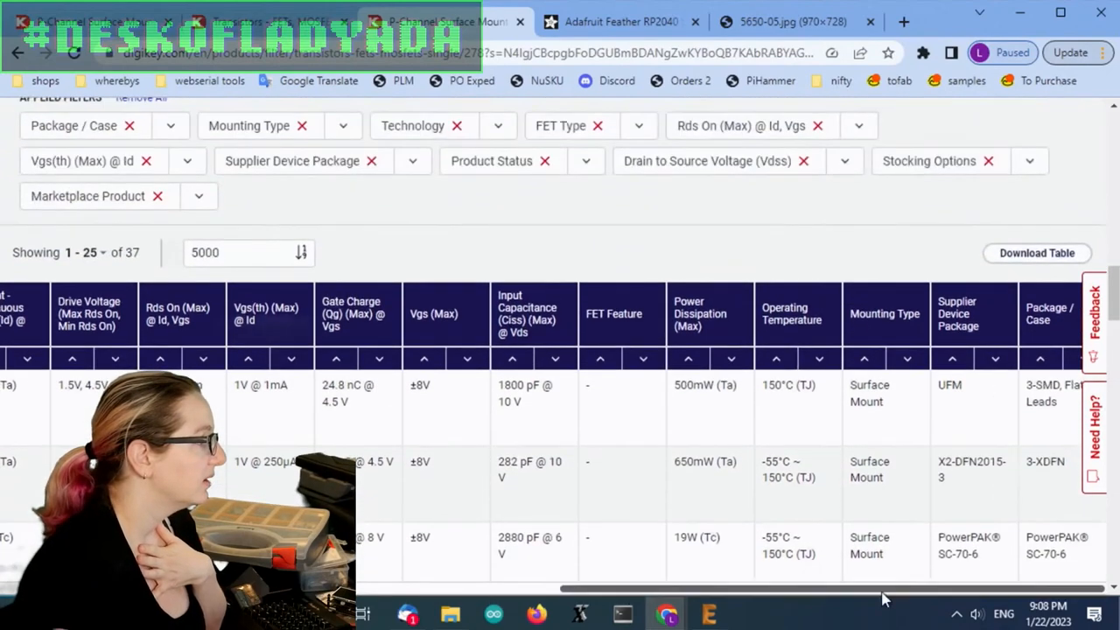
{"action": "scroll", "scroll_direction": "left", "scroll_amount": 3}
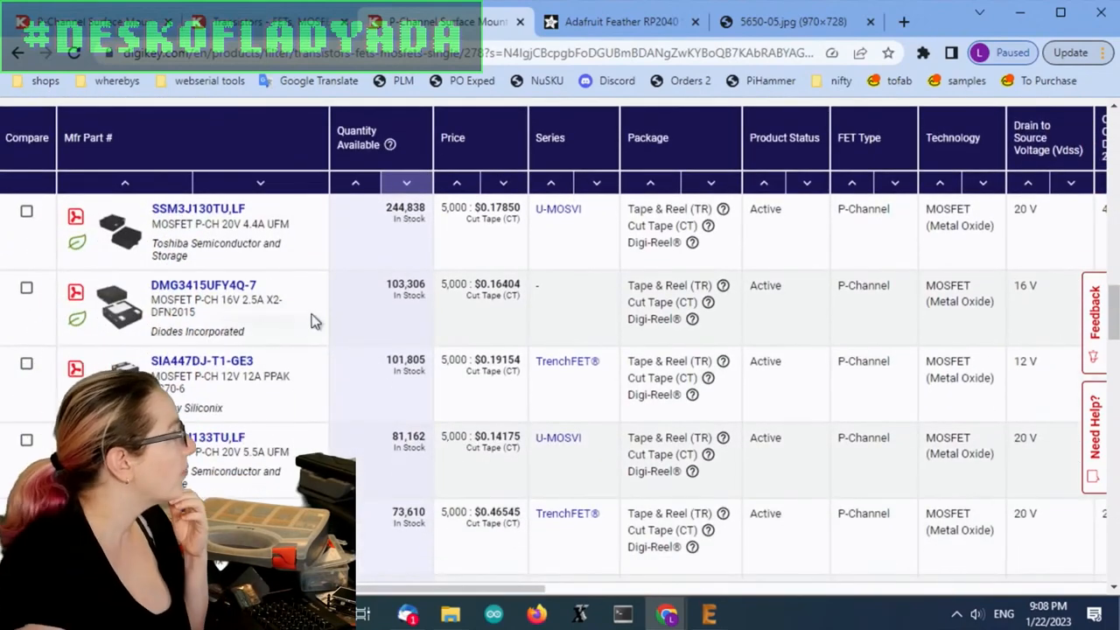
{"action": "mouse_move", "coordinate": [567, 360]}
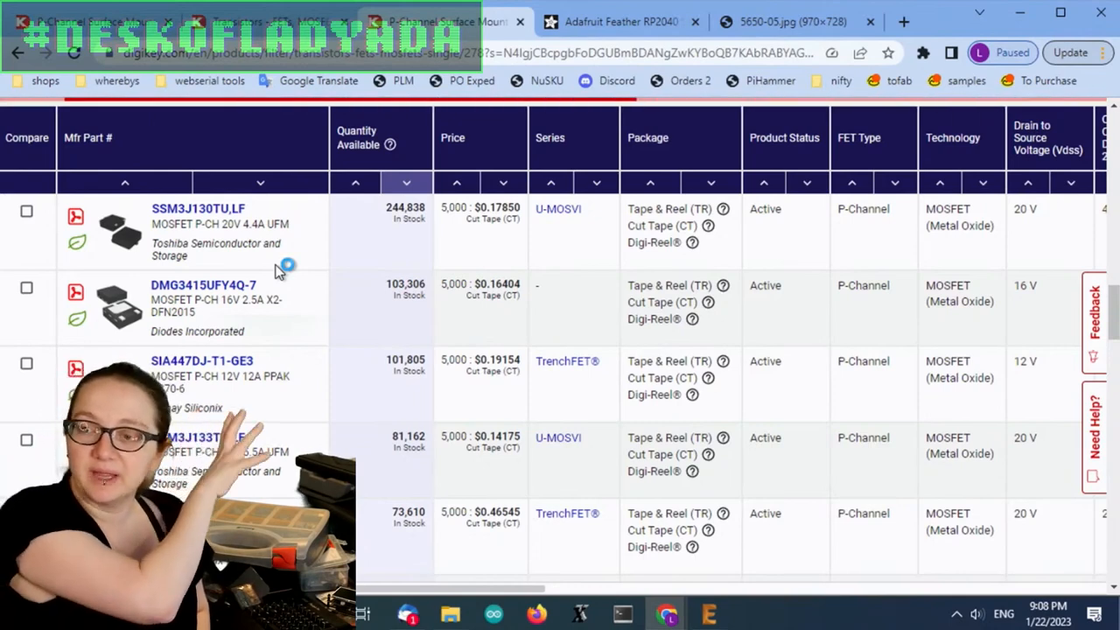
Step: Bring up the DMG3415UFY4Q-7 product page from the results list
{"action": "left_click", "coordinate": [203, 284]}
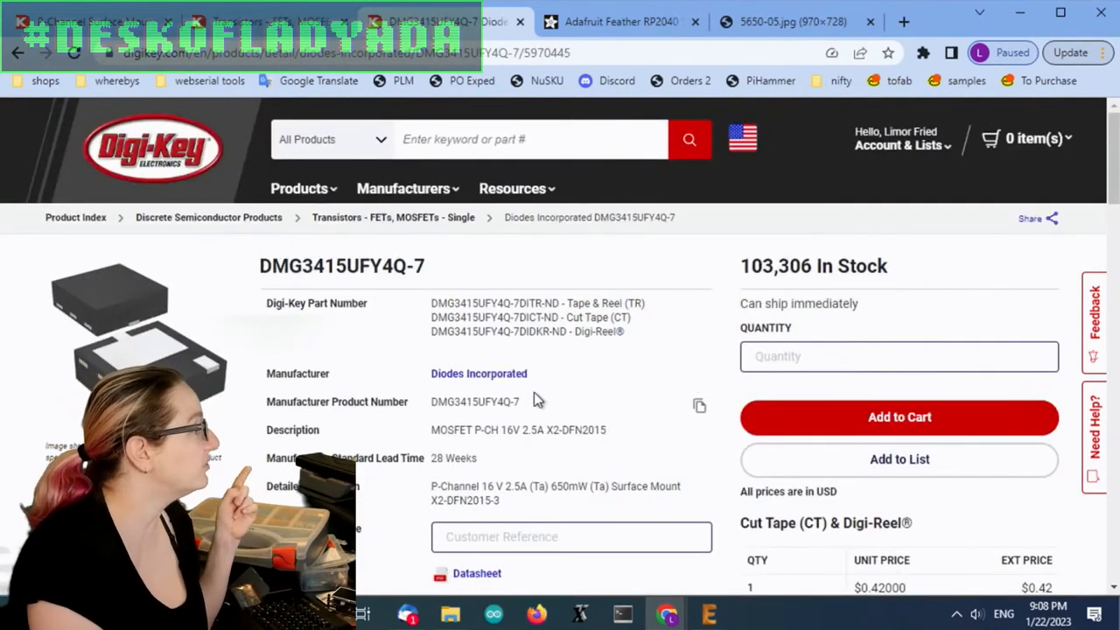
{"action": "mouse_move", "coordinate": [621, 426]}
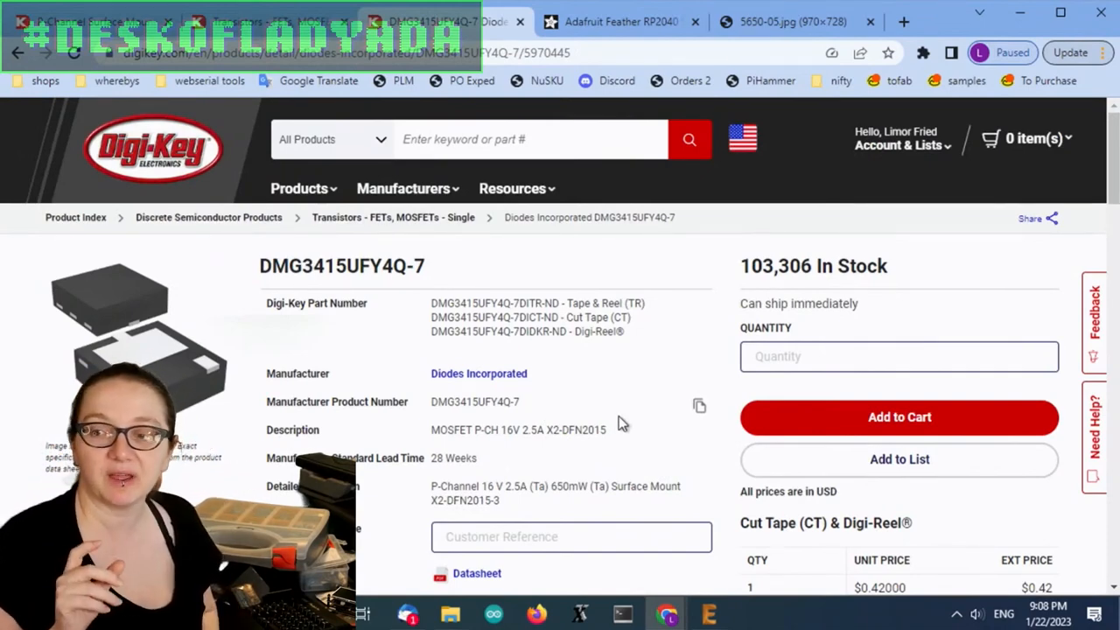
{"action": "scroll", "scroll_direction": "down", "scroll_amount": 3}
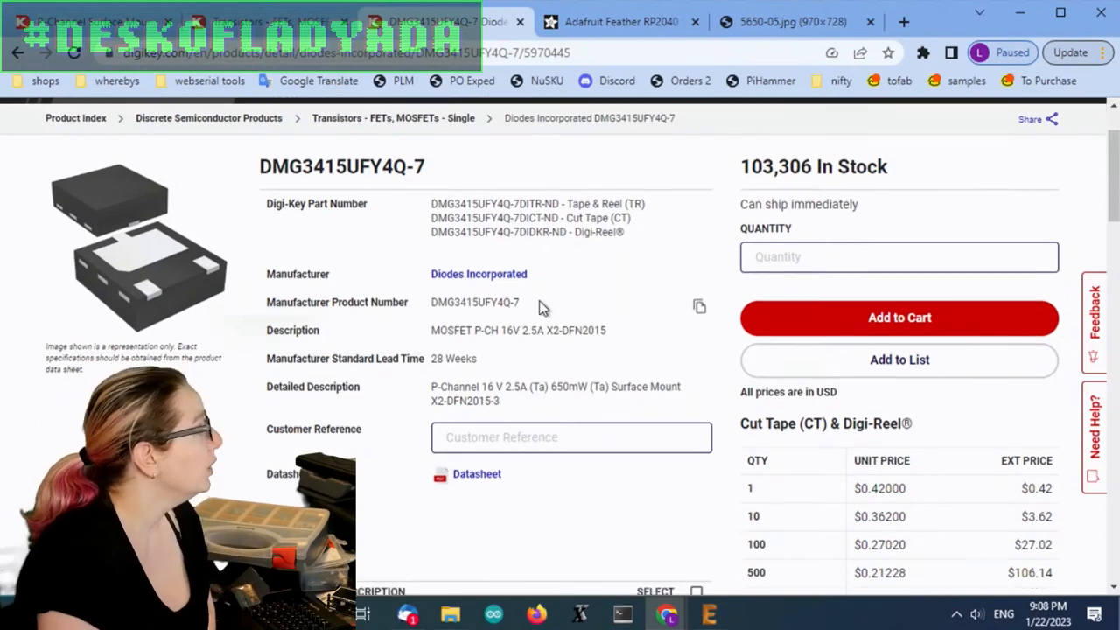
{"action": "scroll", "scroll_direction": "down", "scroll_amount": 3}
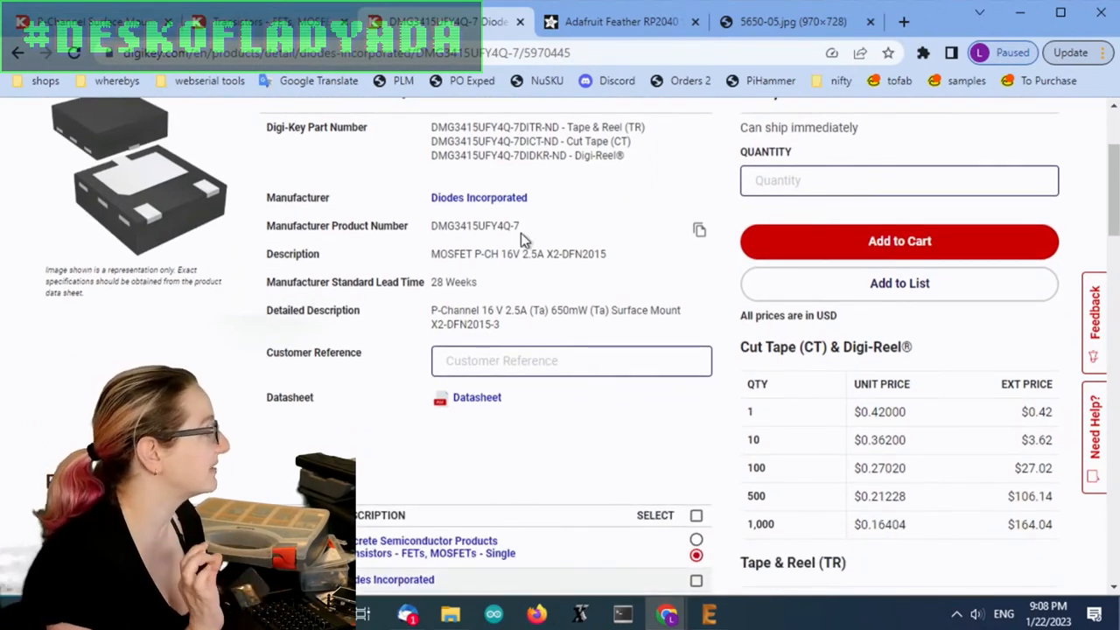
{"action": "scroll", "scroll_direction": "down", "scroll_amount": 3}
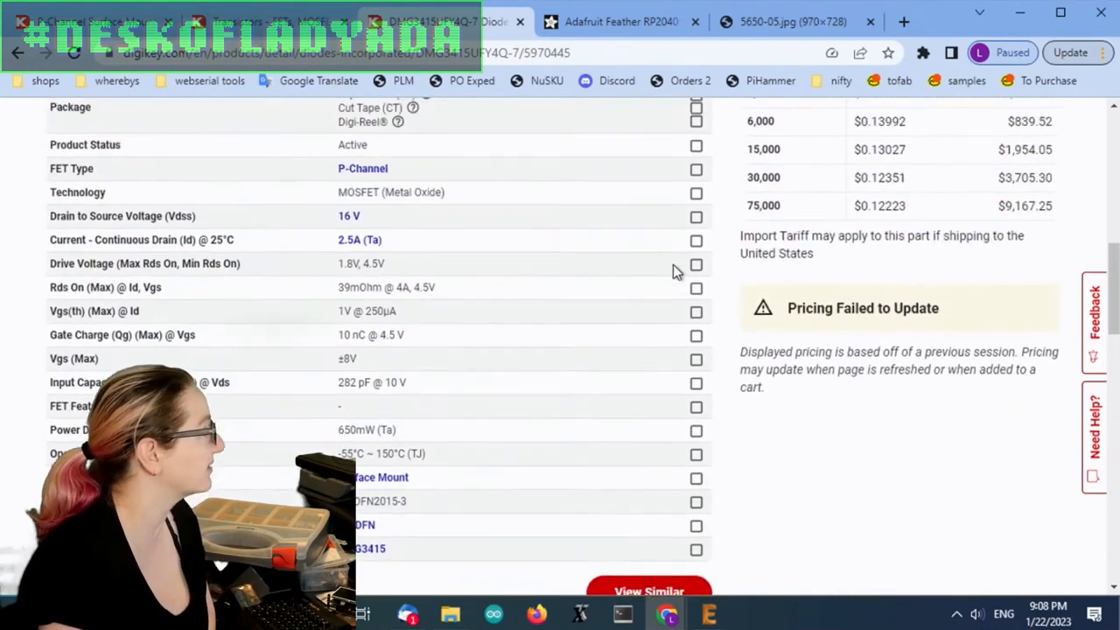
Step: Highlight the ±8V Vgs(Max) value in Product Attributes, then move to the EAGLE Feather layout
{"action": "scroll", "scroll_direction": "up", "scroll_amount": 3}
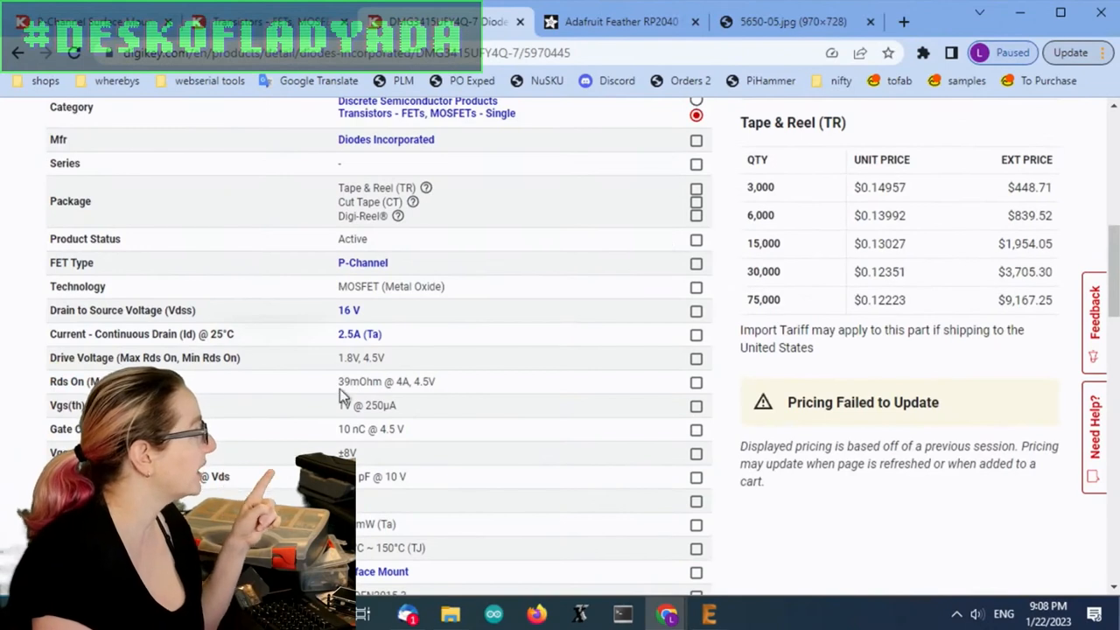
{"action": "double_click", "coordinate": [358, 382]}
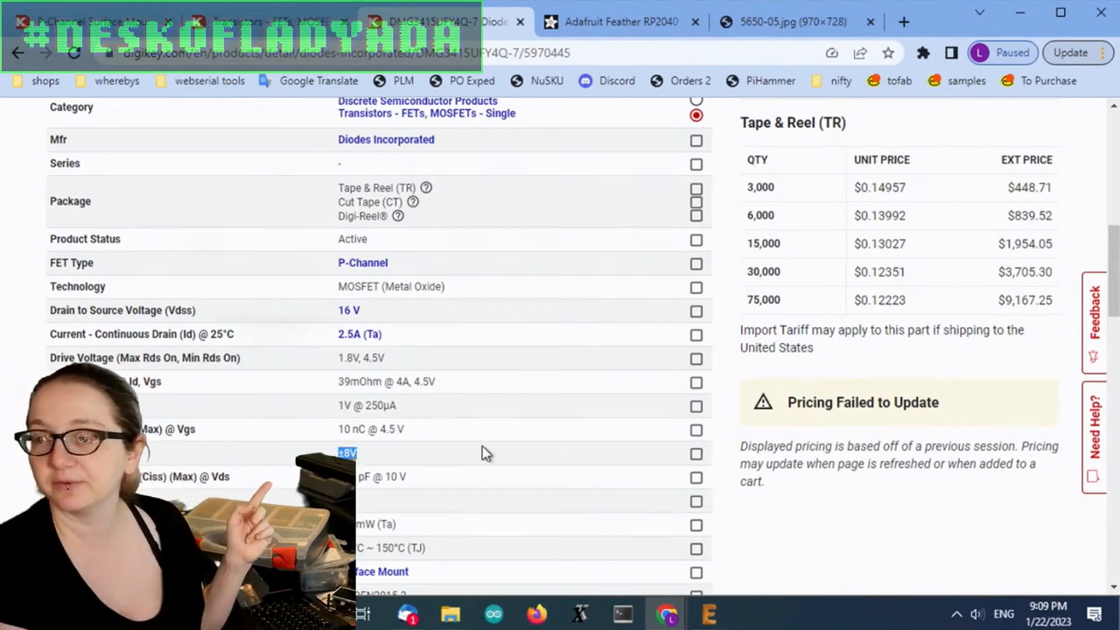
{"action": "scroll", "scroll_direction": "down", "scroll_amount": 3}
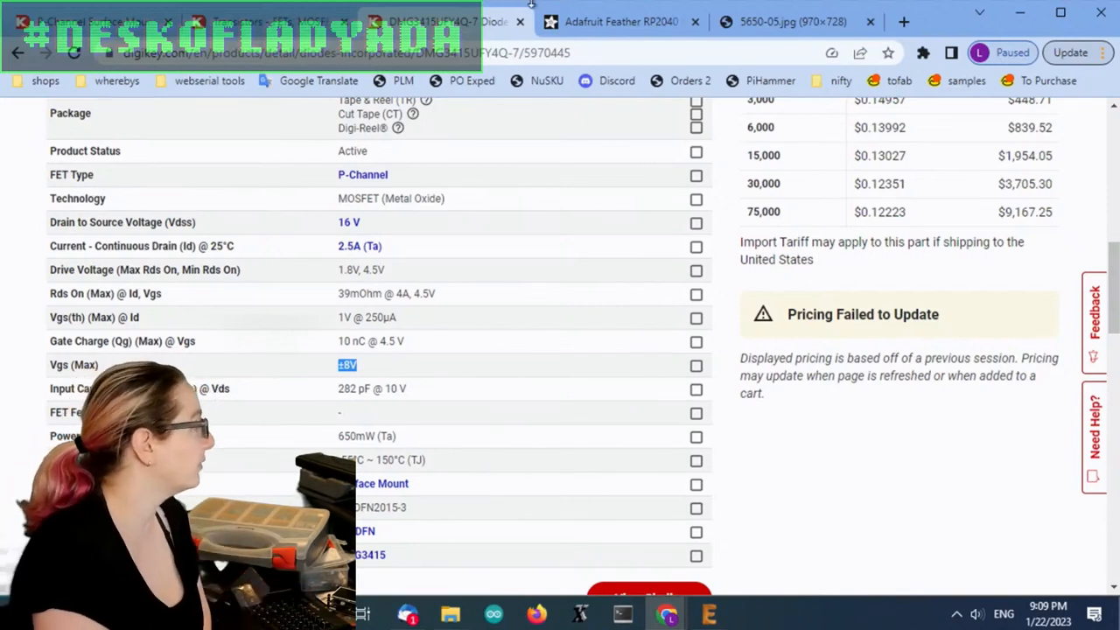
{"action": "scroll", "scroll_direction": "up", "scroll_amount": 3}
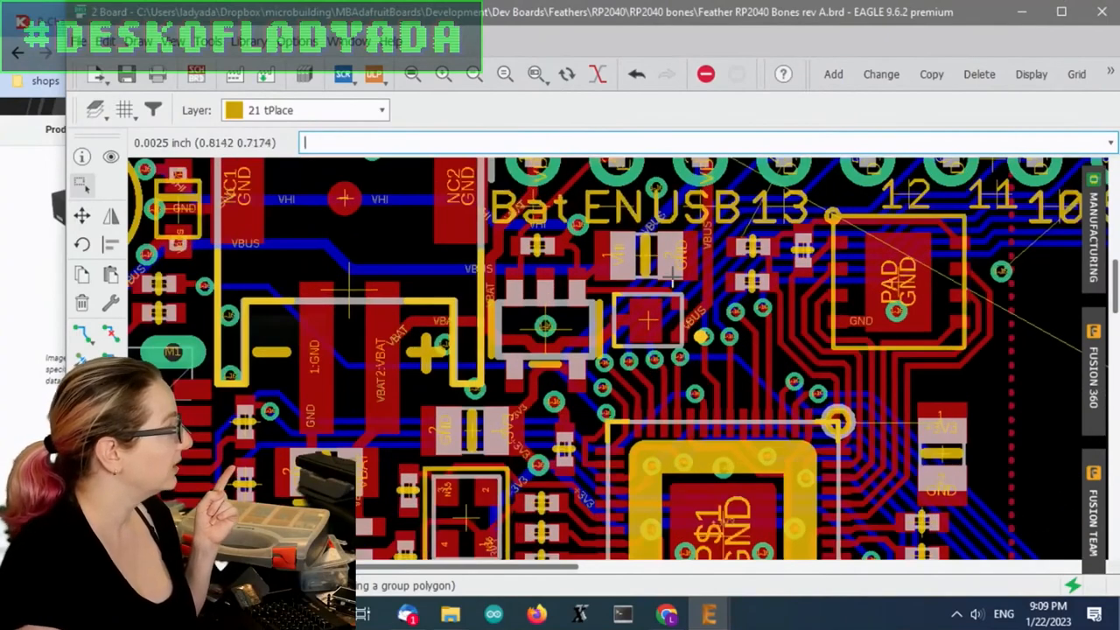
Step: Zoom in on the part outline near the VBUS and D11/D12 traces in the board editor
{"action": "left_click", "coordinate": [880, 73]}
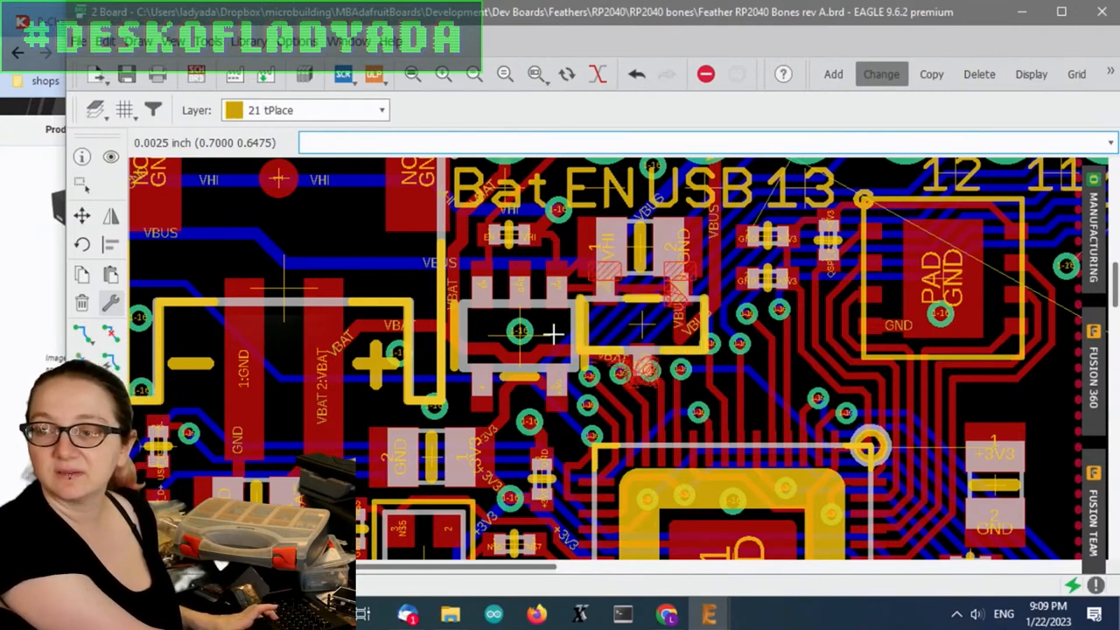
{"action": "left_click", "coordinate": [639, 329]}
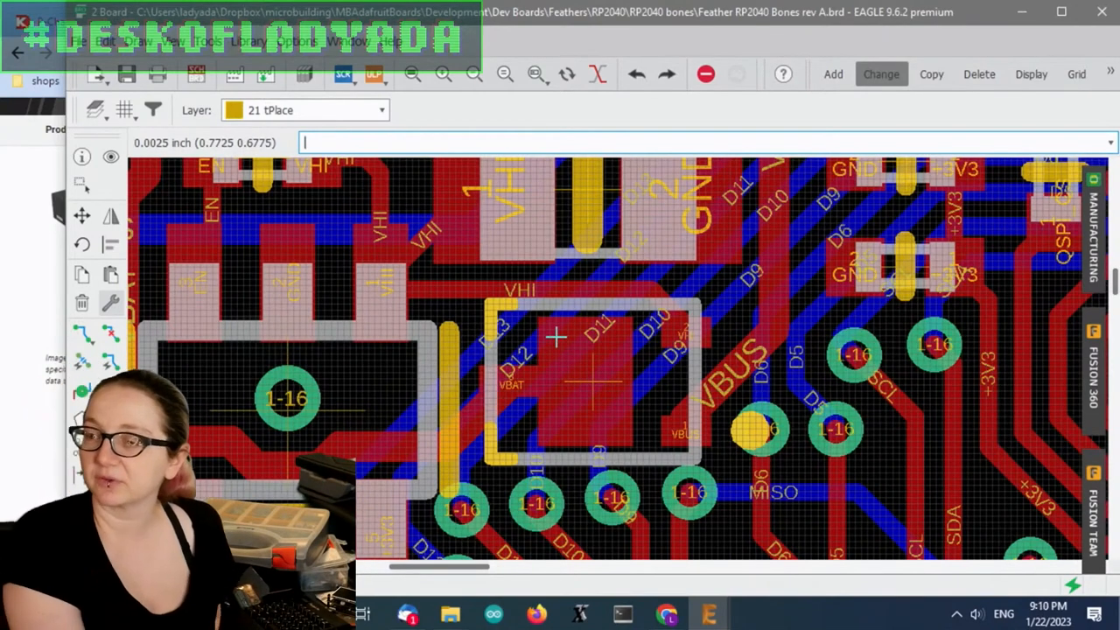
{"action": "mouse_move", "coordinate": [655, 423]}
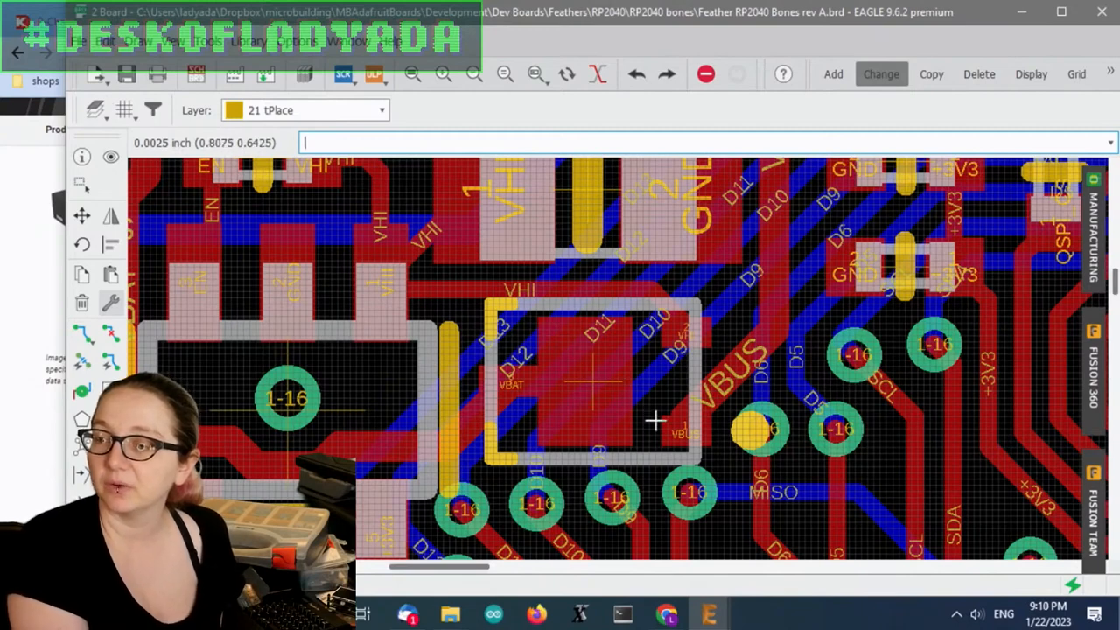
{"action": "mouse_move", "coordinate": [584, 366]}
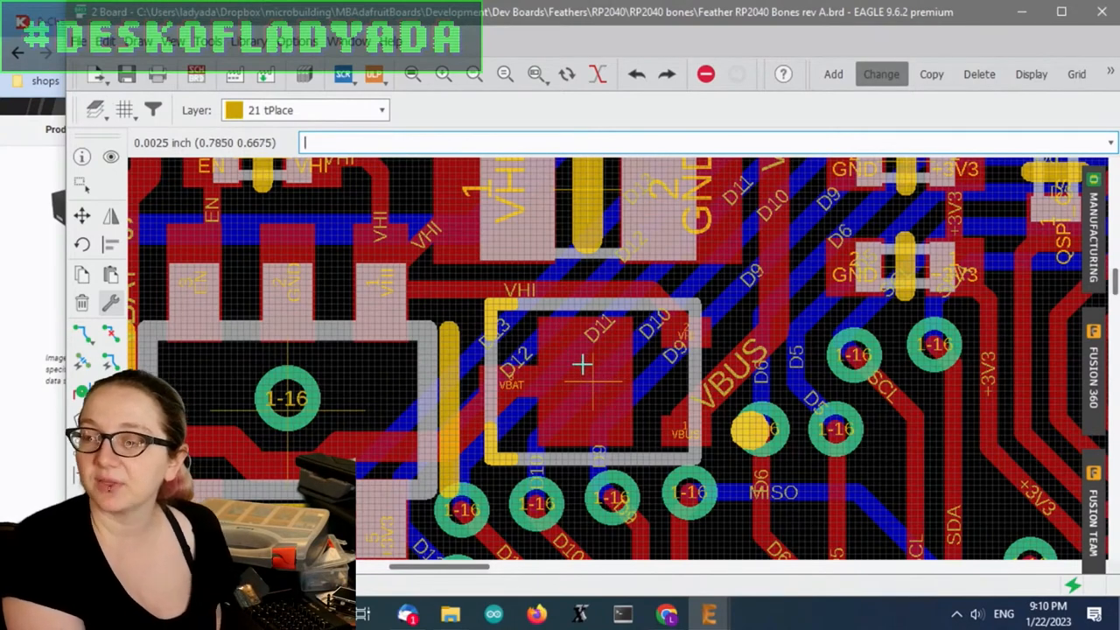
{"action": "mouse_move", "coordinate": [637, 406]}
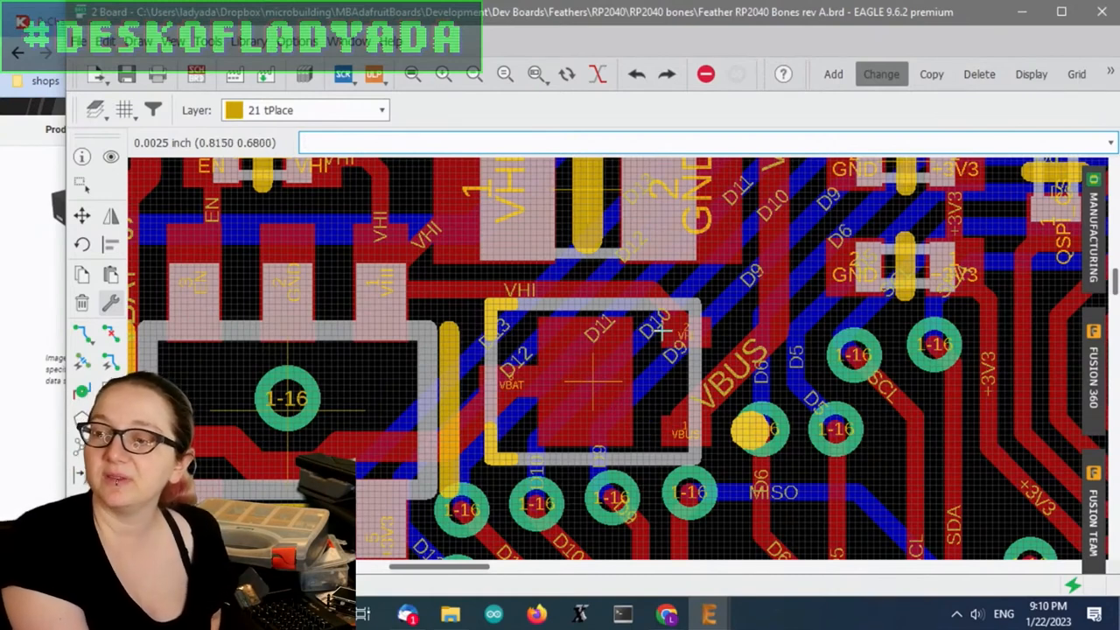
{"action": "mouse_move", "coordinate": [662, 353]}
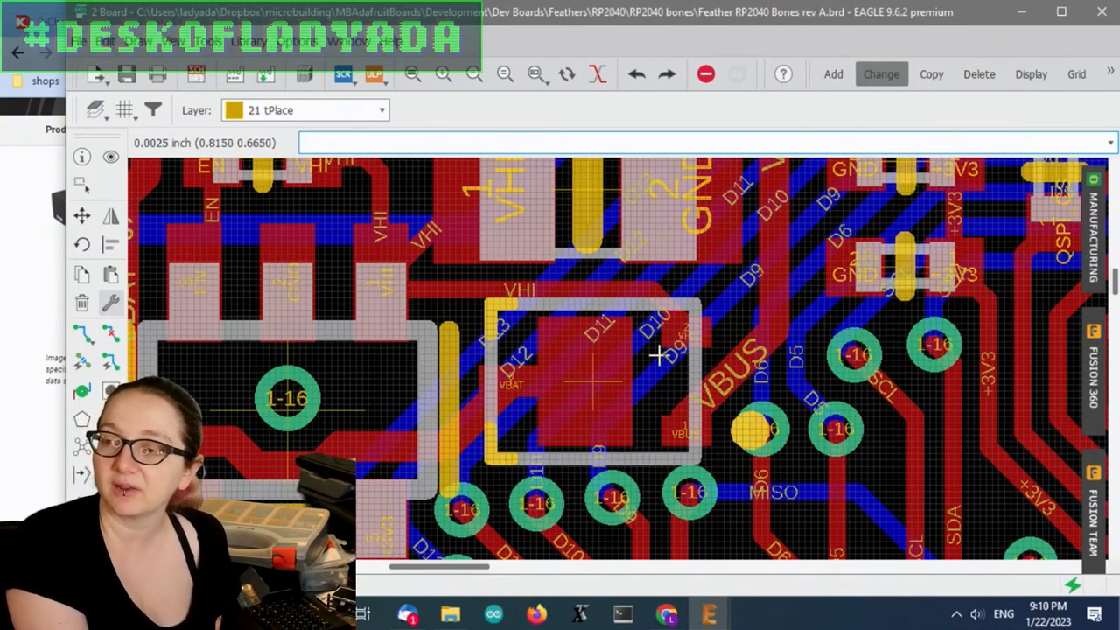
{"action": "mouse_move", "coordinate": [657, 392]}
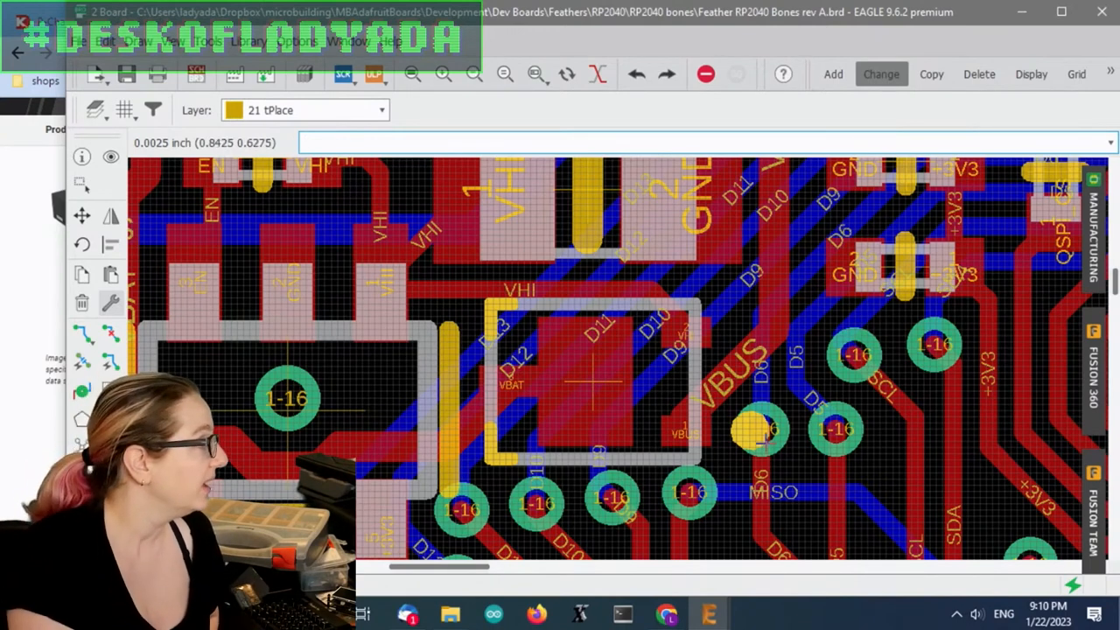
{"action": "mouse_move", "coordinate": [587, 386]}
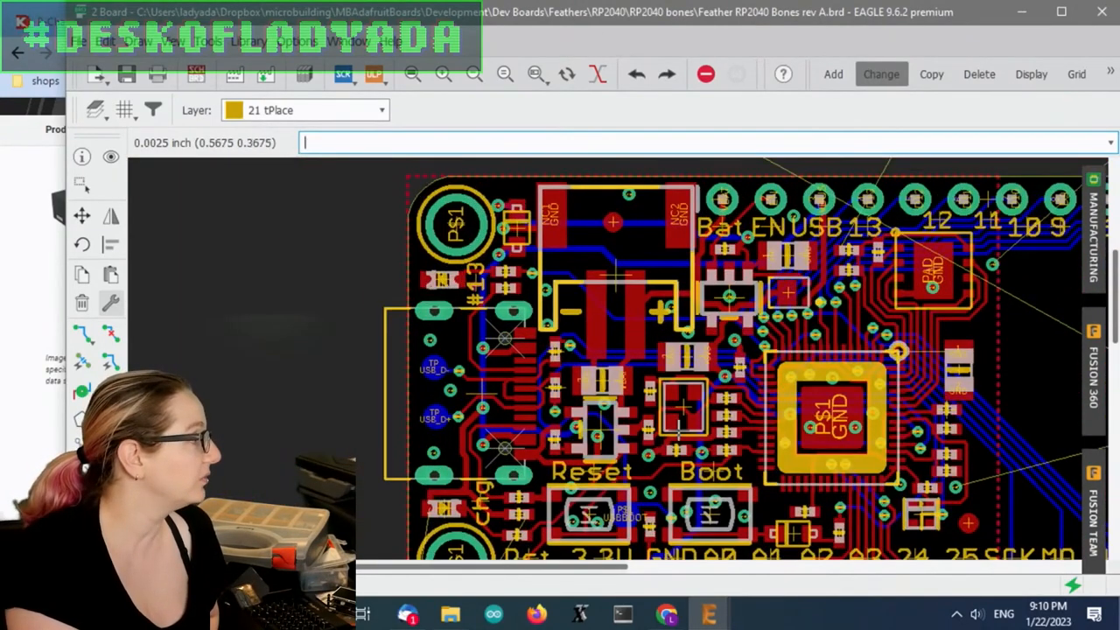
{"action": "mouse_move", "coordinate": [569, 231]}
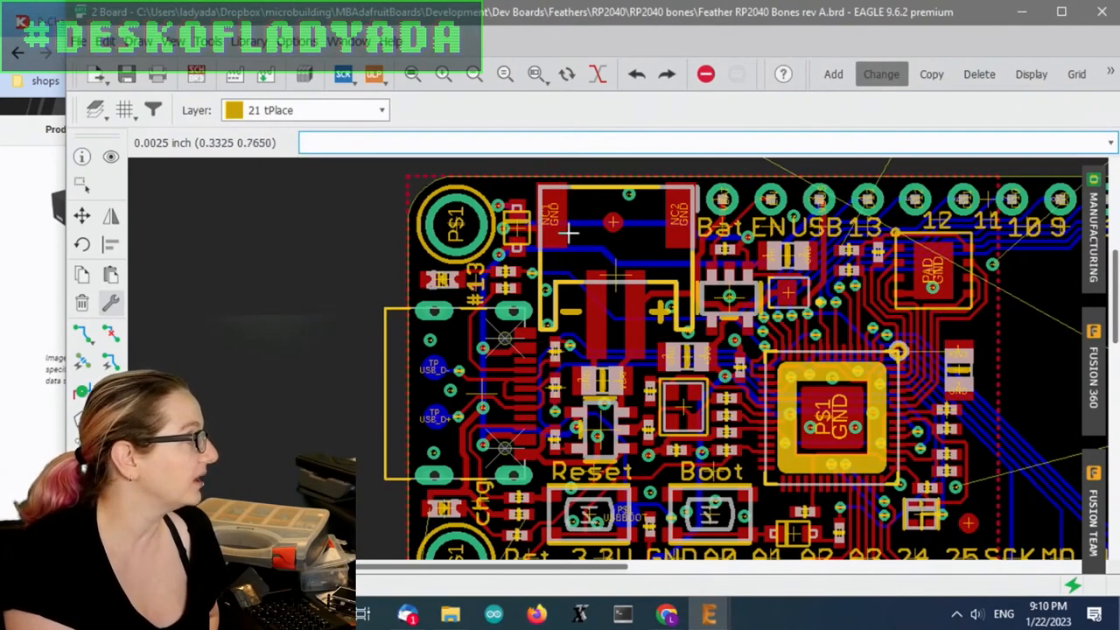
{"action": "mouse_move", "coordinate": [532, 218]}
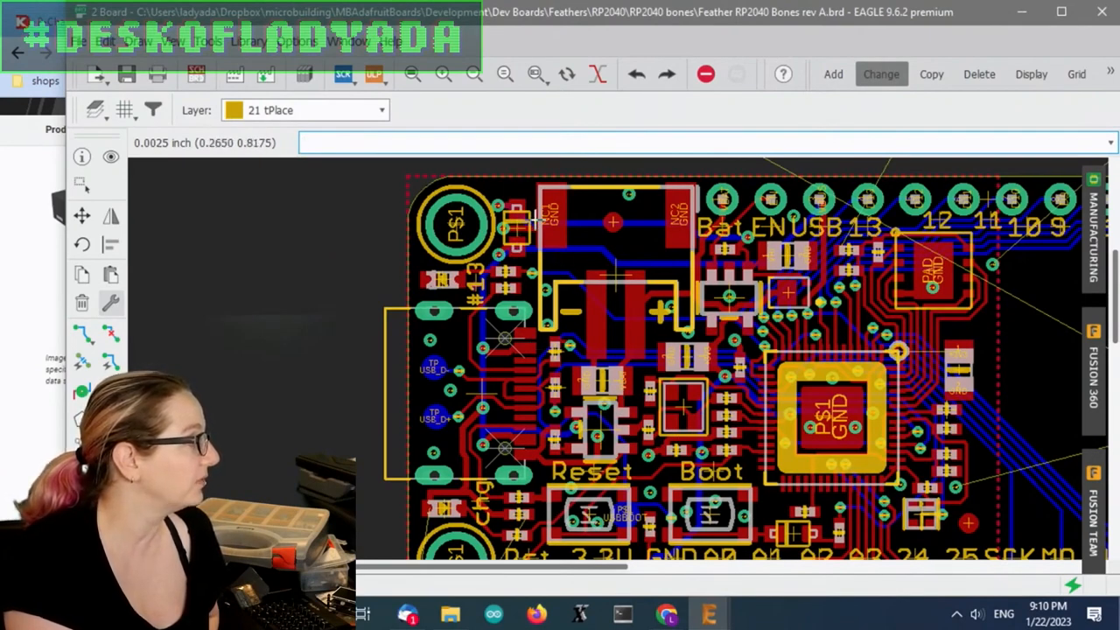
{"action": "mouse_move", "coordinate": [866, 277]}
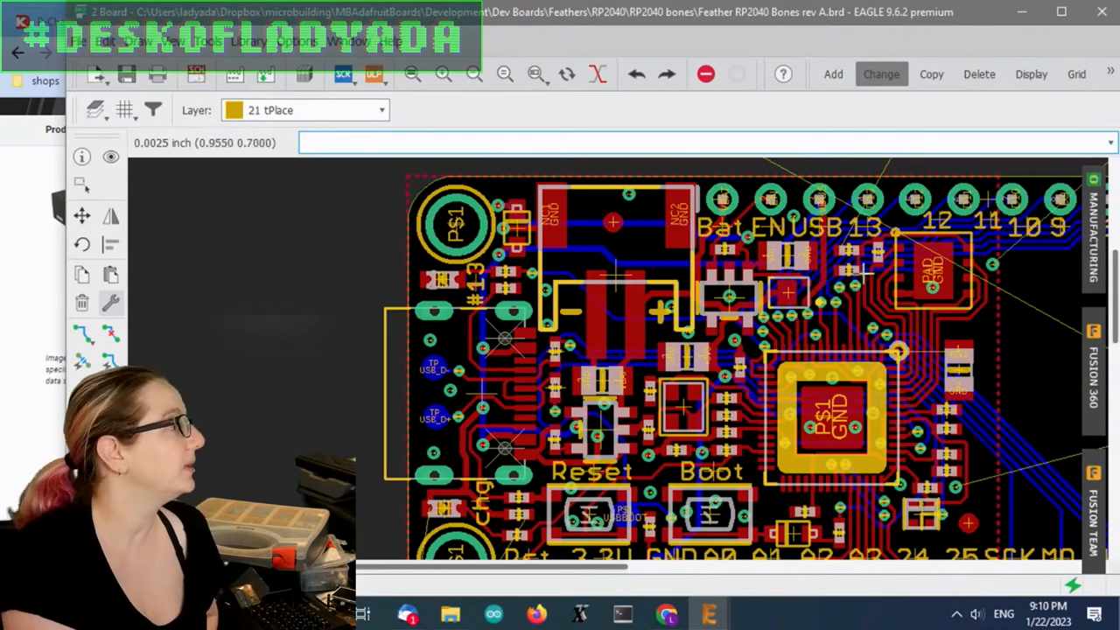